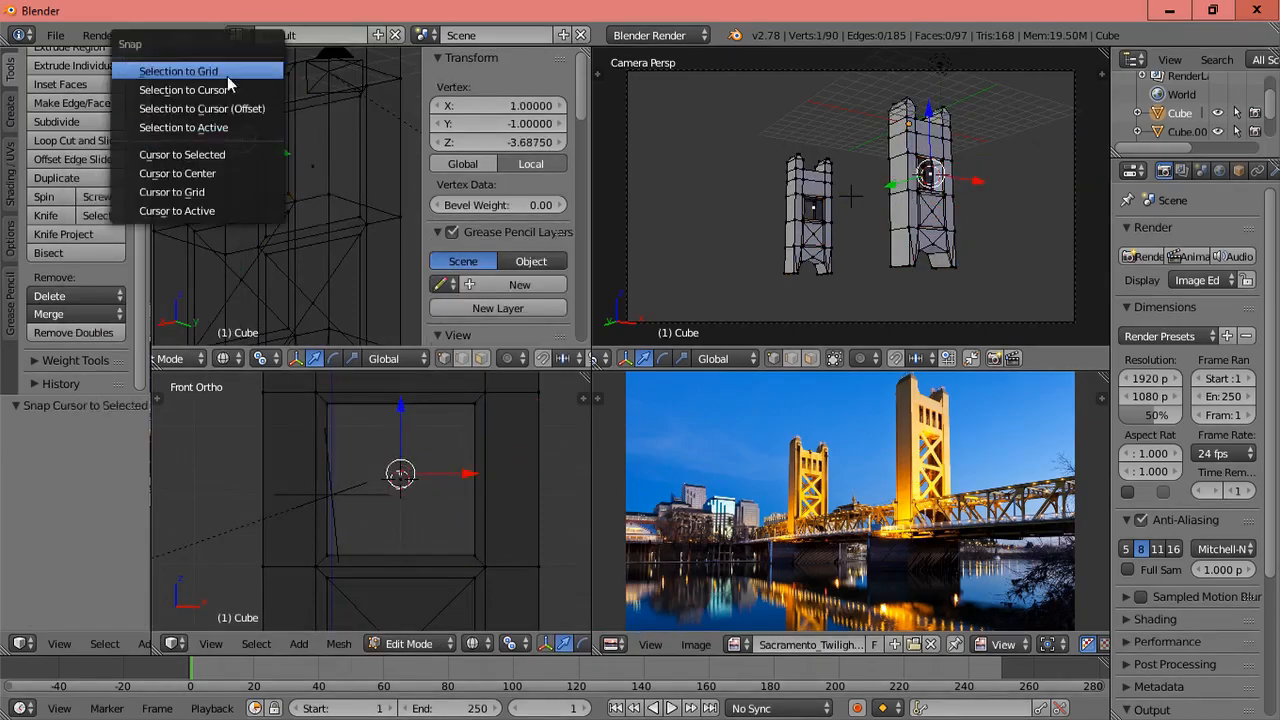
Step: Snap the selected tower vertices onto the grid to complete the cross-braced tower
left_click(178, 70)
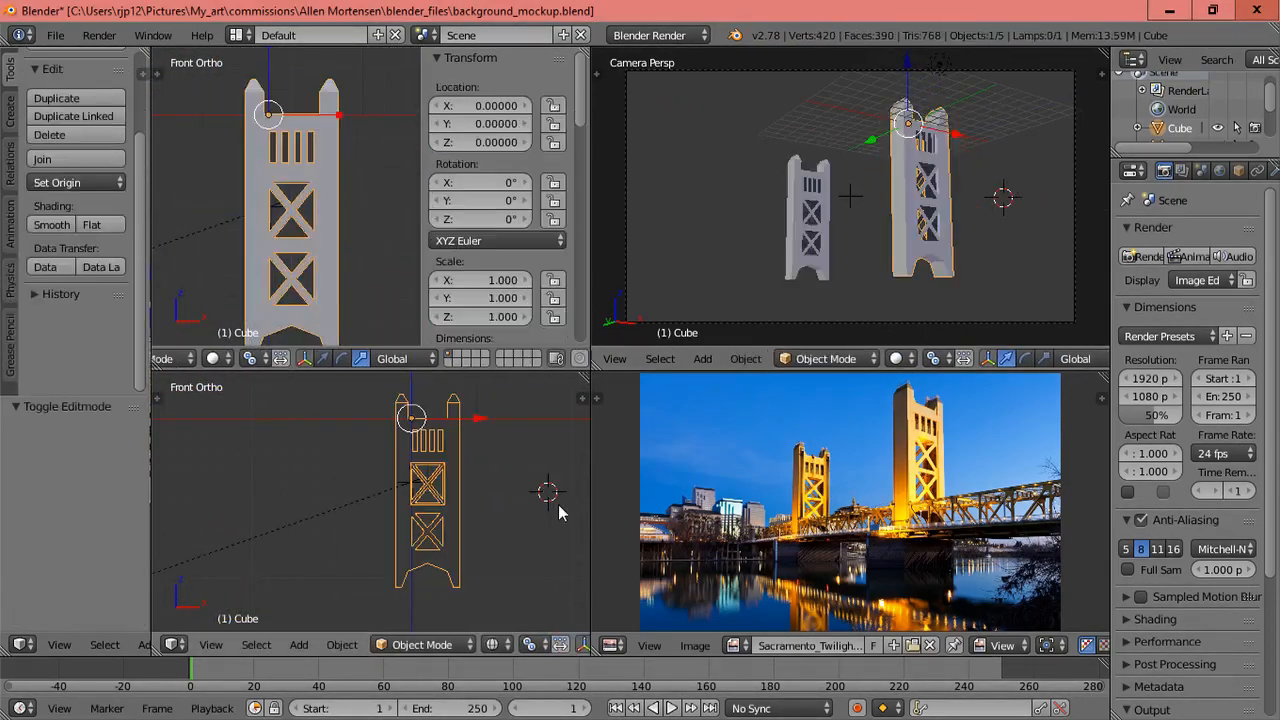
Step: Position the flattened-cube deck between the towers and duplicate panel pieces for the truss railing
left_click_drag(300, 200, 340, 230)
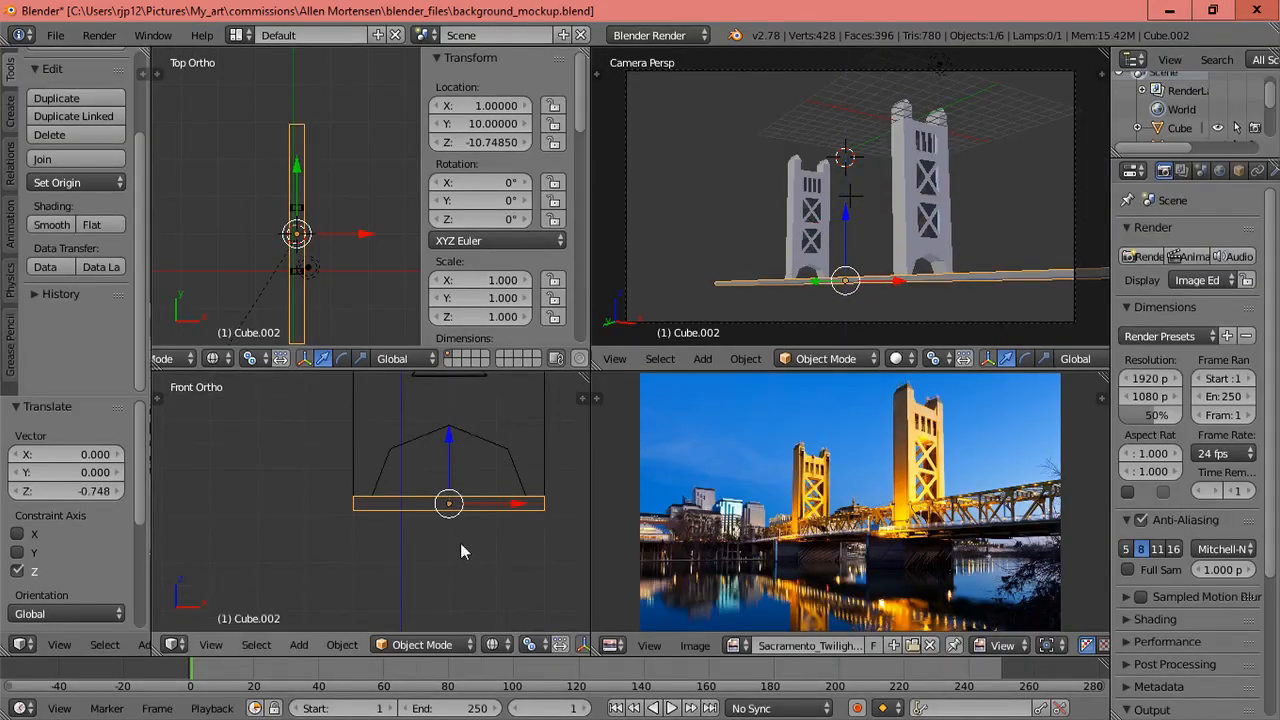
key("Tab")
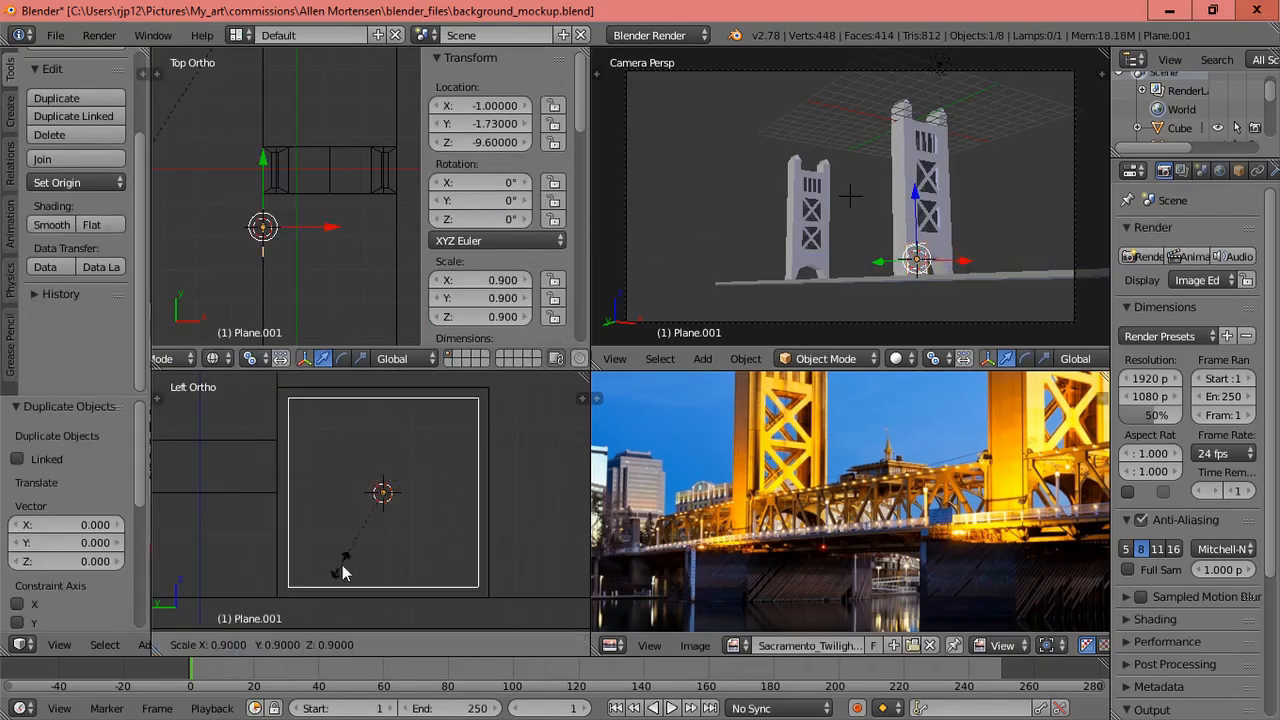
key("Tab")
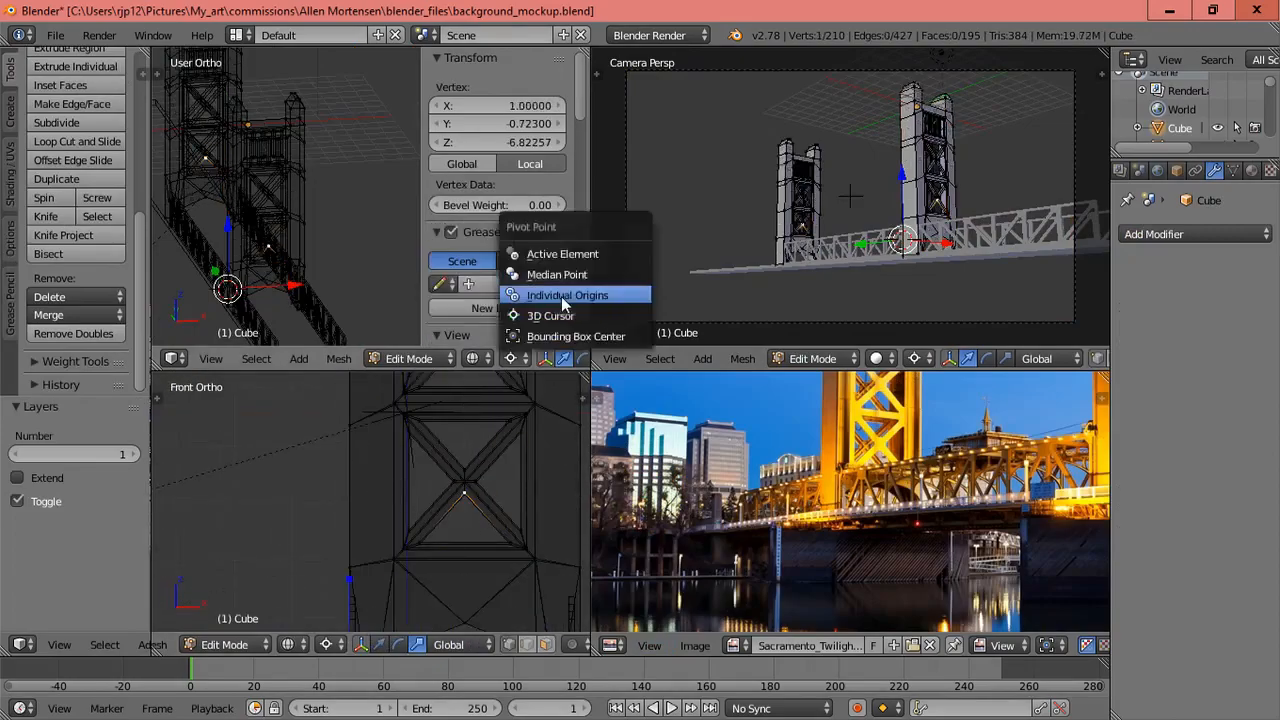
Step: With Individual Origins pivot, place panels along the span and make linked duplicates of them
left_click(568, 294)
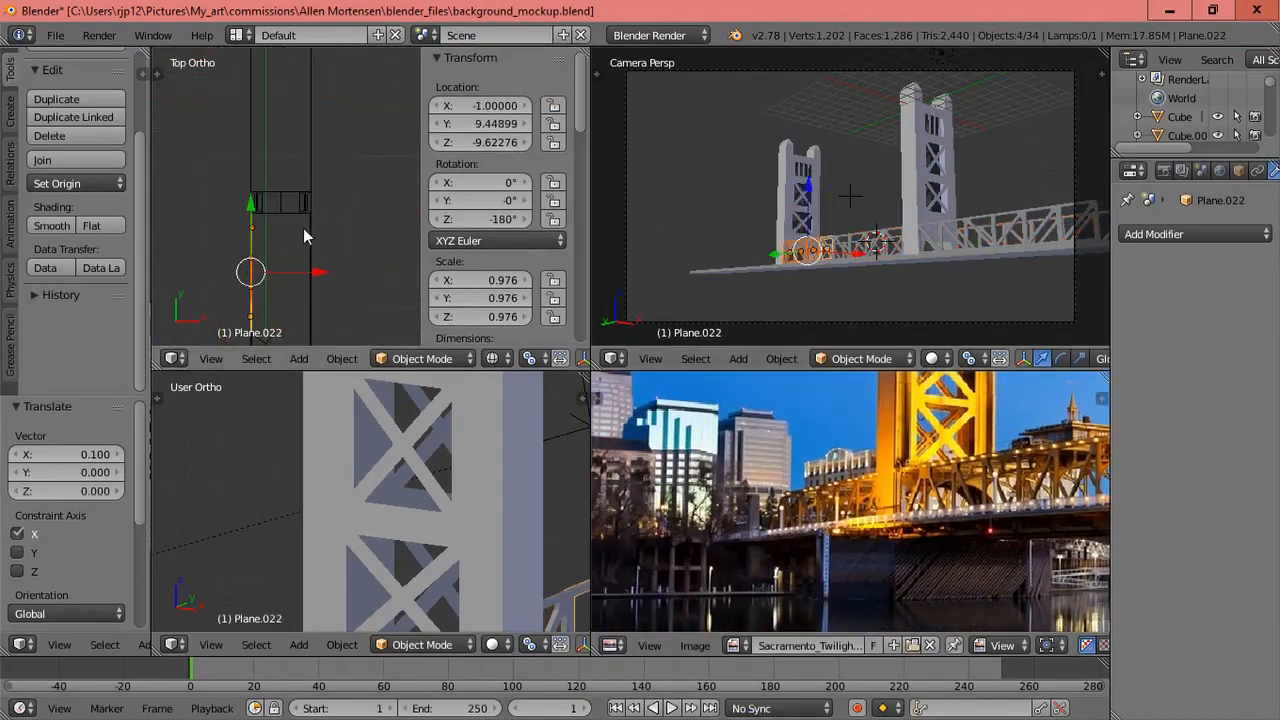
left_click(342, 358)
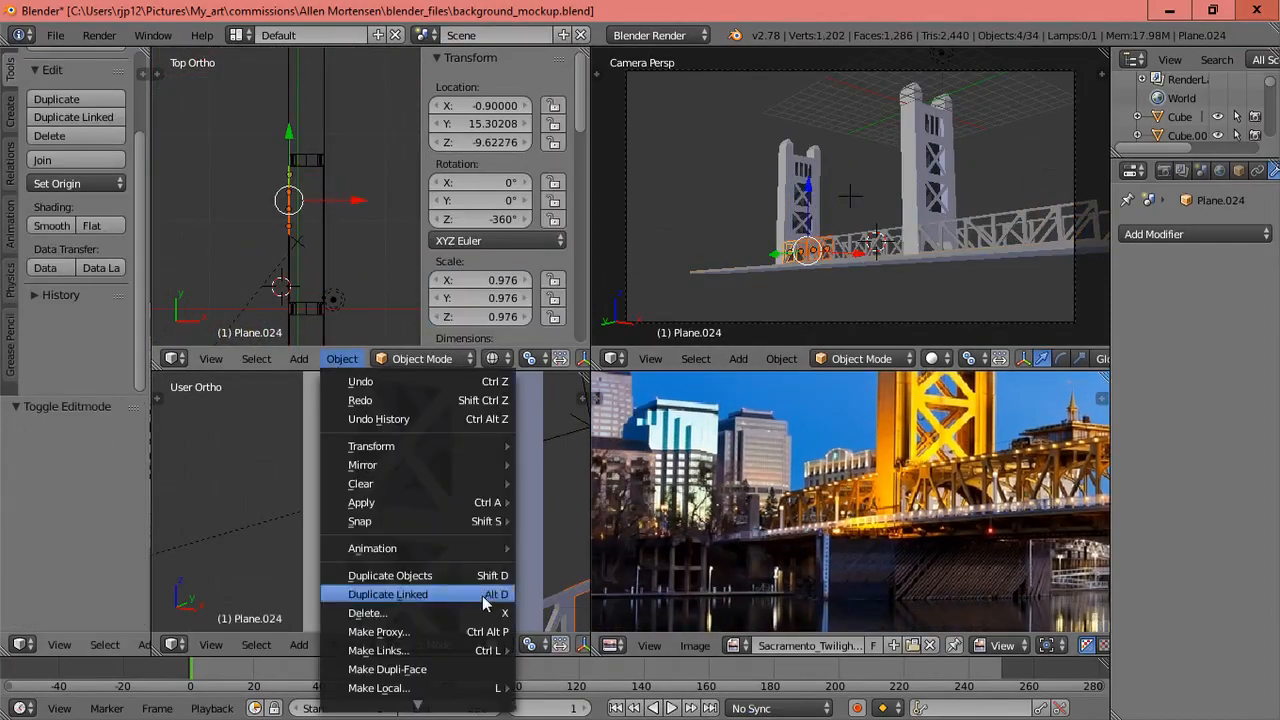
left_click(388, 594)
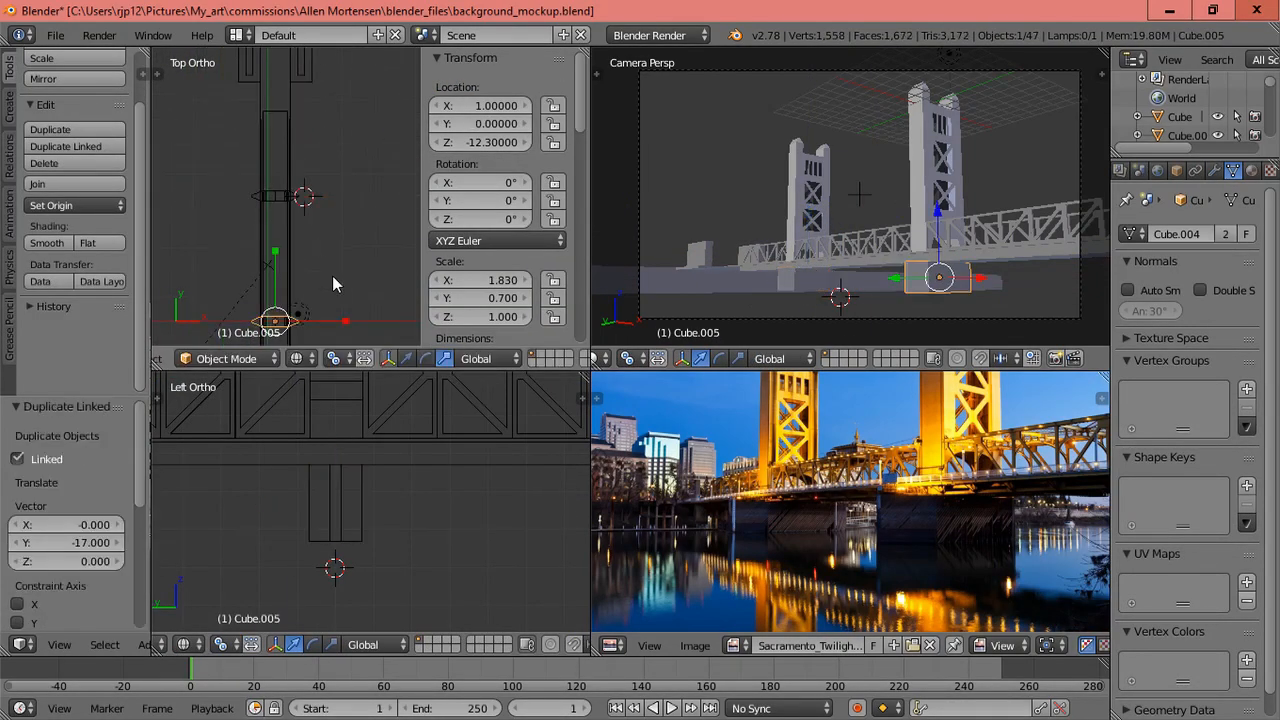
Step: Delete the unwanted faces from the background block in Edit Mode
key("Tab")
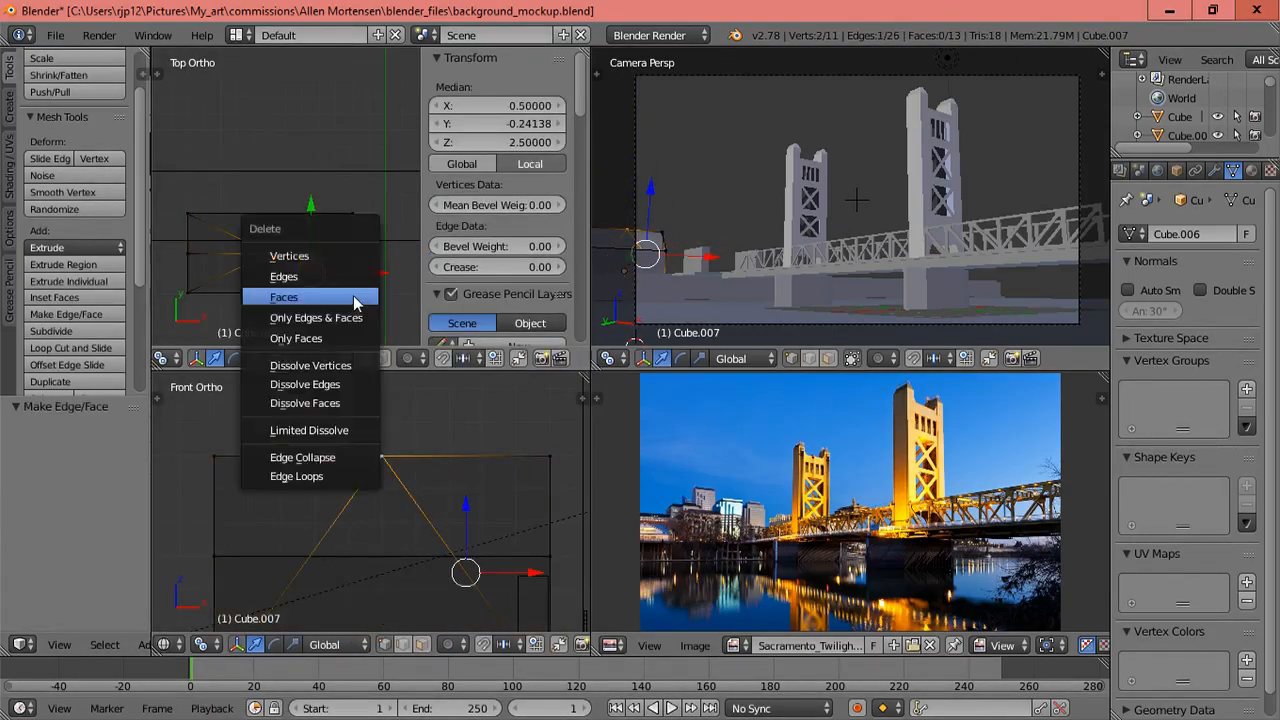
left_click(284, 296)
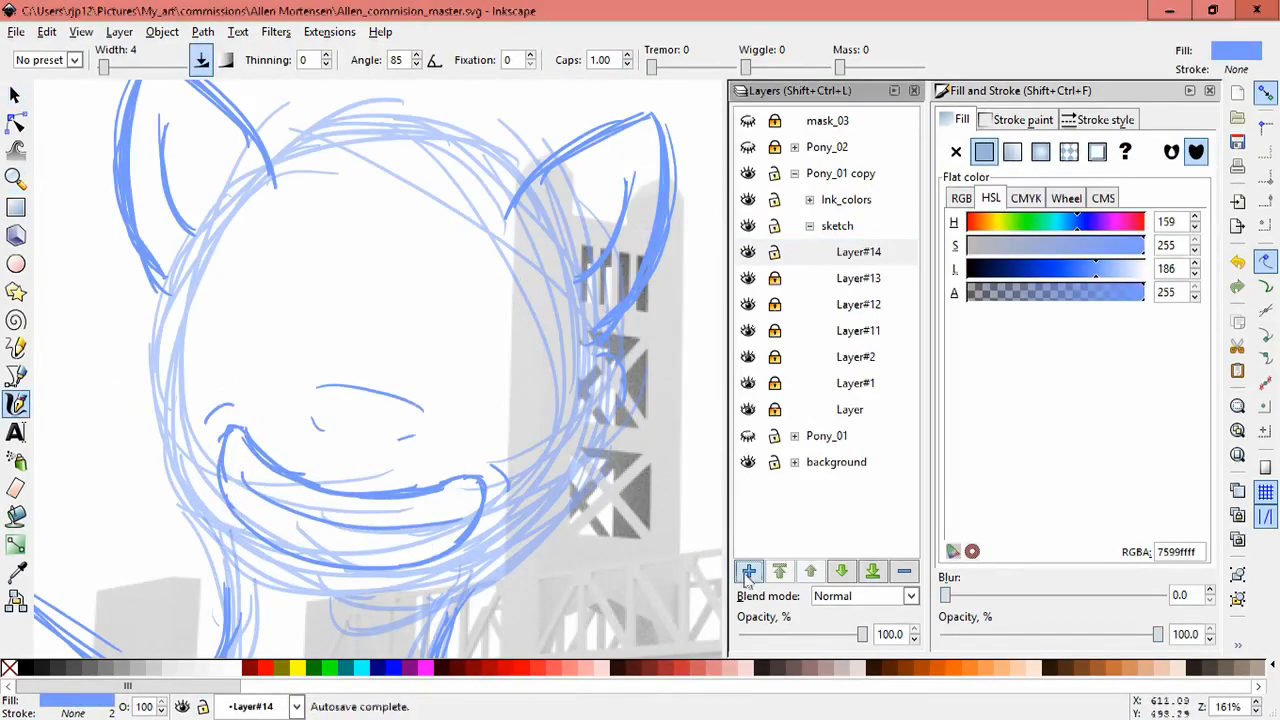
Step: Add a new sketch layer for additional strokes over the pony drawing
left_click(748, 572)
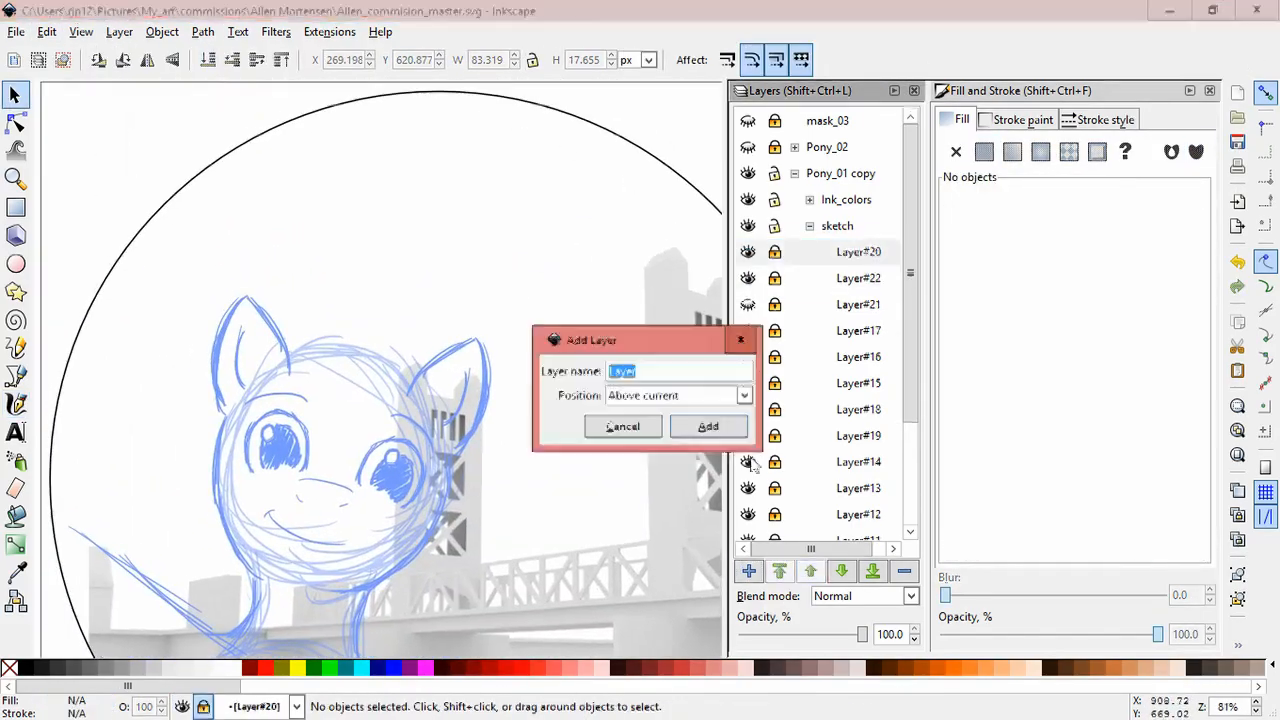
left_click(708, 426)
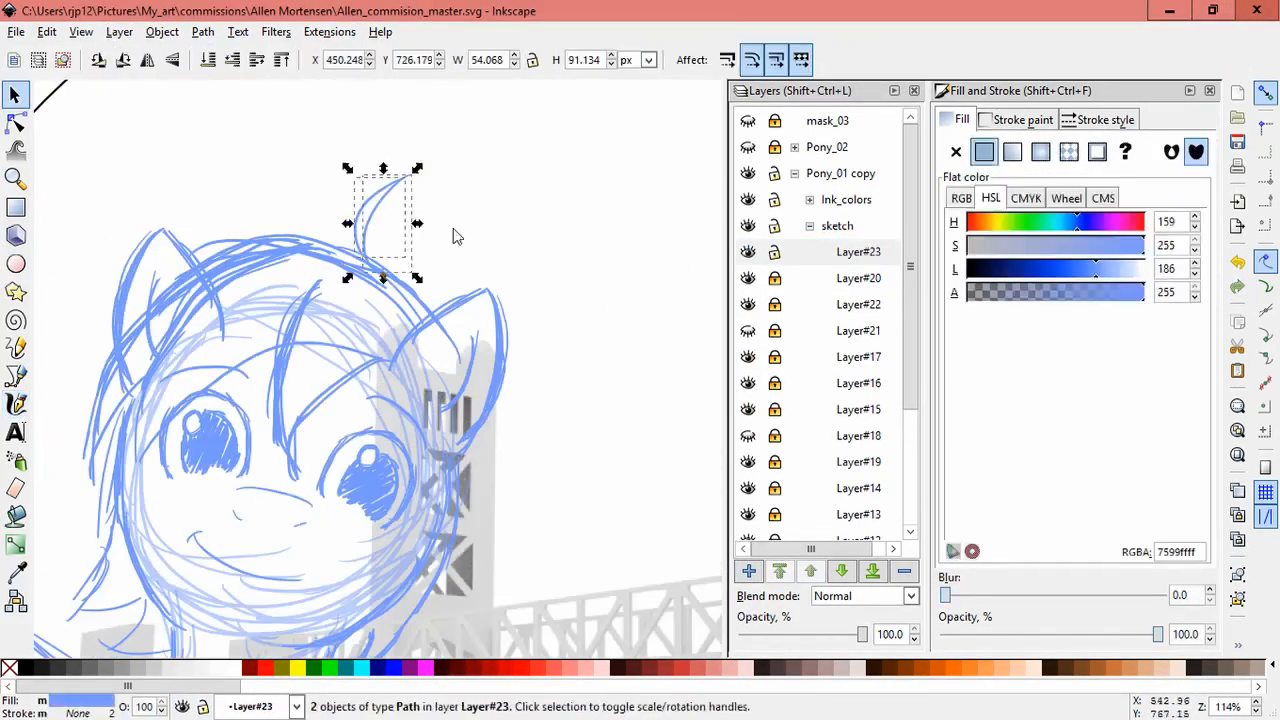
Step: Zoom out to the whole page and re-export the preview PNG, replacing the existing file
left_click(16, 178)
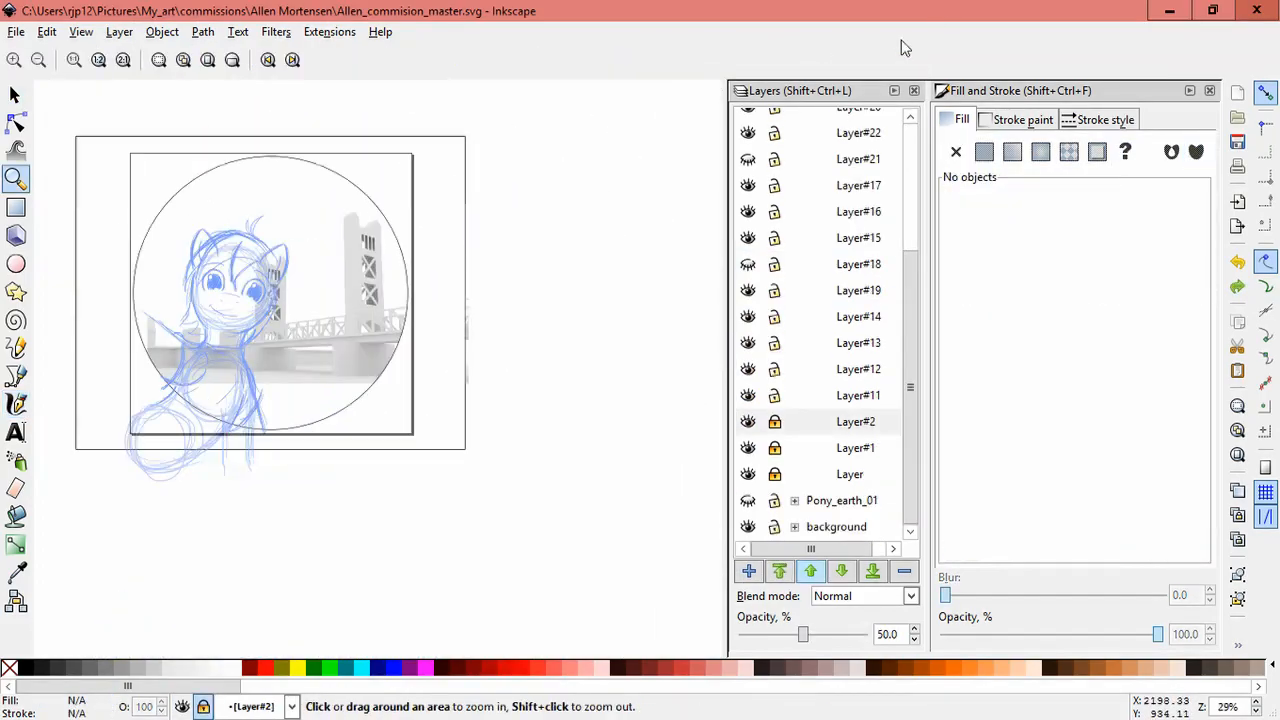
left_click(16, 94)
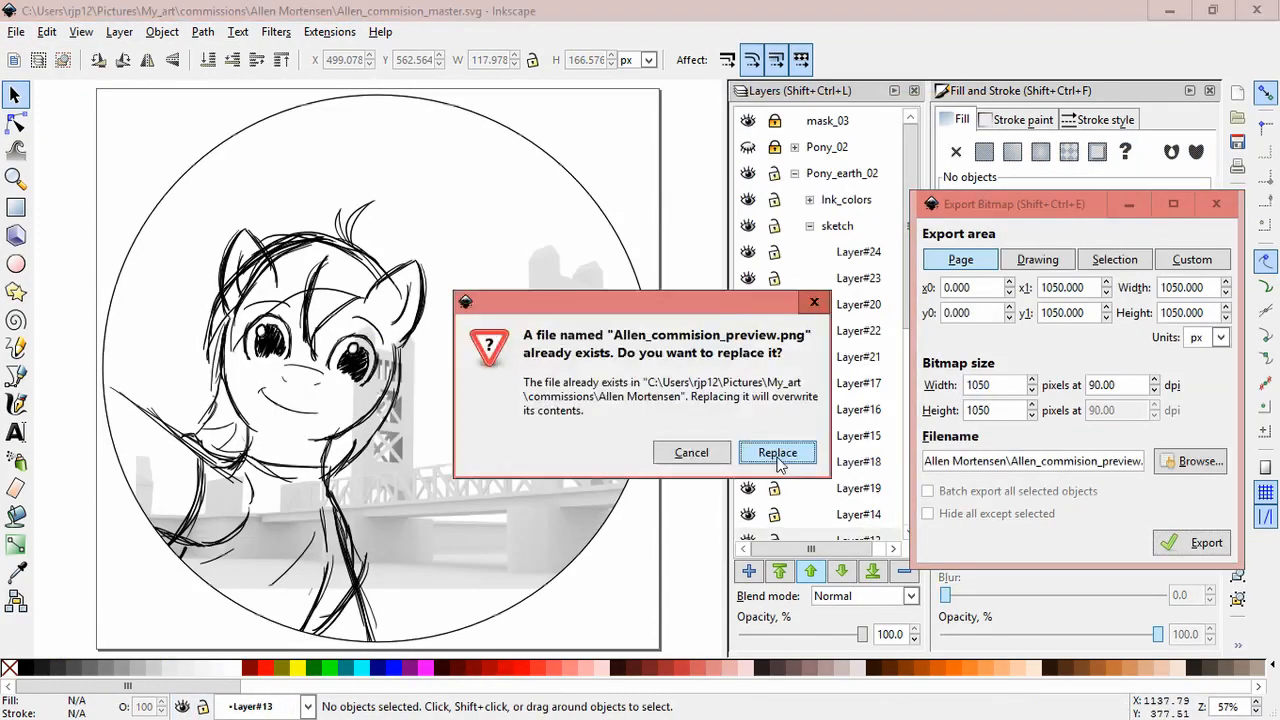
left_click(776, 452)
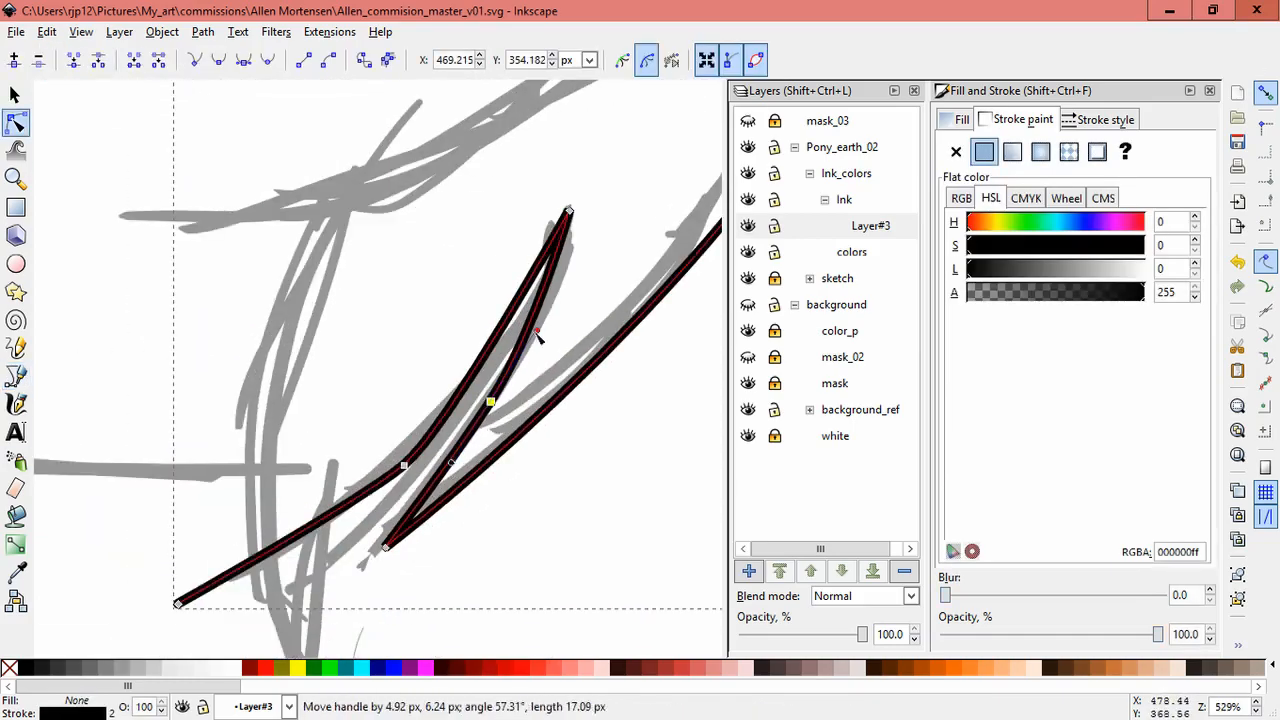
Step: Reshape the ink curves of the face, eyebrow and cheek mark into clean black lines
left_click(16, 376)
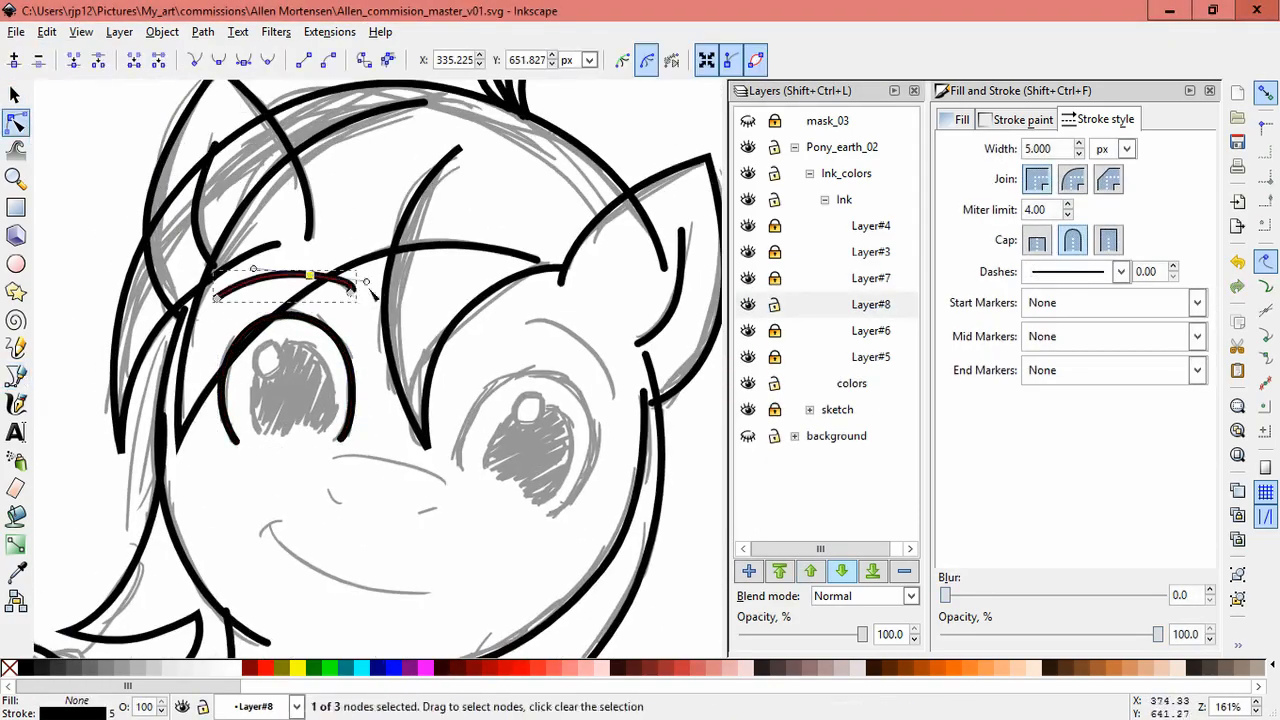
left_click(16, 264)
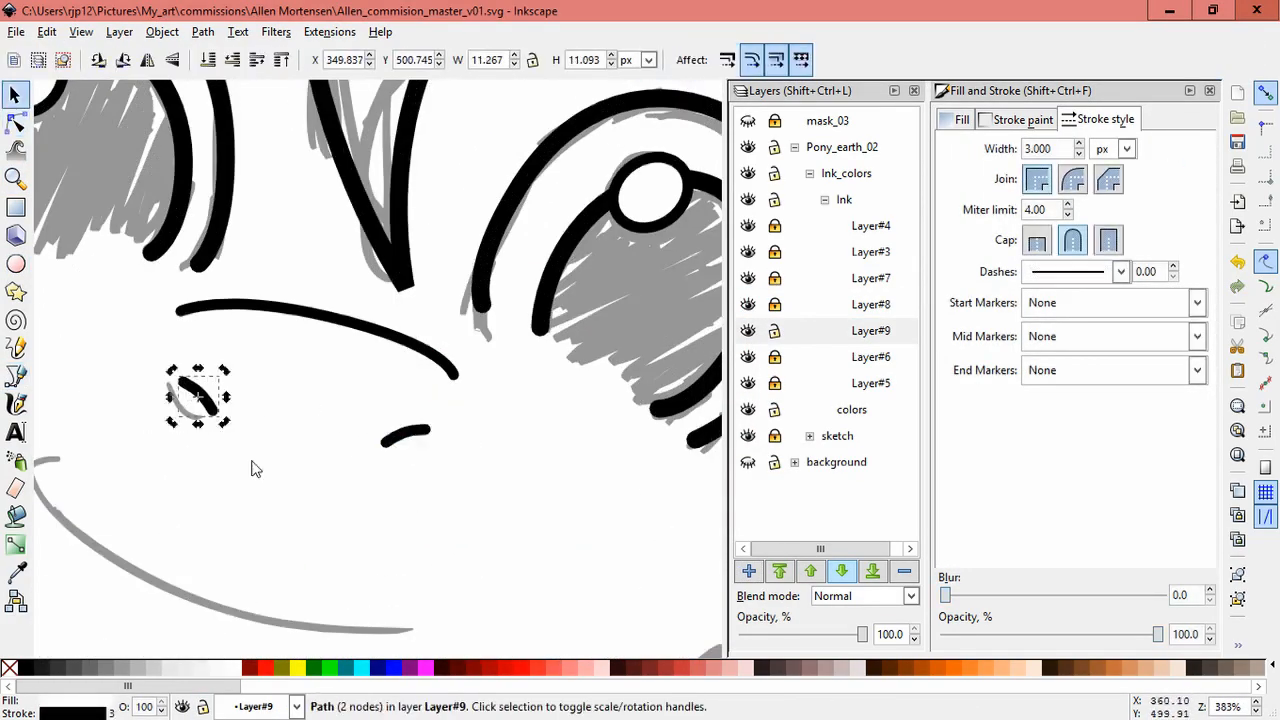
left_click(870, 224)
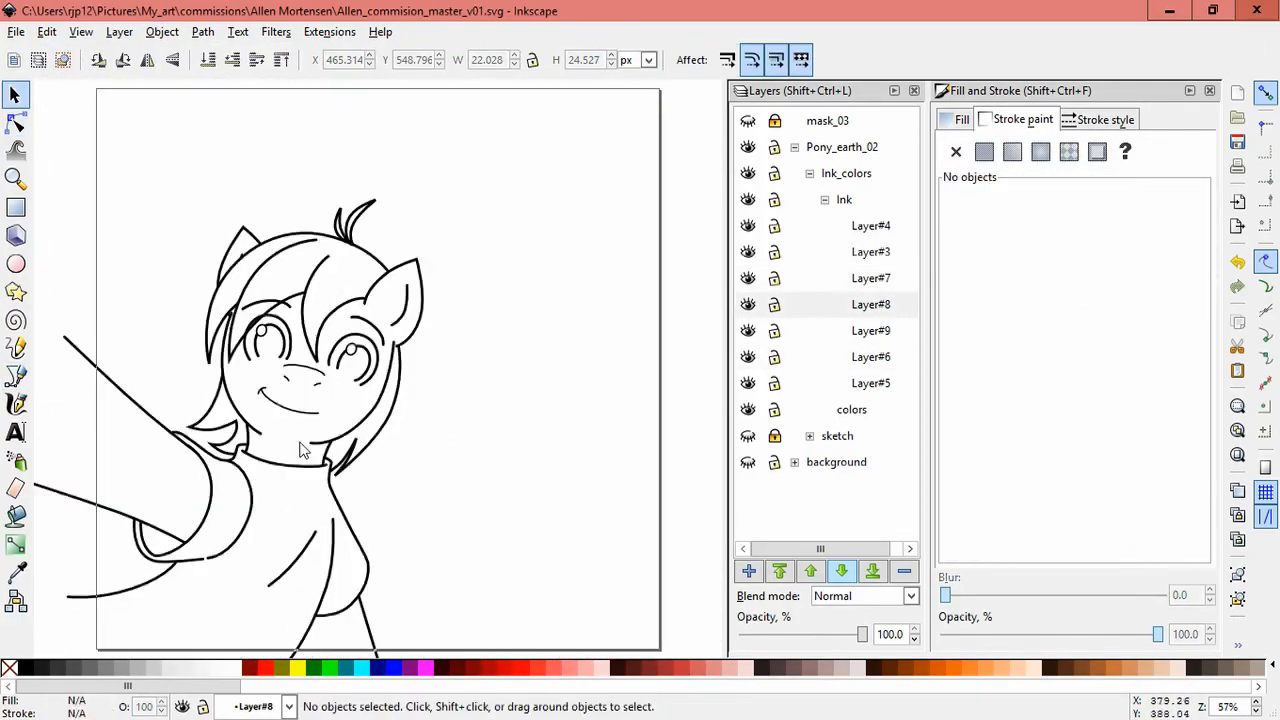
Step: Add a new colour layer for the pony and rename it as a Palet layer
left_click(16, 376)
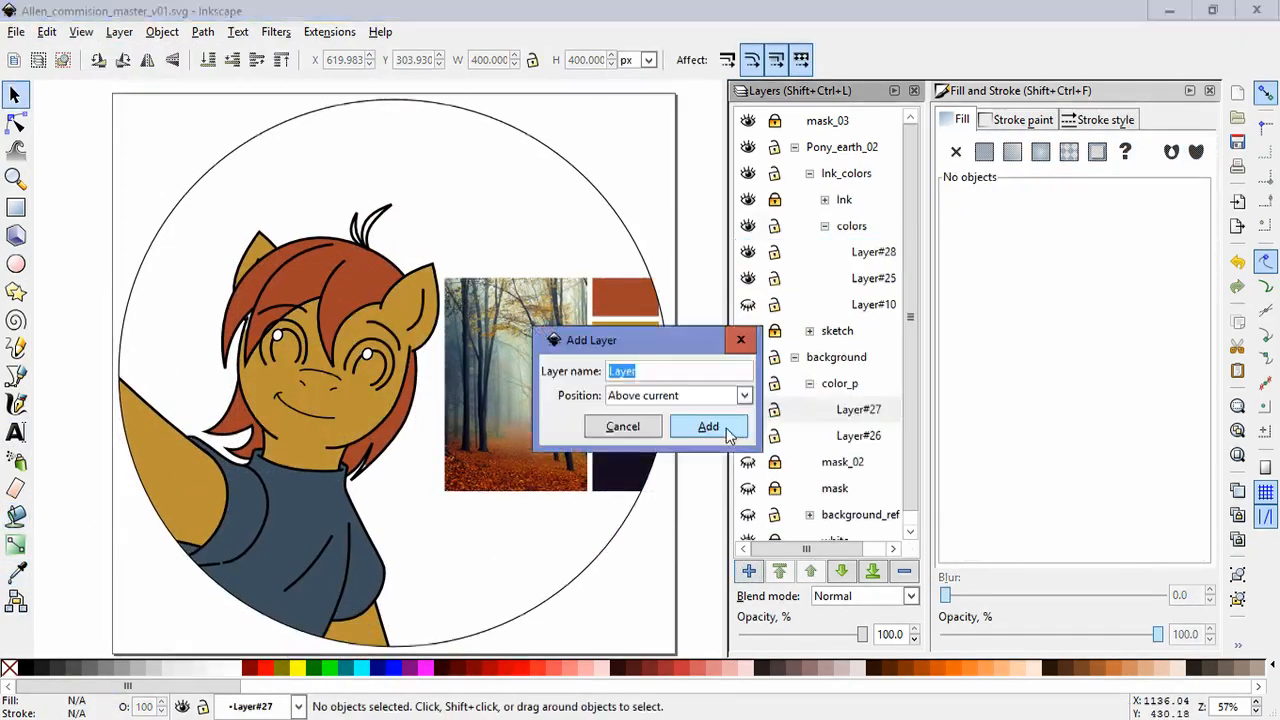
left_click(708, 426)
type("Palet")
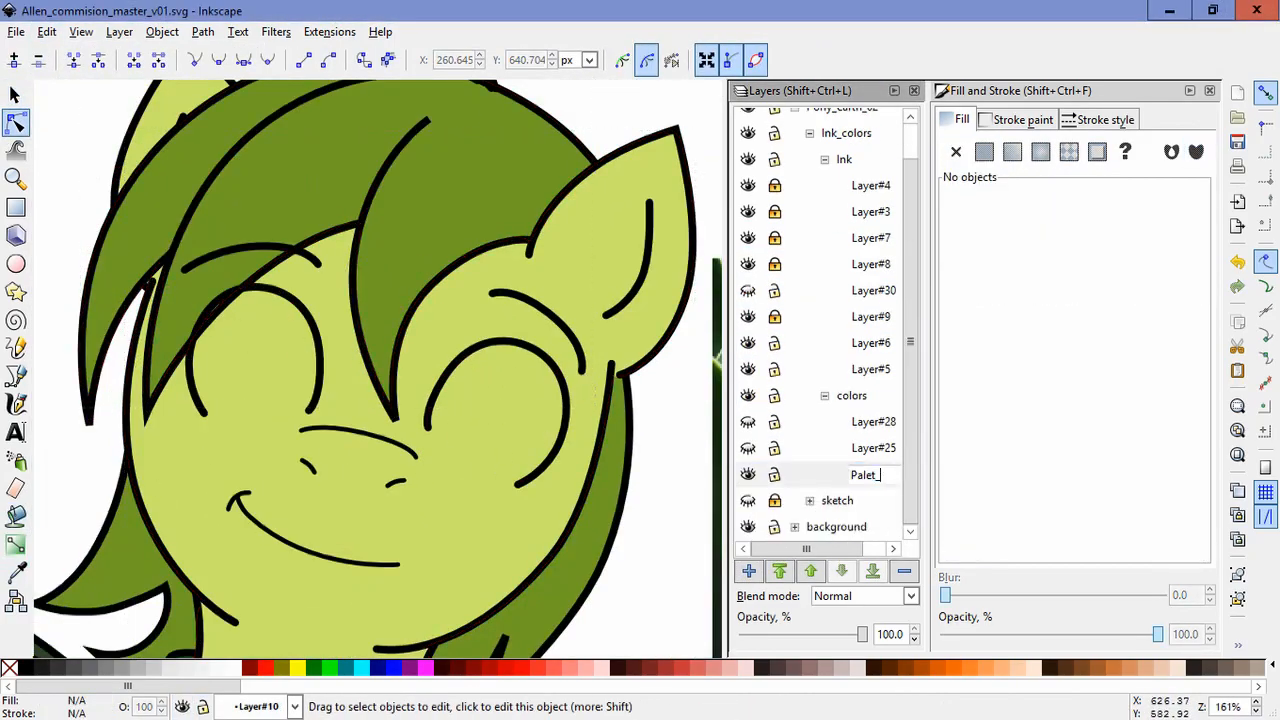
left_click(16, 376)
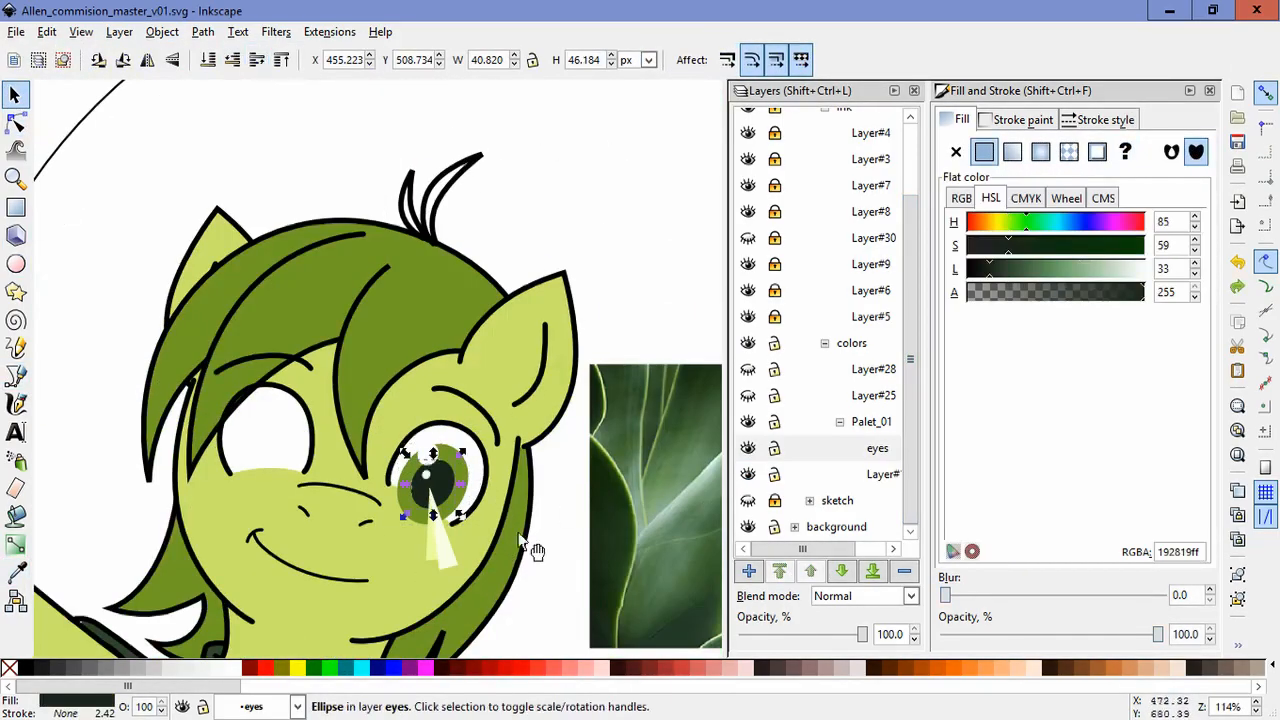
Step: Recolour the eye shape and select the blue colour scheme's shapes for an alternative palette
left_click(16, 572)
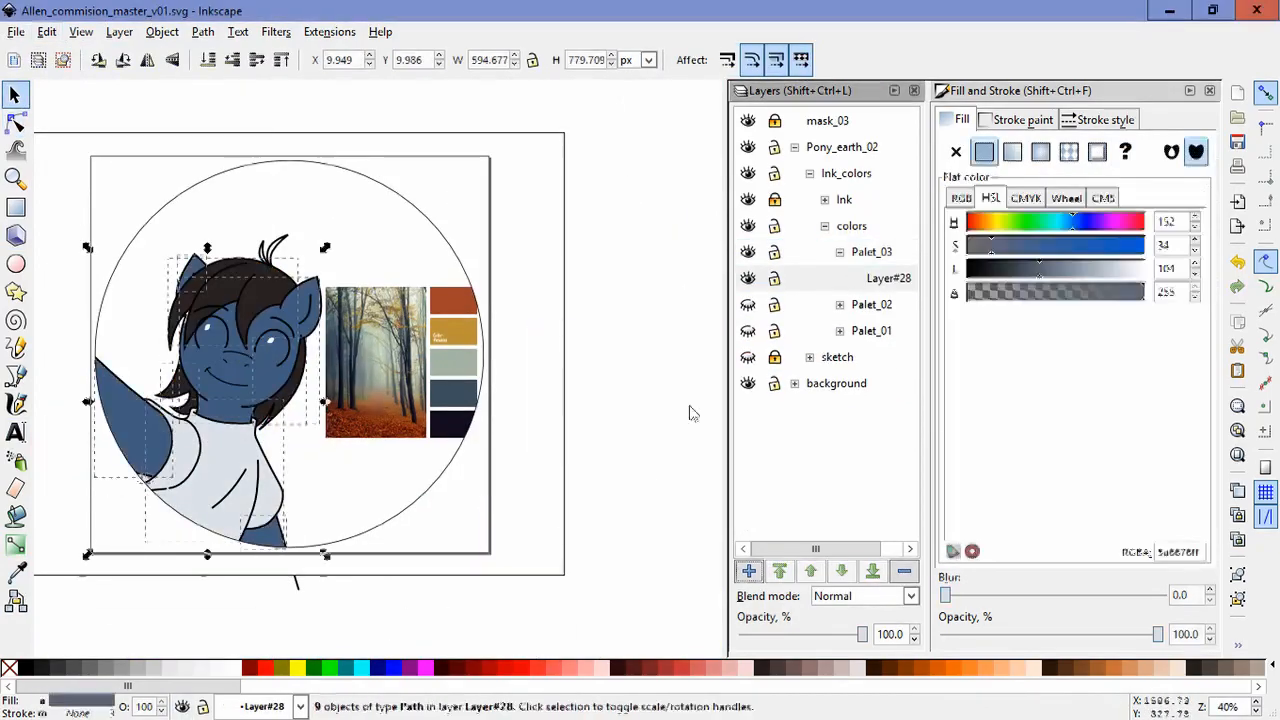
left_click(16, 572)
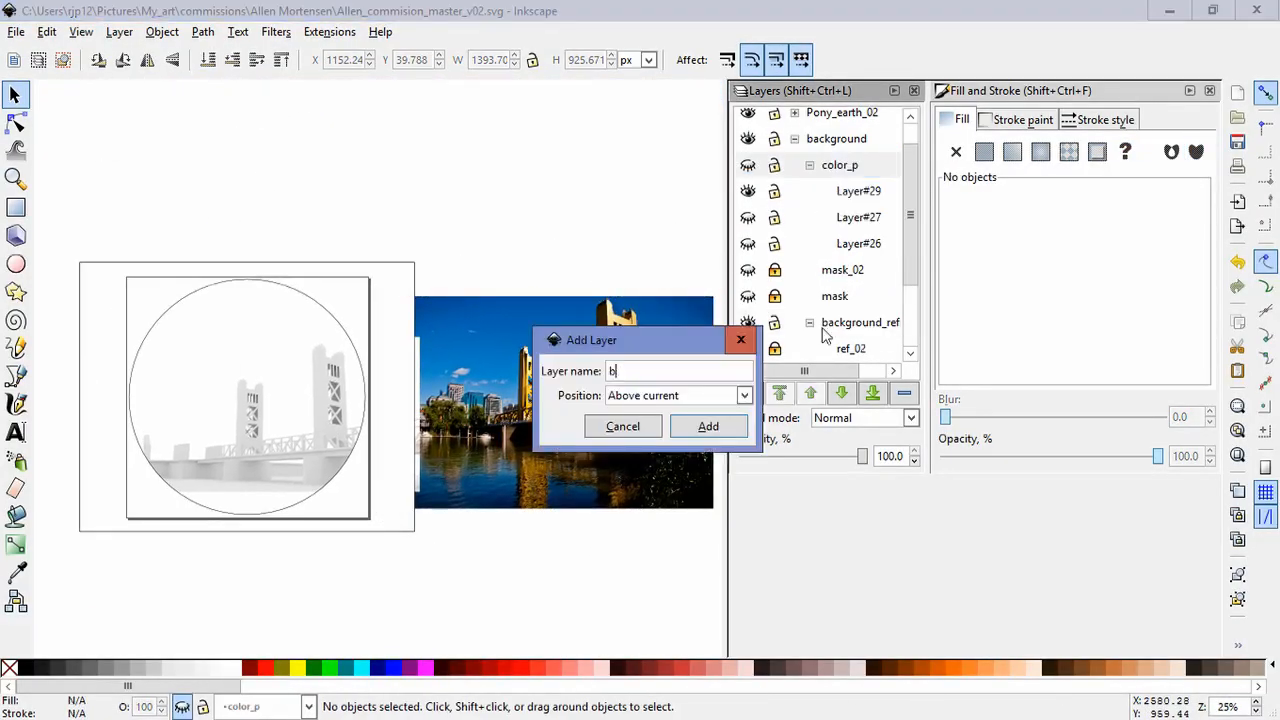
Step: Create the bridge colour layer, outline the right tower and lower layer opacity to see beneath
left_click(708, 424)
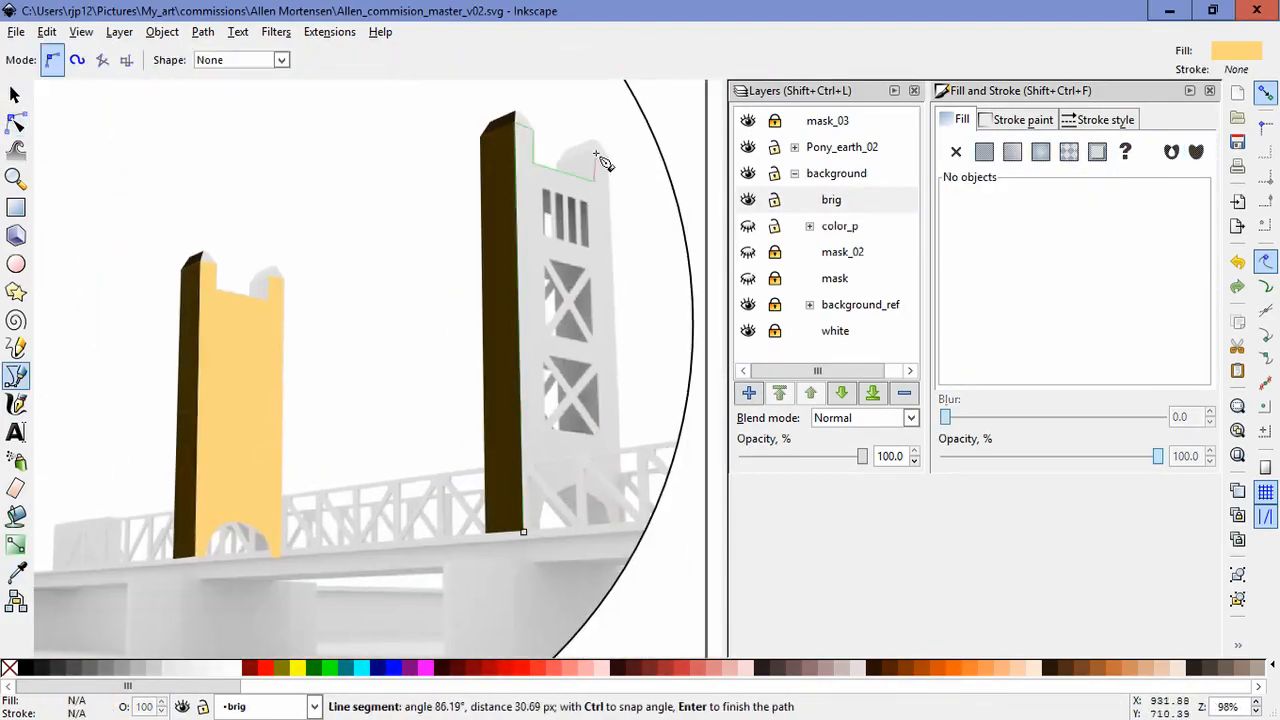
left_click(16, 94)
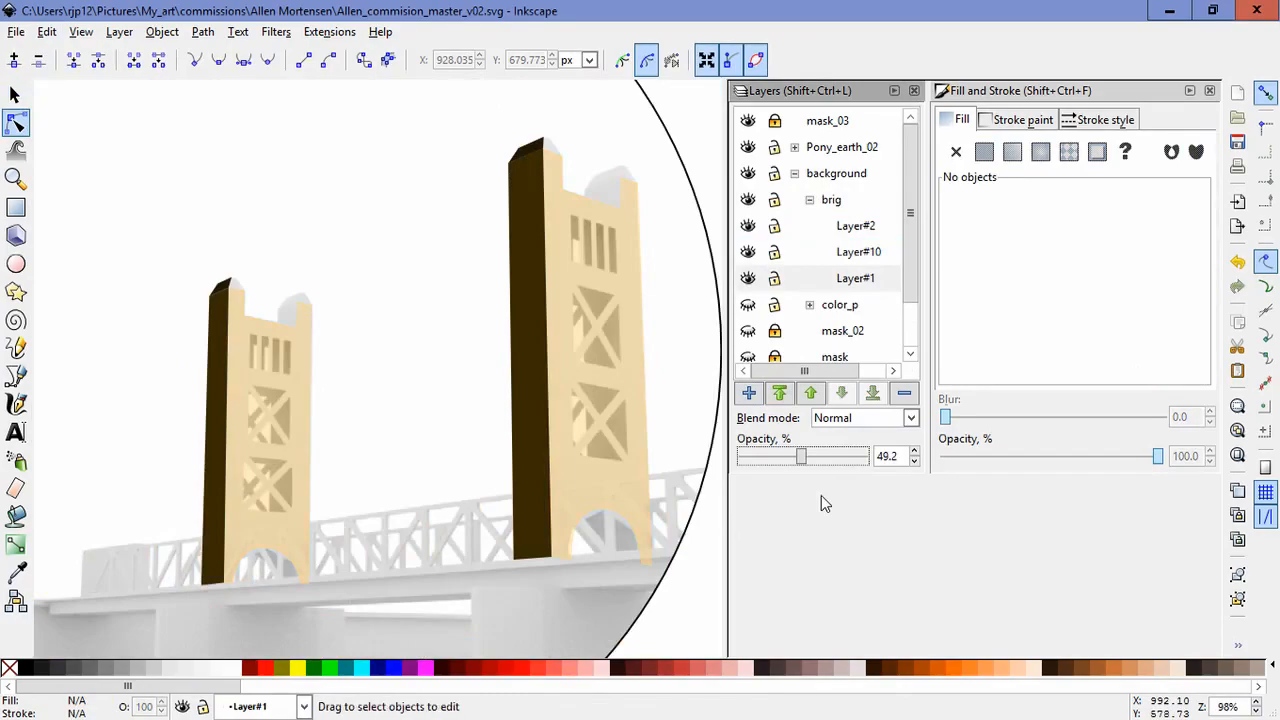
left_click(16, 376)
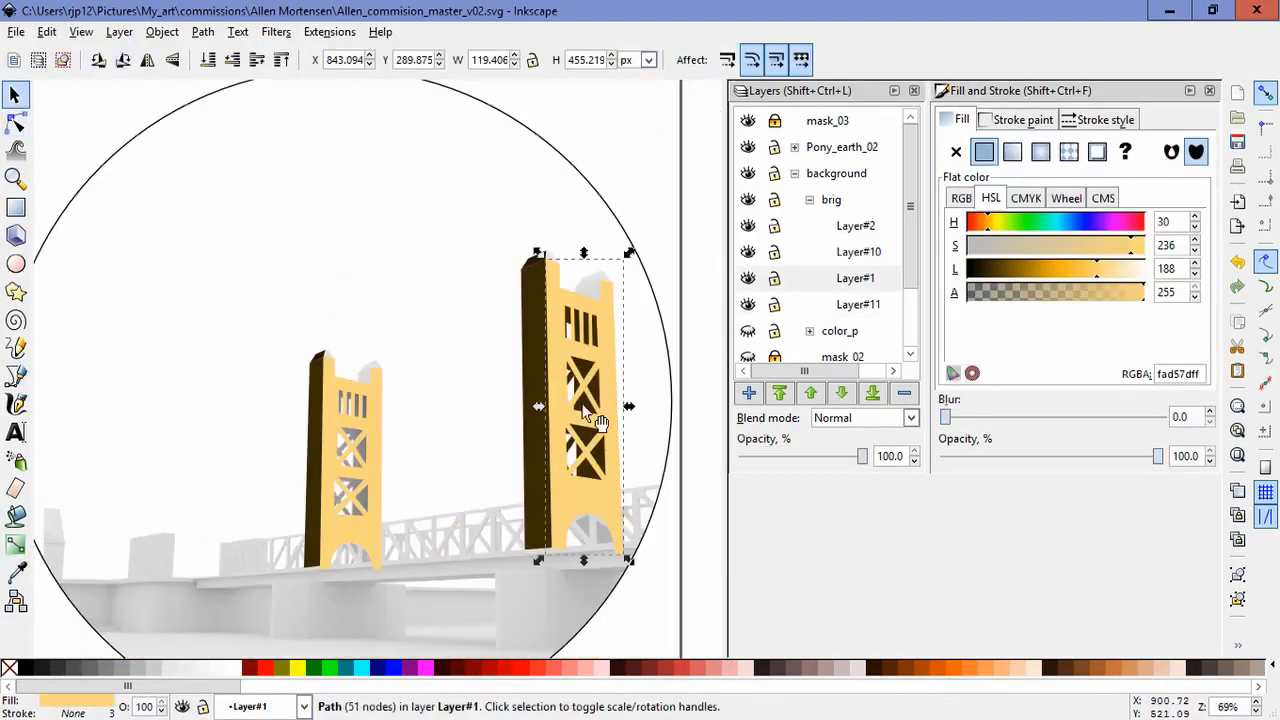
Step: Refine the right tower's golden colour shape, adjusting its corners
left_click(16, 376)
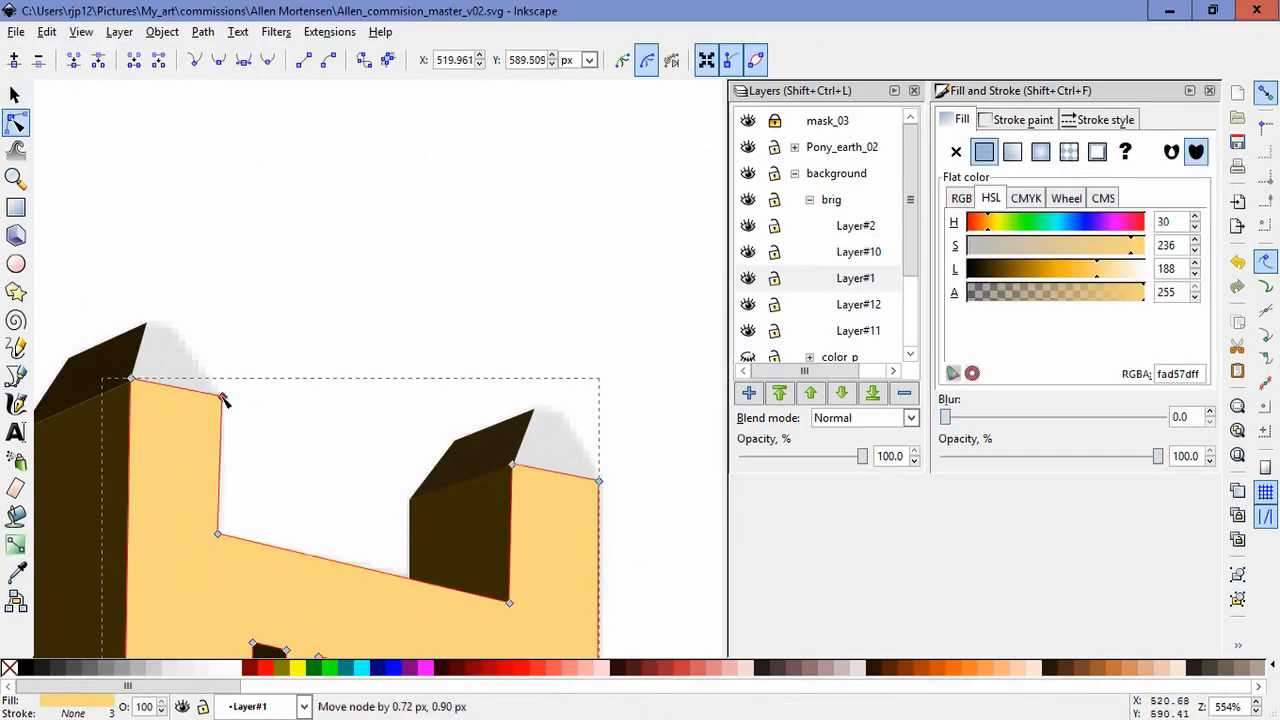
left_click(636, 410)
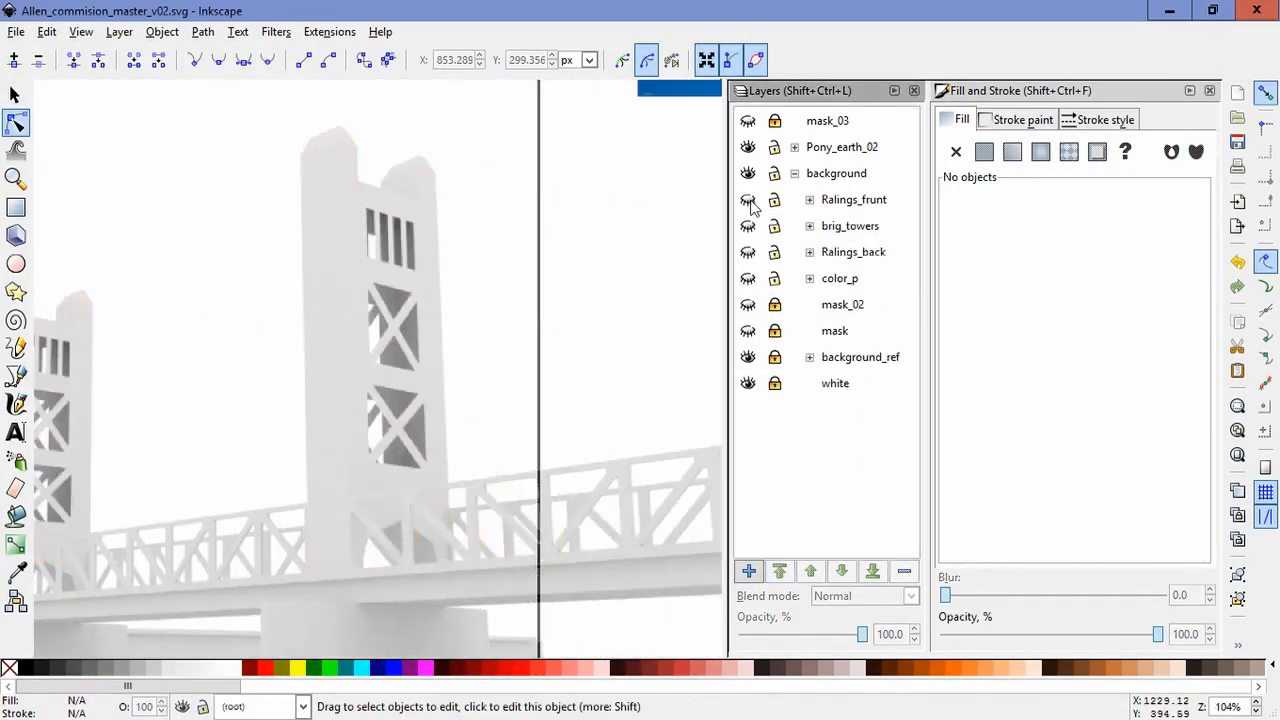
left_click(810, 224)
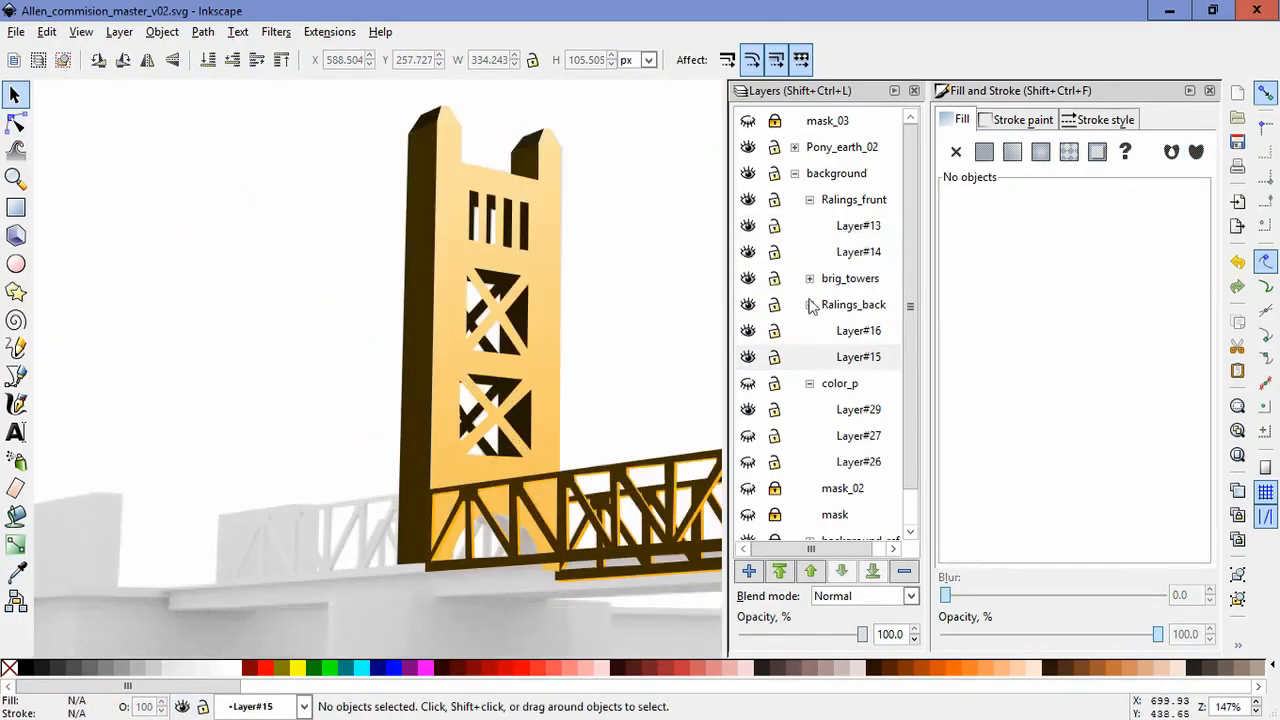
Step: Work in the back railings sublayers, selecting the lower rail to colour it
left_click(16, 376)
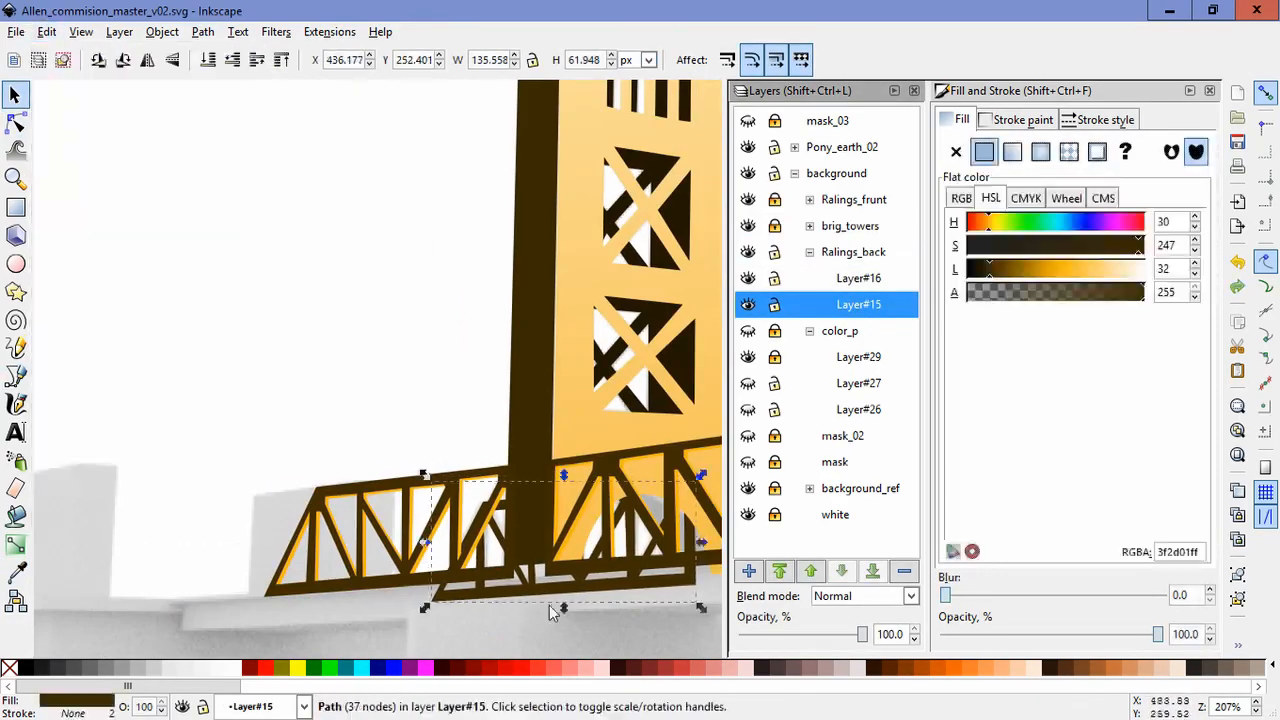
left_click(858, 278)
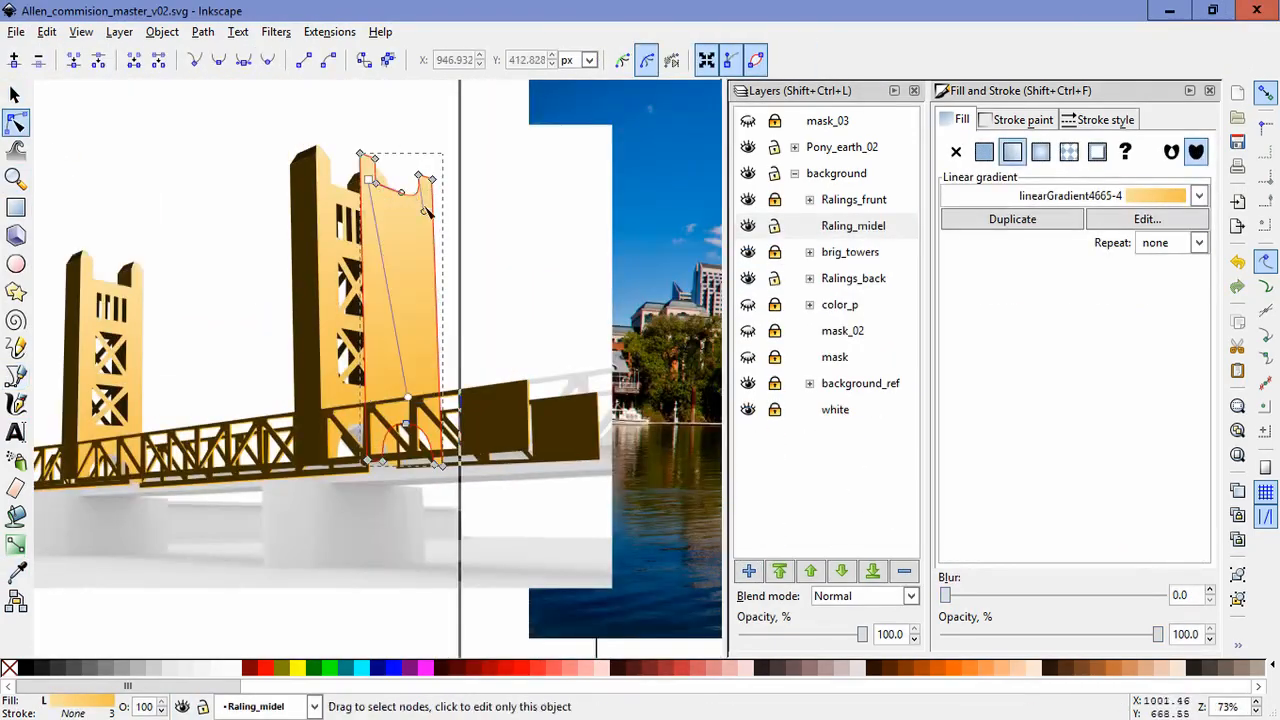
Step: Reshape the middle railing's small opening and adjust its arch nodes
left_click(16, 348)
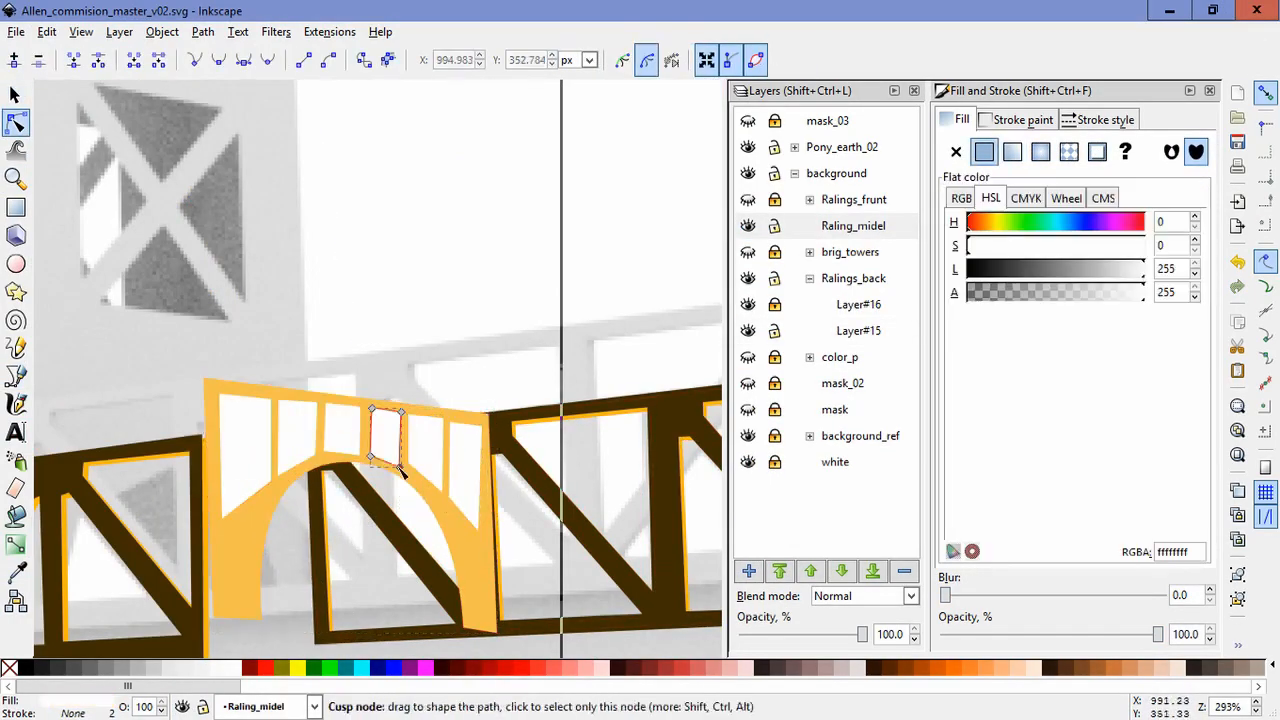
left_click_drag(384, 440, 340, 440)
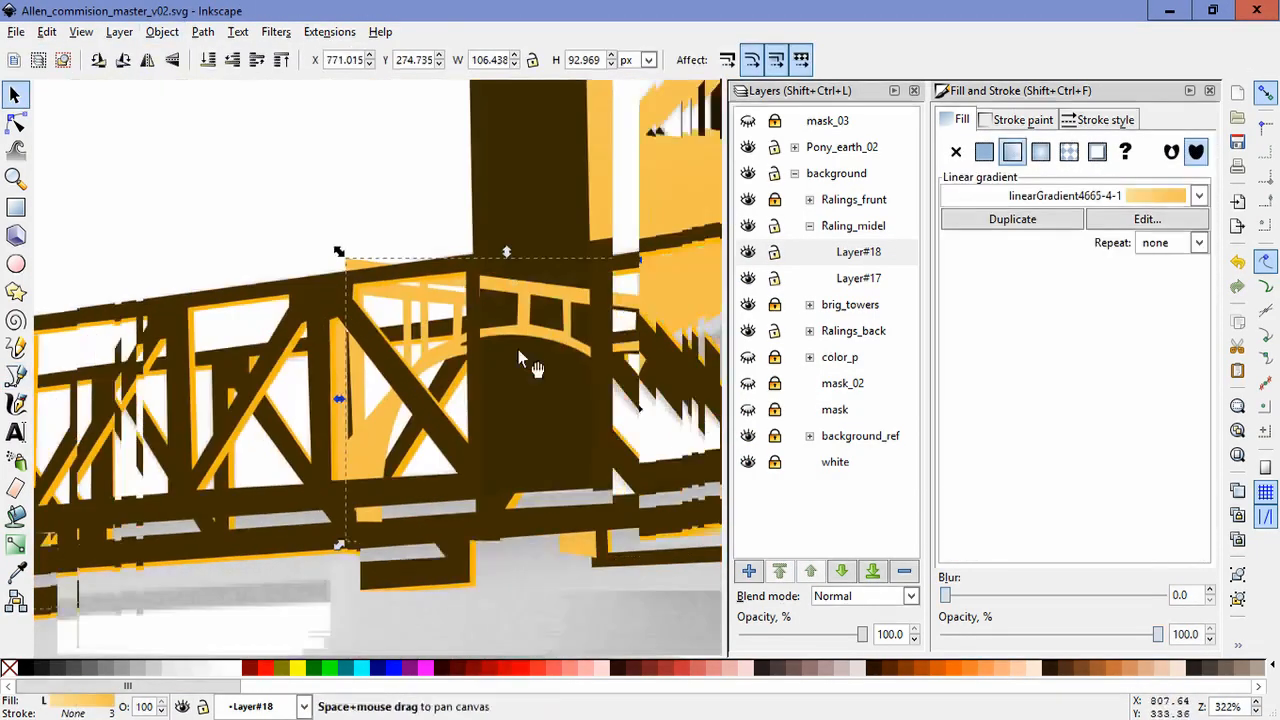
left_click(16, 122)
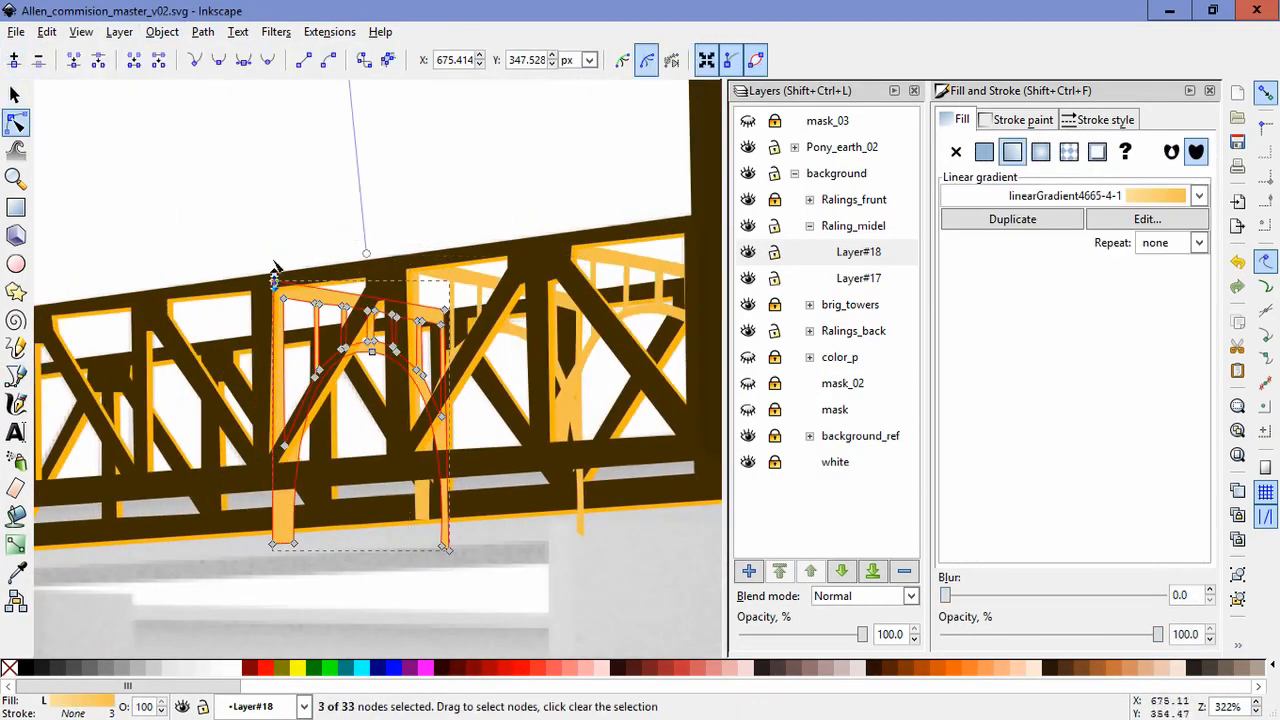
left_click(16, 94)
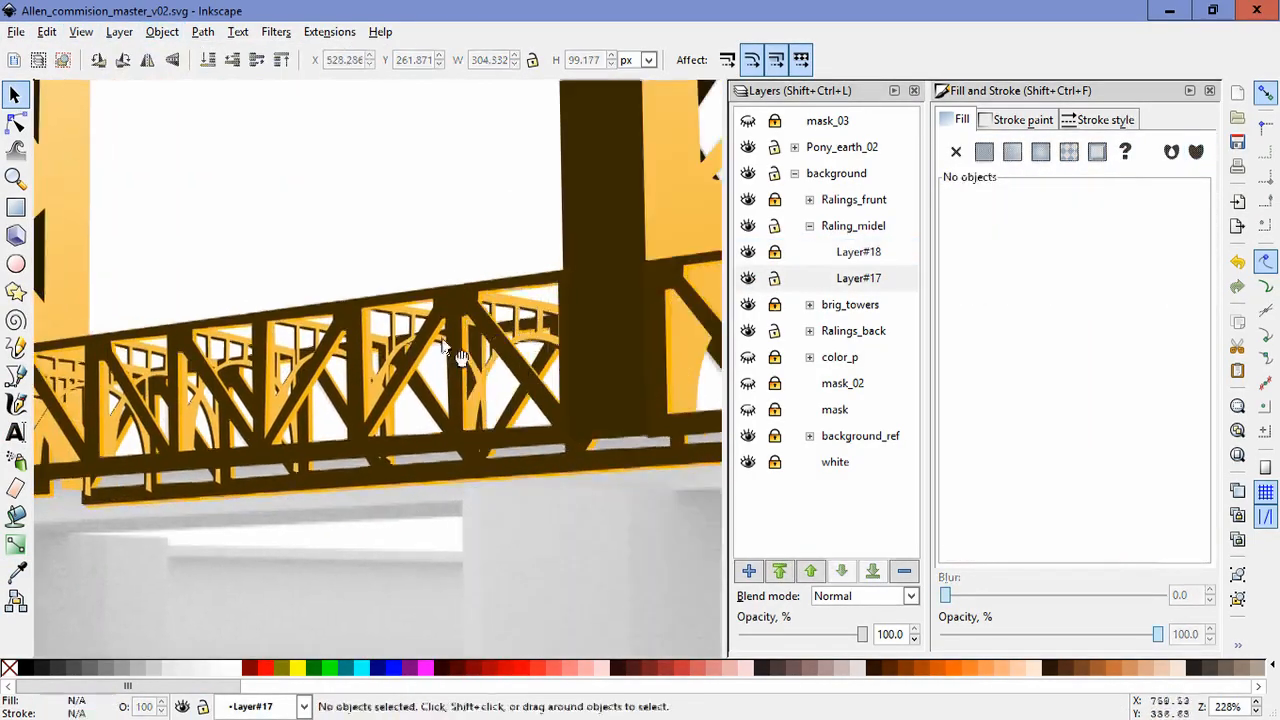
Step: Fill the arched railing shapes in yellow and dark brown and shade a tower opening
left_click(420, 320)
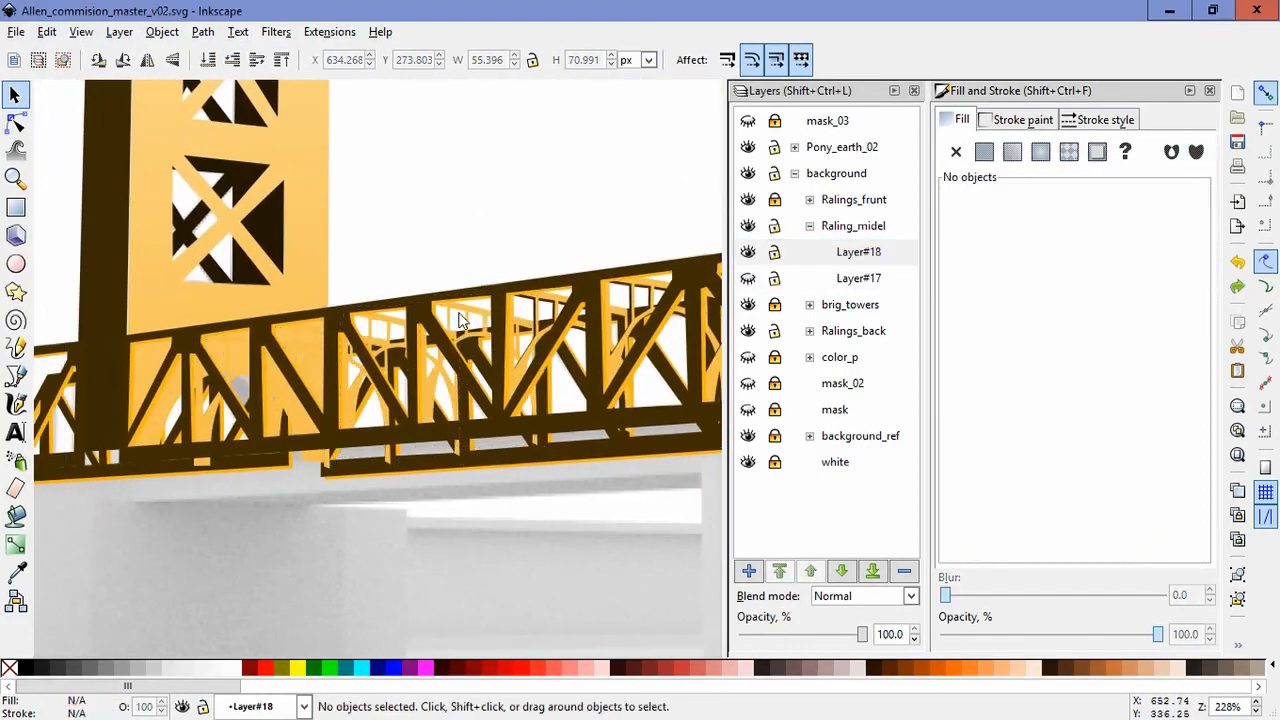
left_click(280, 400)
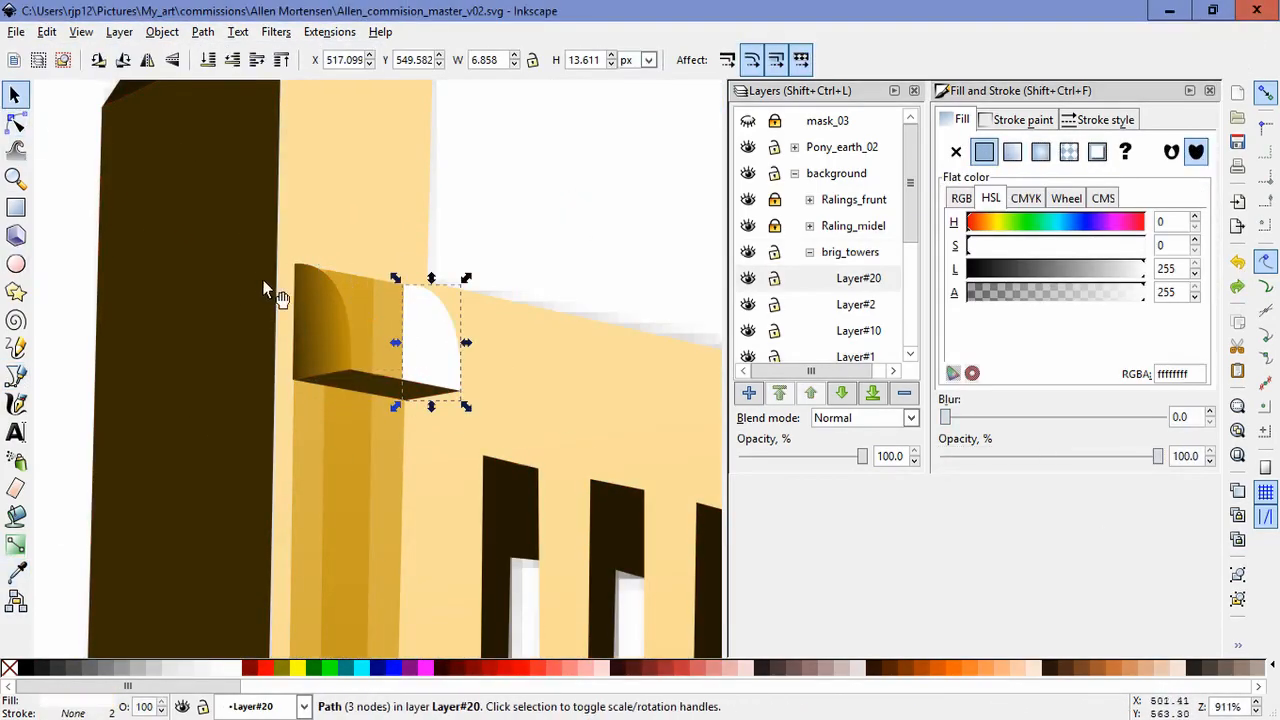
Step: Draw bolt circles on the front railing and start a translucent pier shape on the Botom layer
left_click(16, 122)
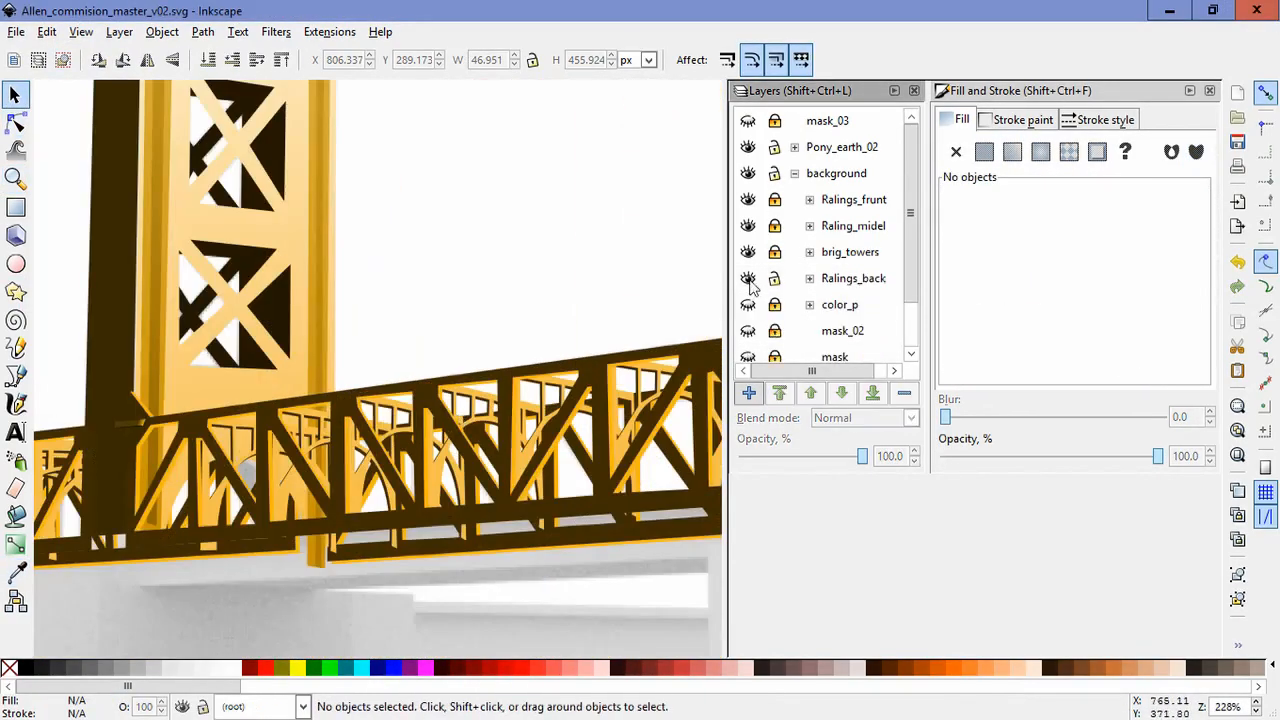
left_click(808, 200)
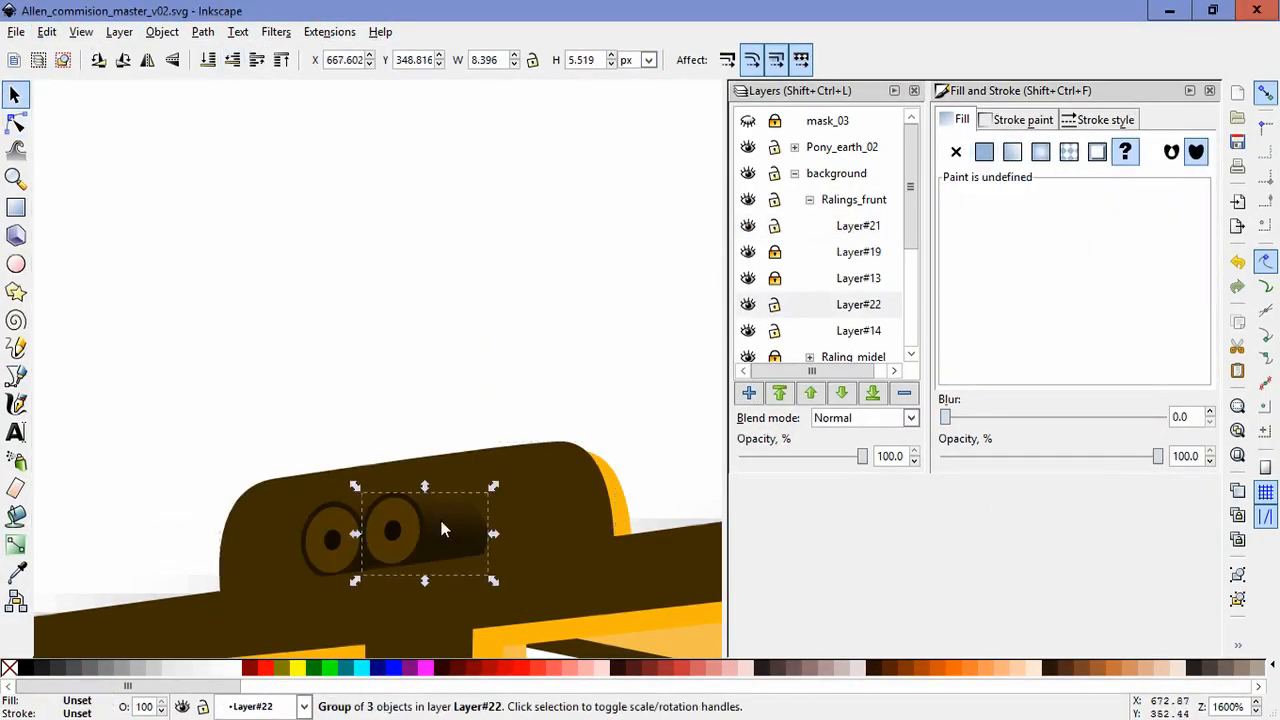
left_click(16, 122)
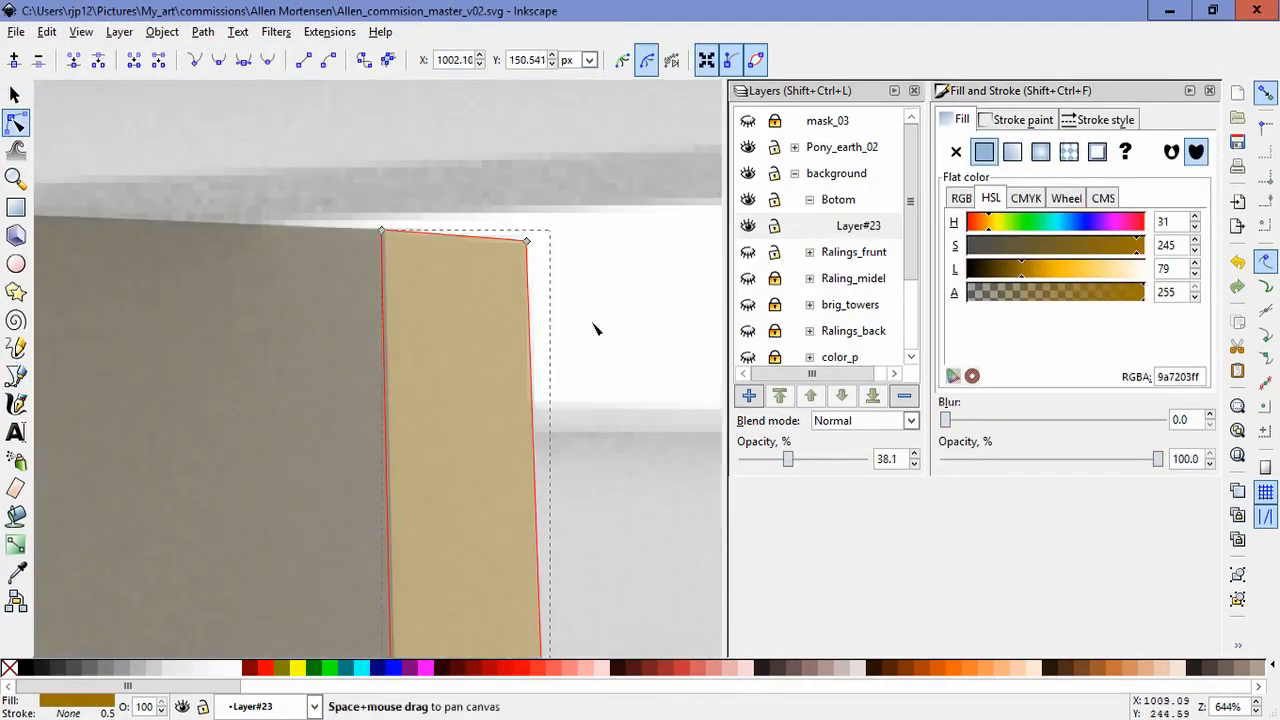
Step: Fill the bridge piers dark brown and trace a grey ledge strip on a new 'bildings' layer
left_click(1012, 152)
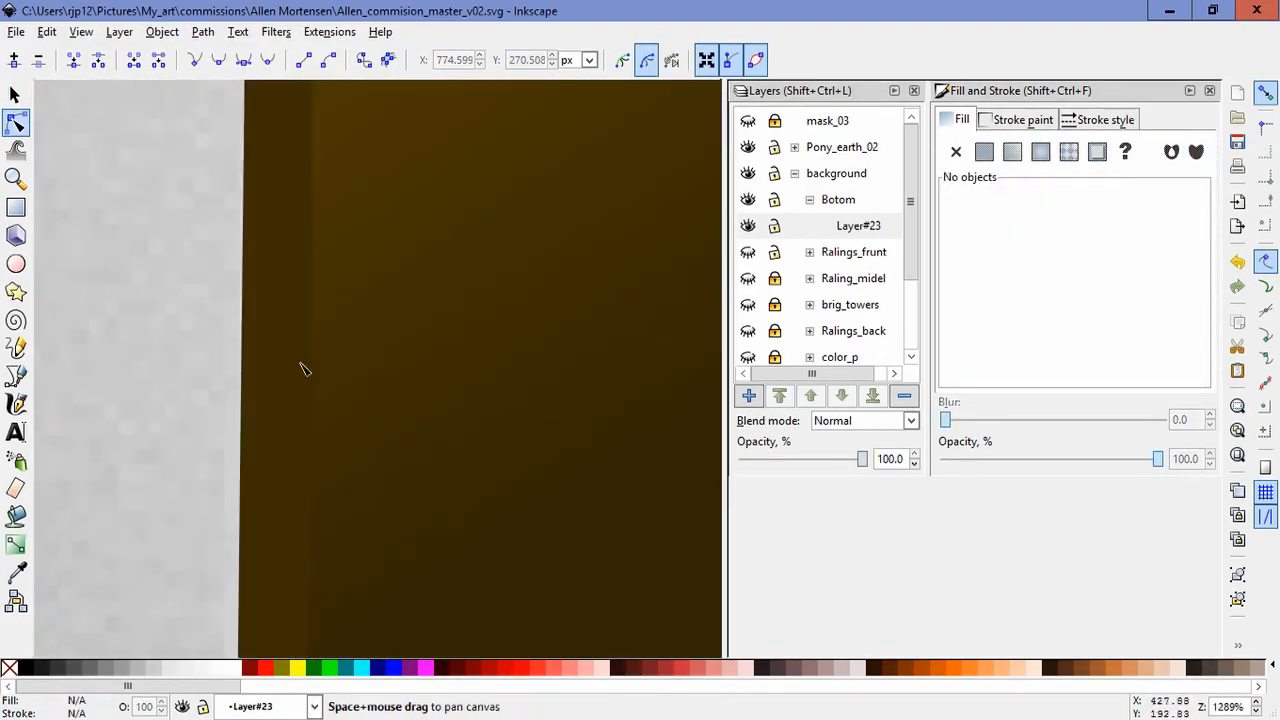
left_click(16, 374)
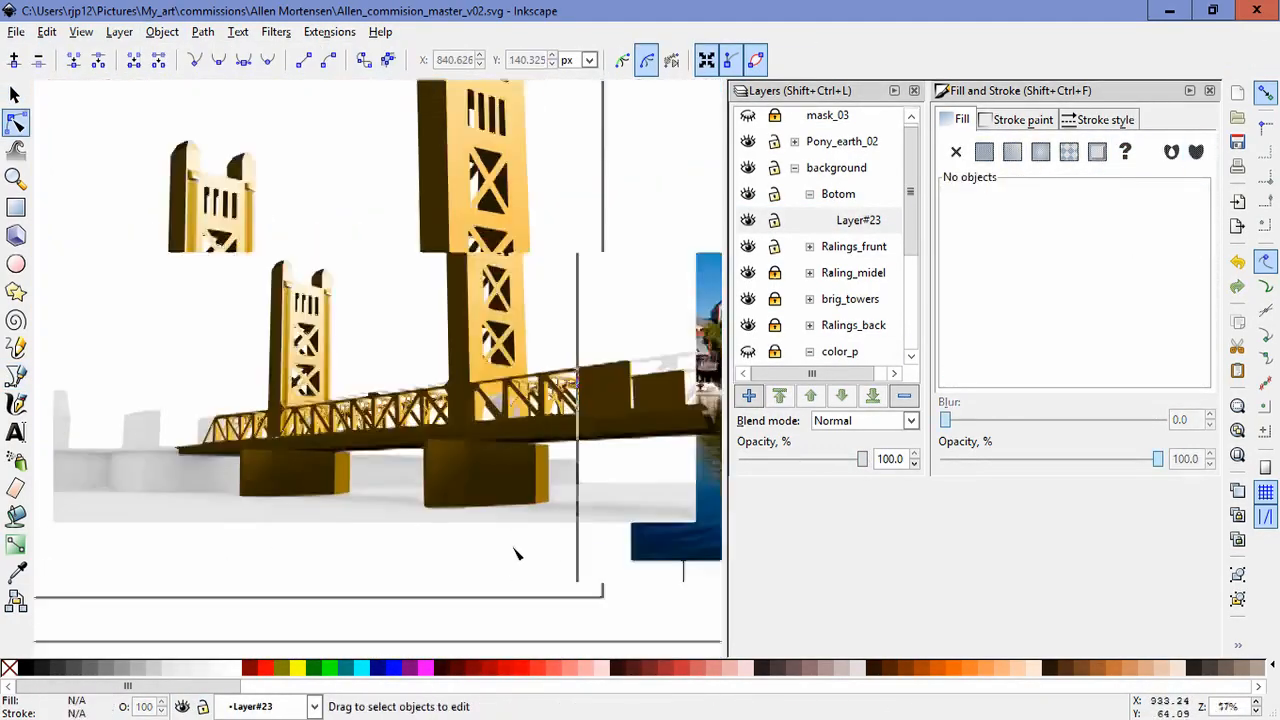
scroll("down", 3)
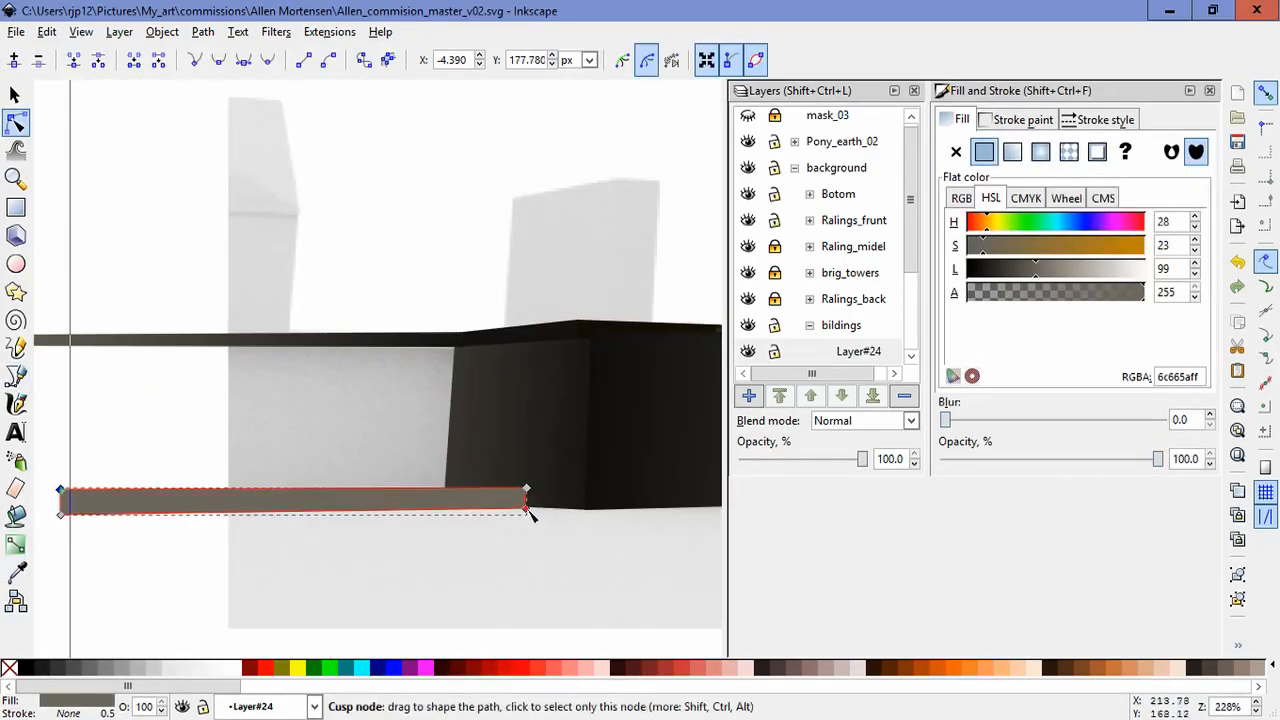
Step: Stretch the grey ledge along the buildings, tune the pier opacity, and start the blue water layer
left_click_drag(528, 490, 500, 490)
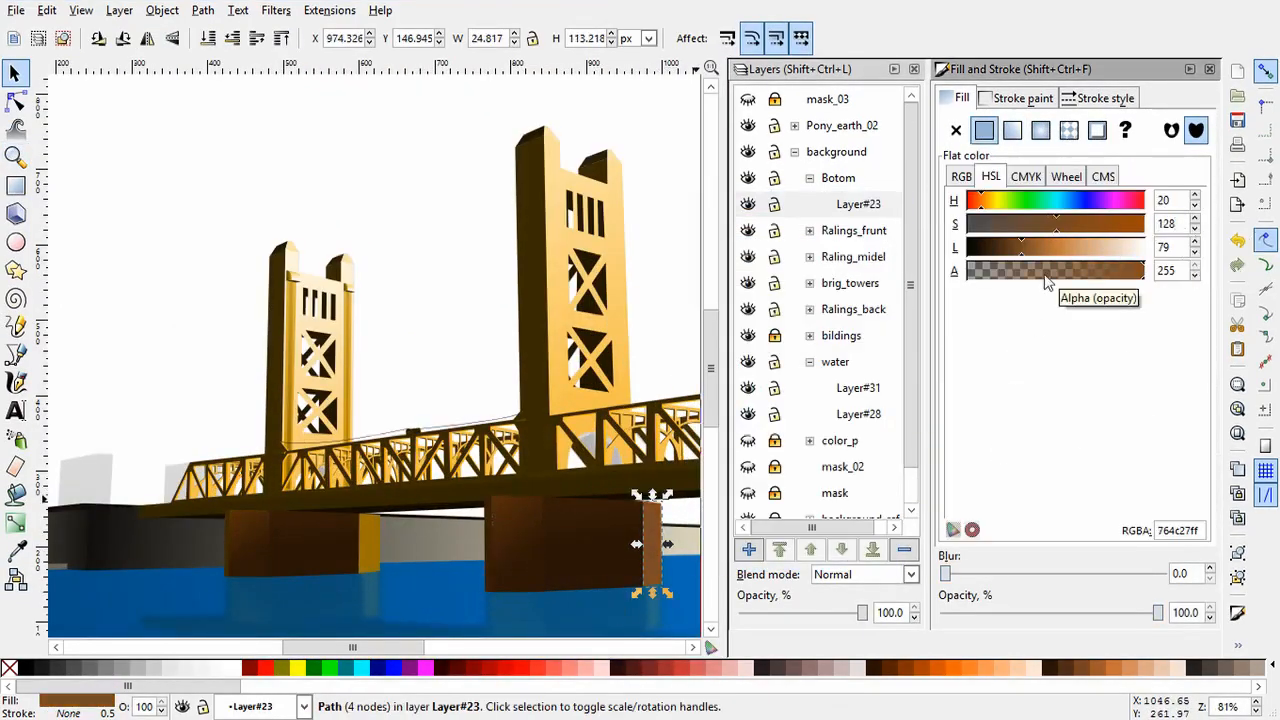
left_click(480, 324)
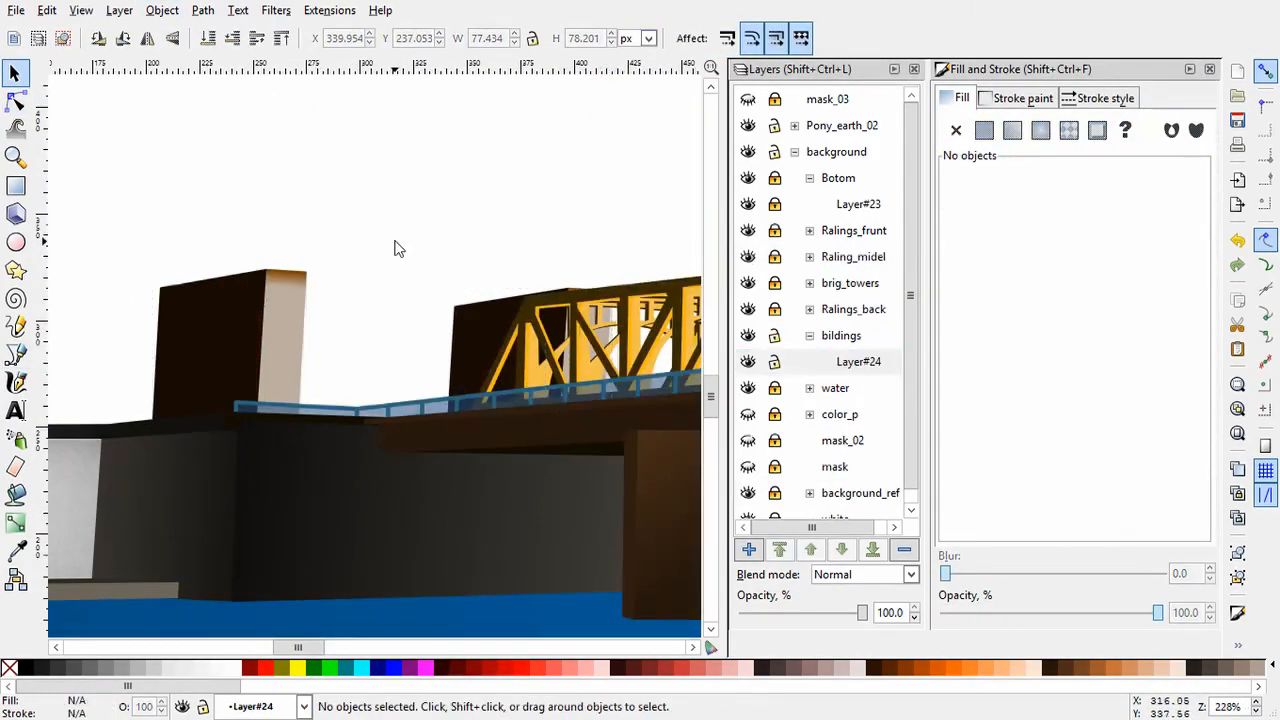
left_click(16, 354)
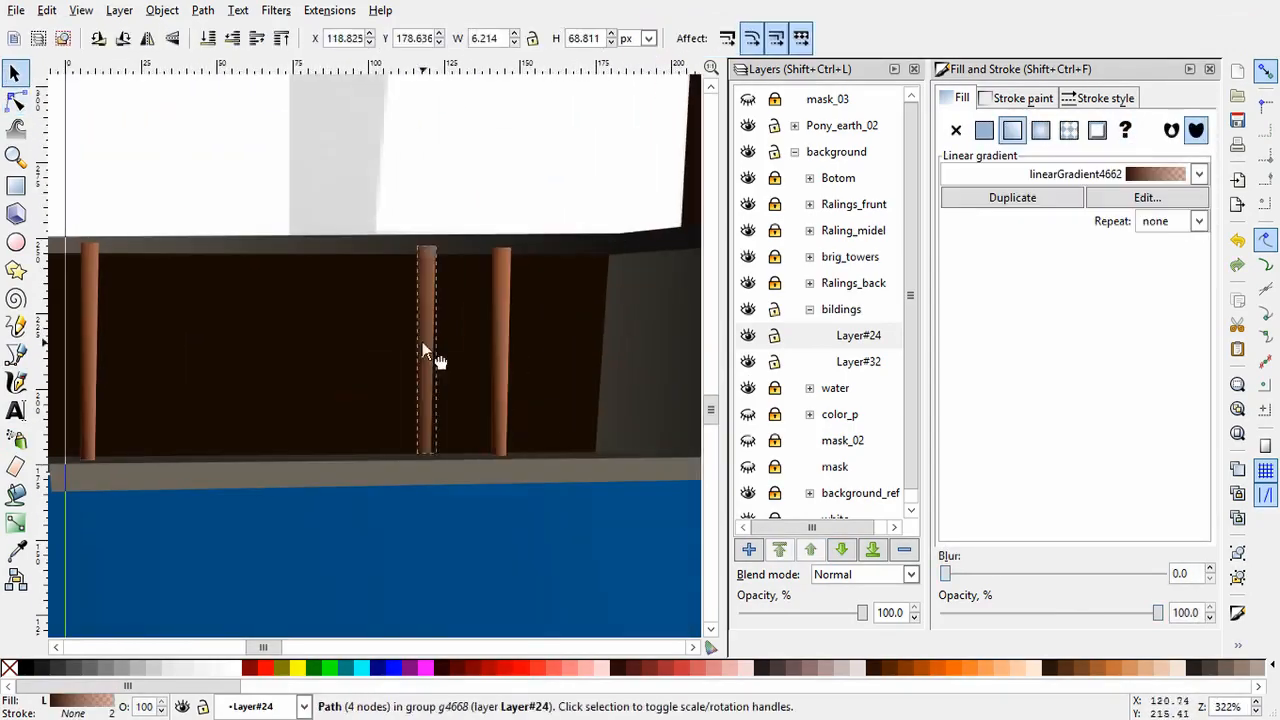
Step: Draw a lamp post, duplicate copies along the quay, and switch to the Calligraphy tool for trees
left_click(984, 130)
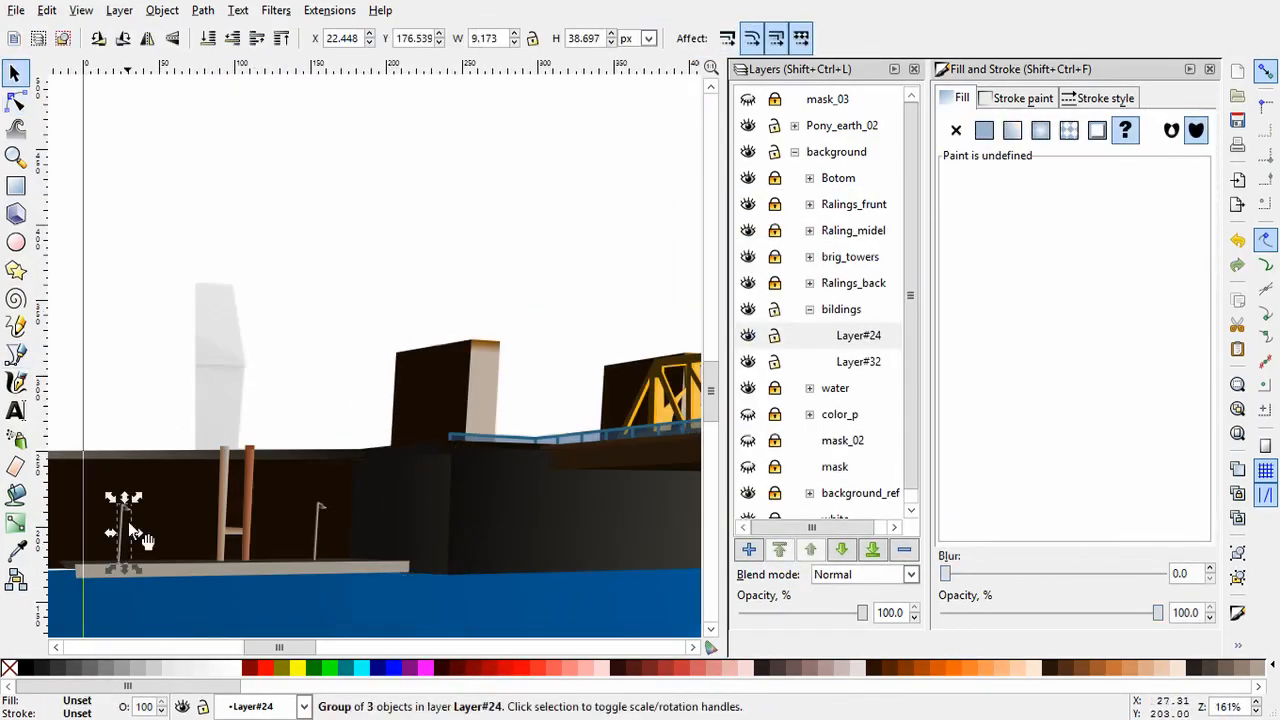
left_click(16, 384)
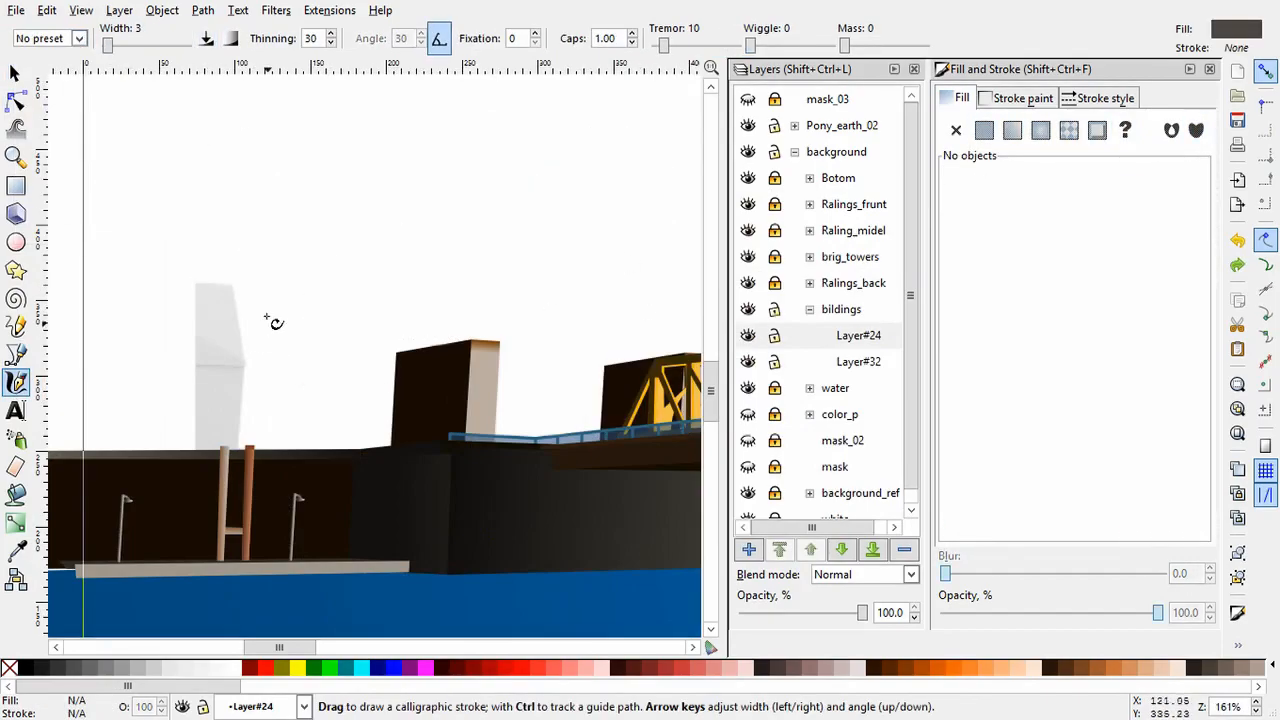
left_click(16, 548)
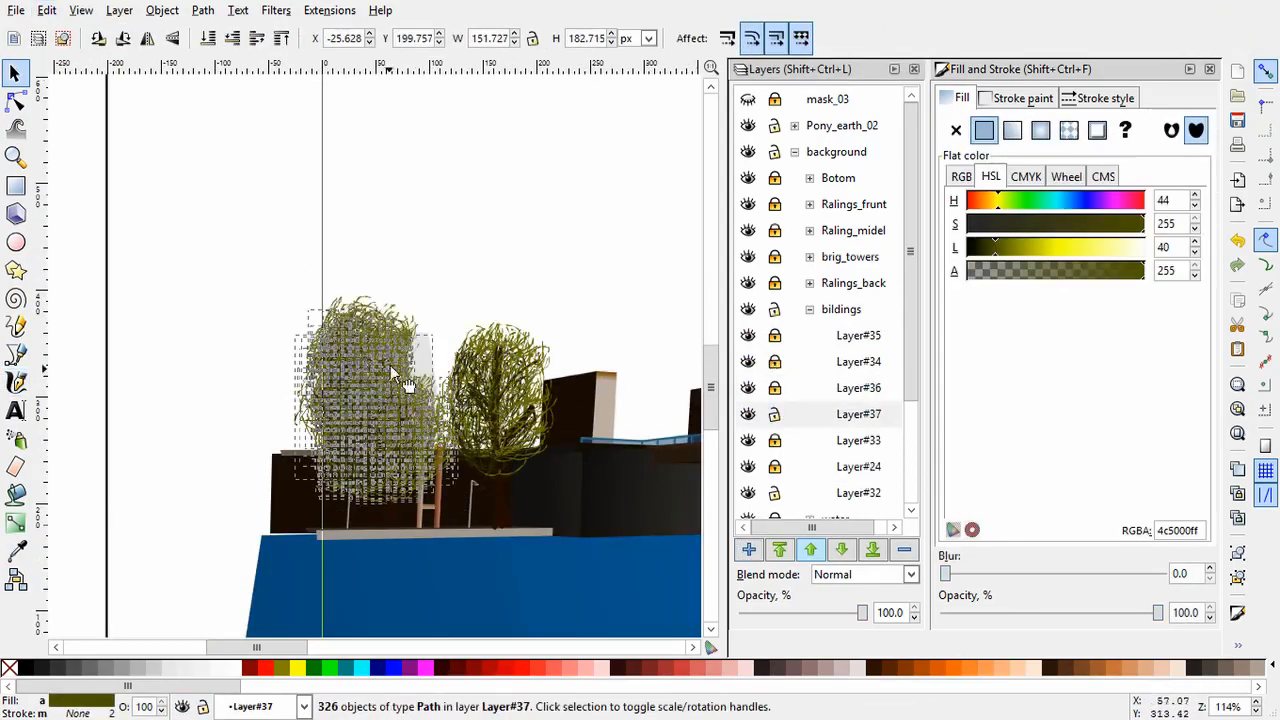
Step: Copy the small tower shape and paste it in place as the base for the spire and cabin
left_click(16, 384)
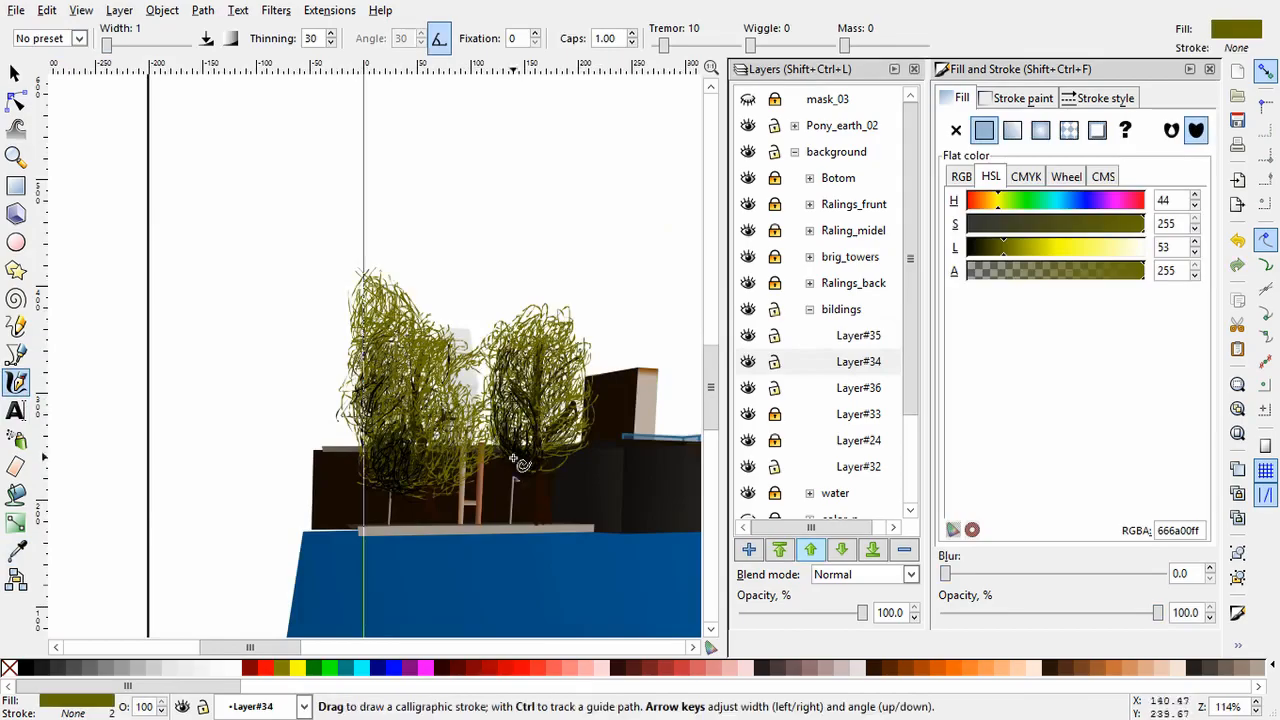
left_click(16, 74)
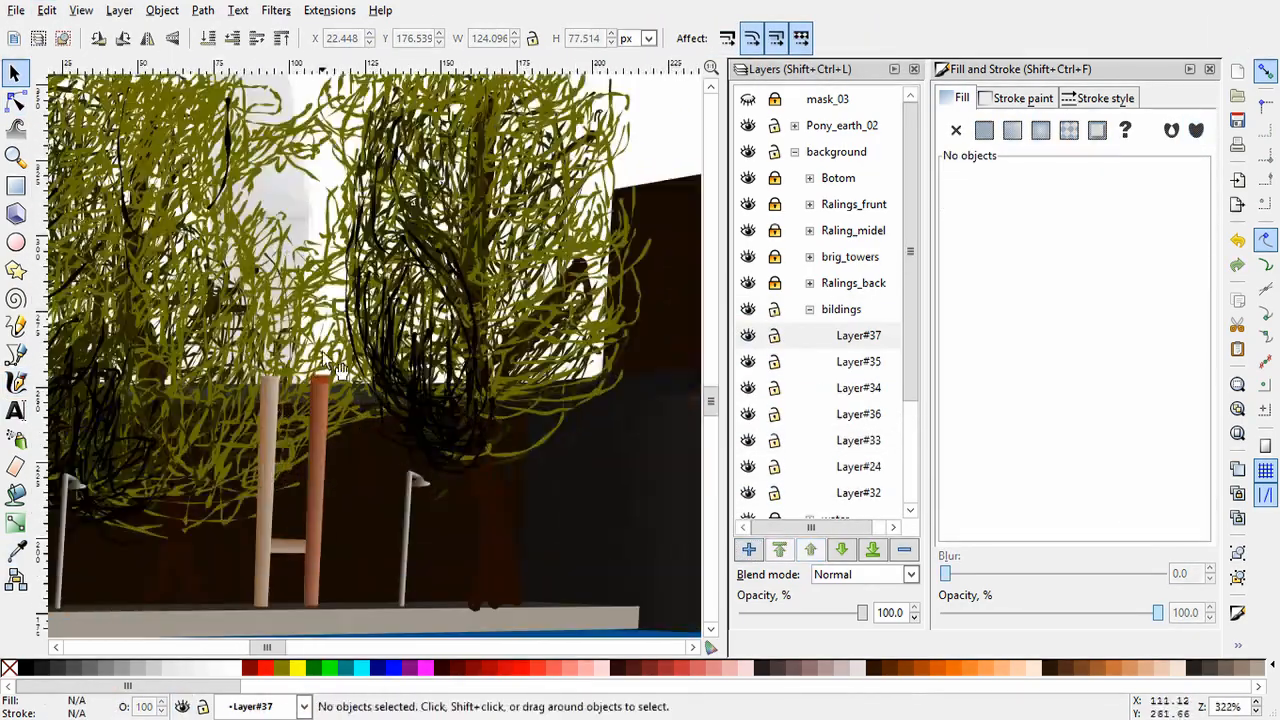
left_click(336, 360)
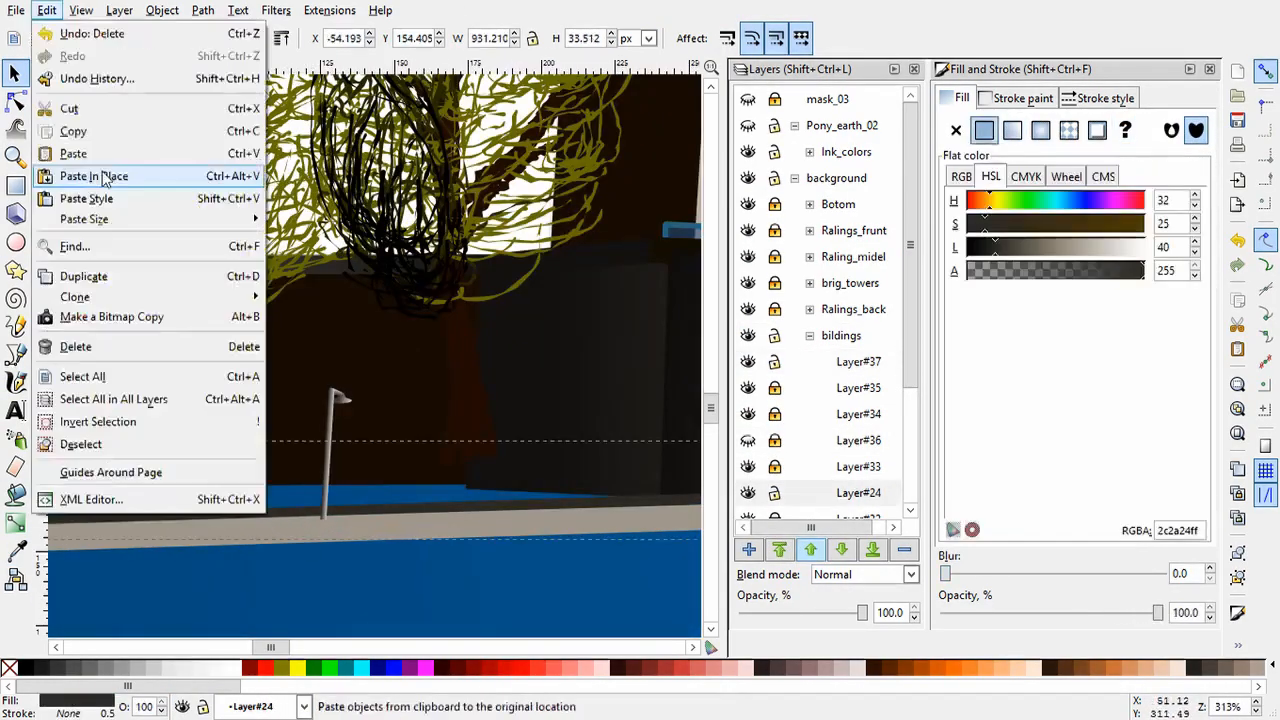
left_click(92, 176)
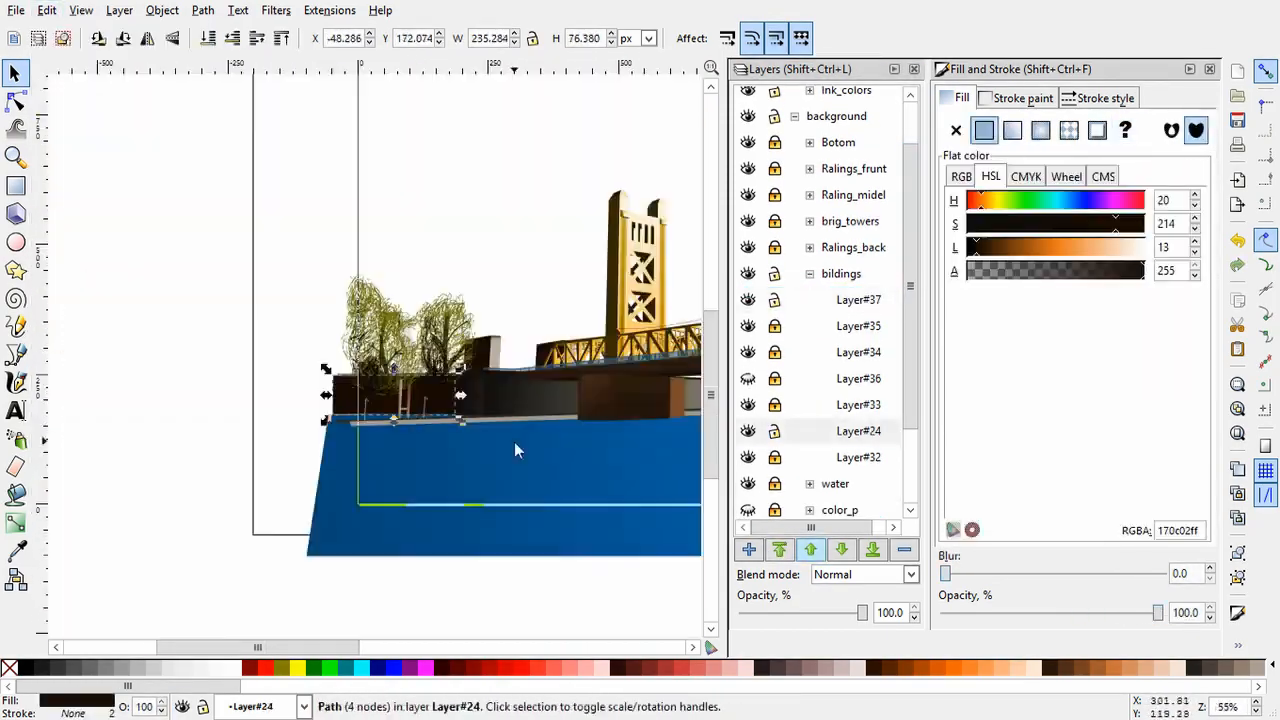
left_click(16, 100)
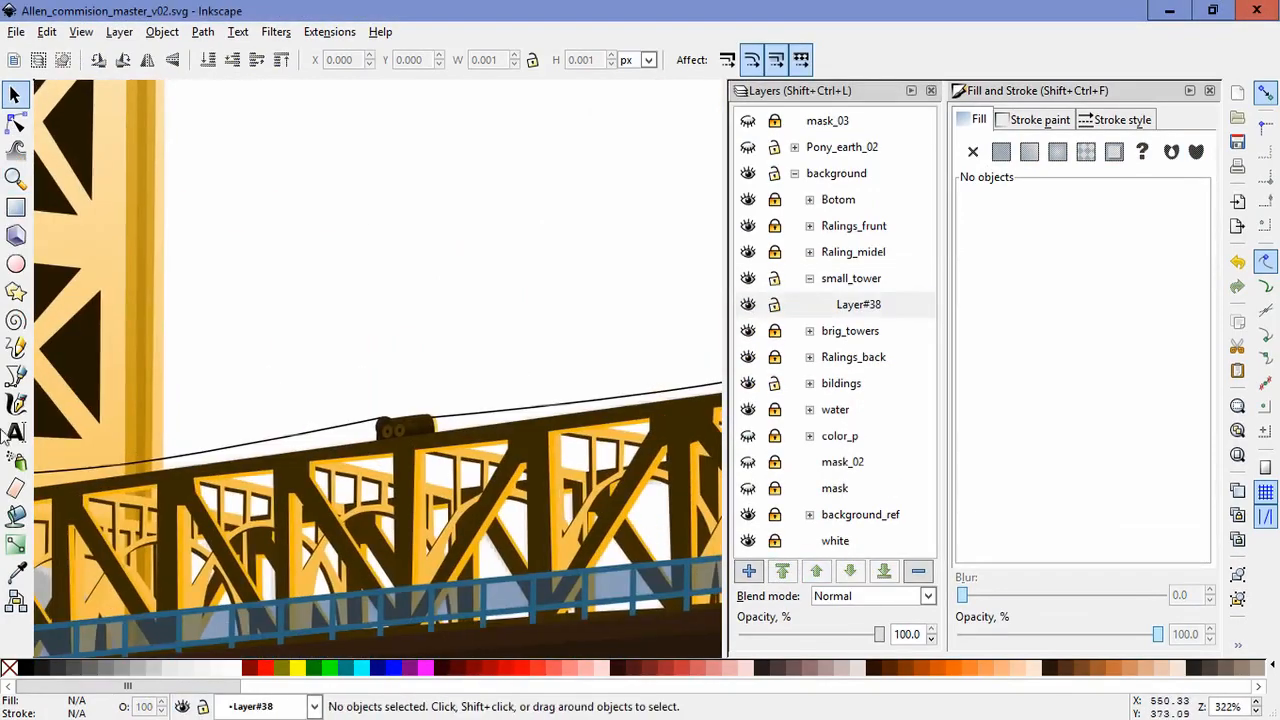
Step: Reshape the cabin roof corners, colour the window panels blue and match the spire's tan tone
left_click(16, 376)
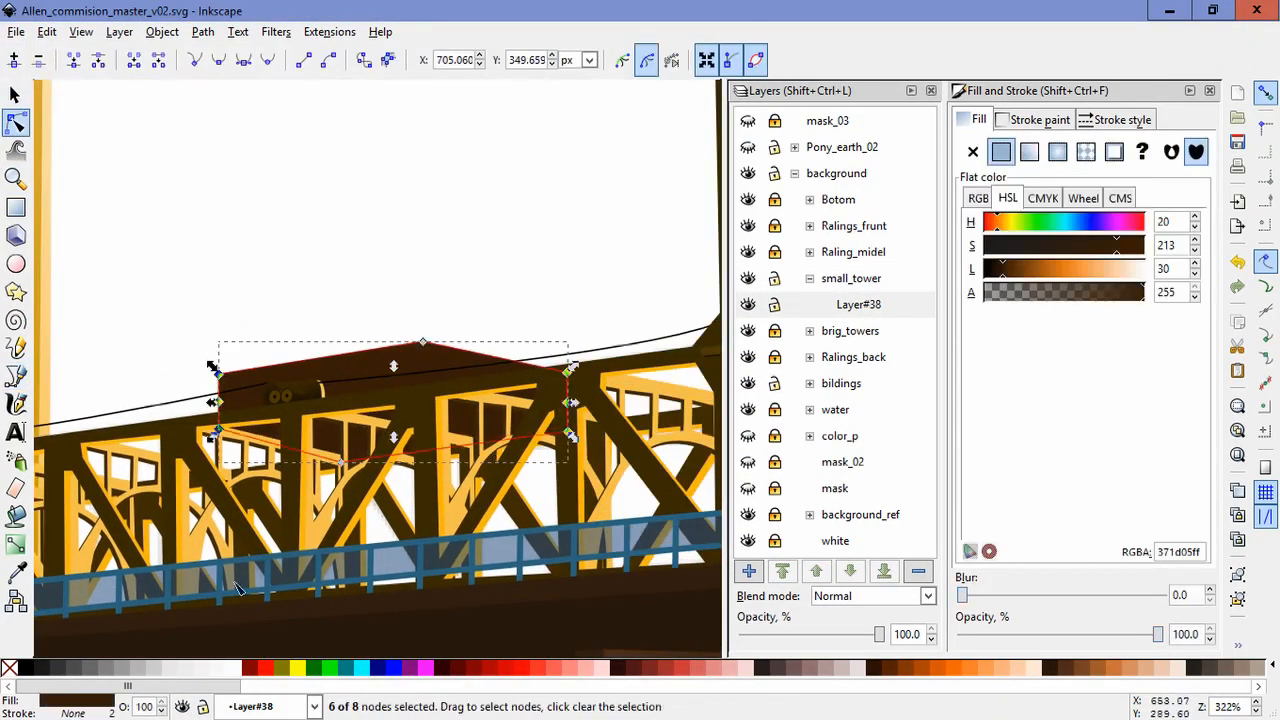
left_click_drag(392, 364, 424, 336)
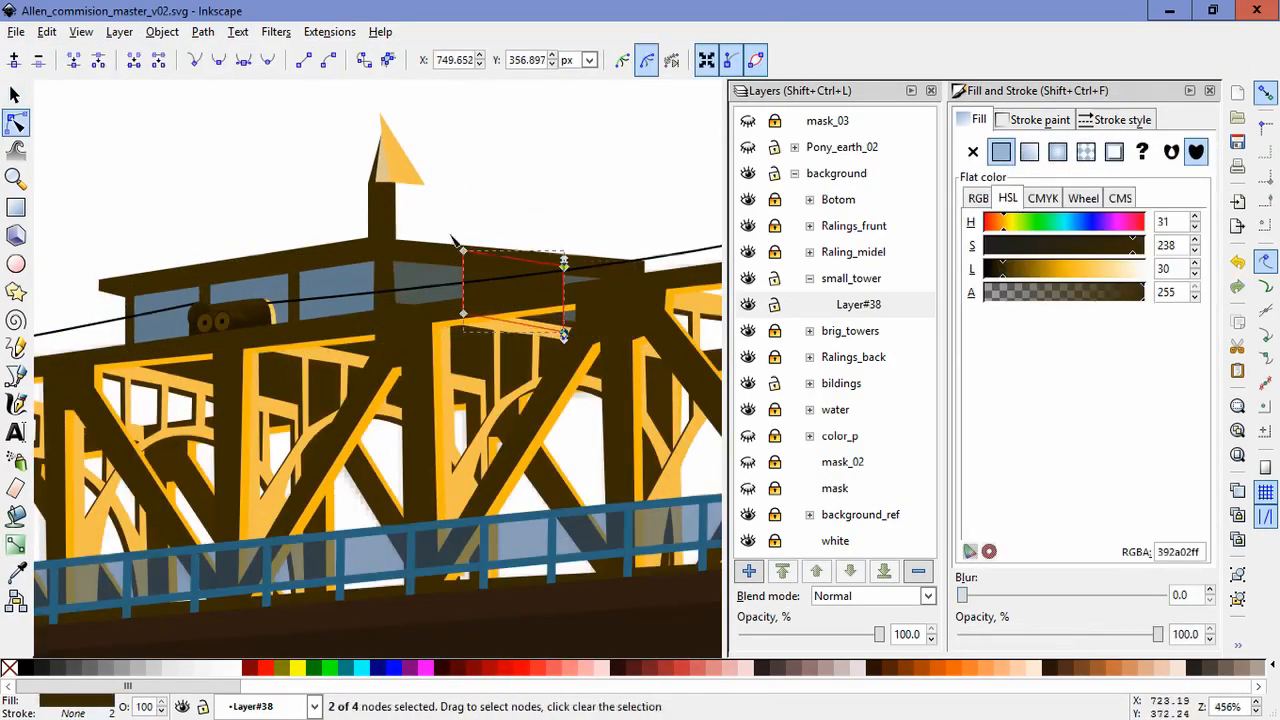
left_click(16, 94)
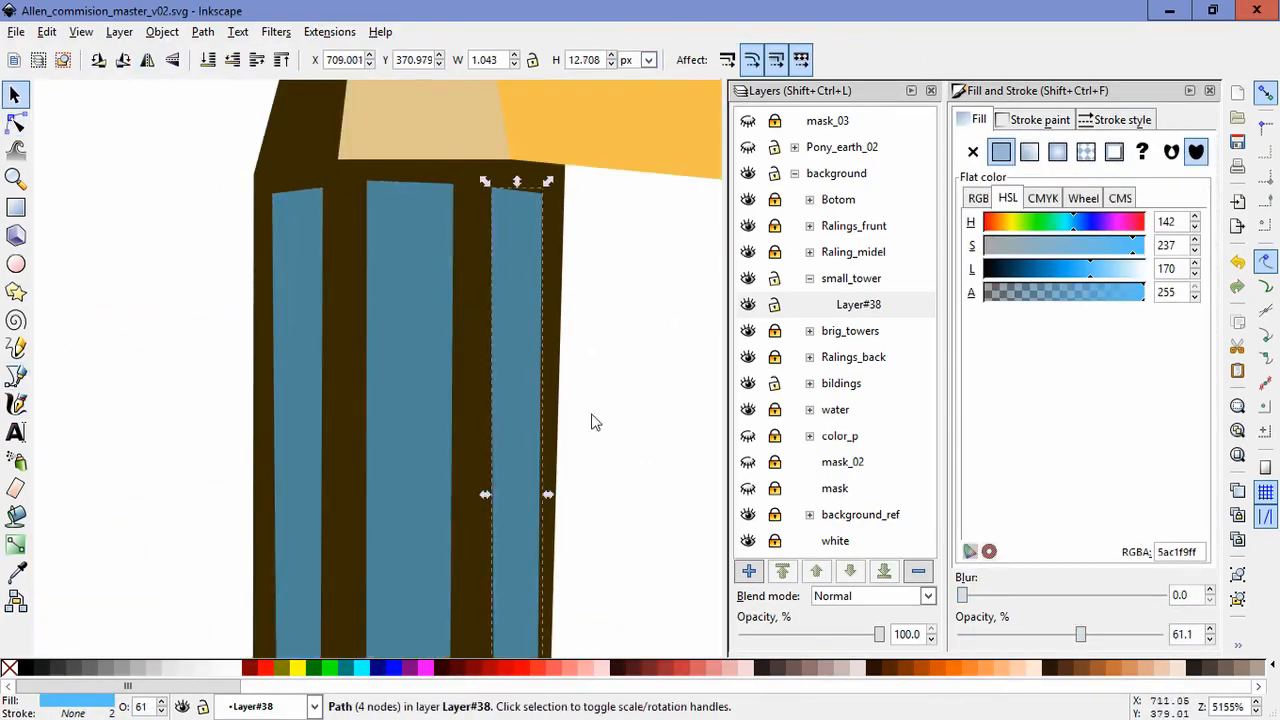
left_click(16, 122)
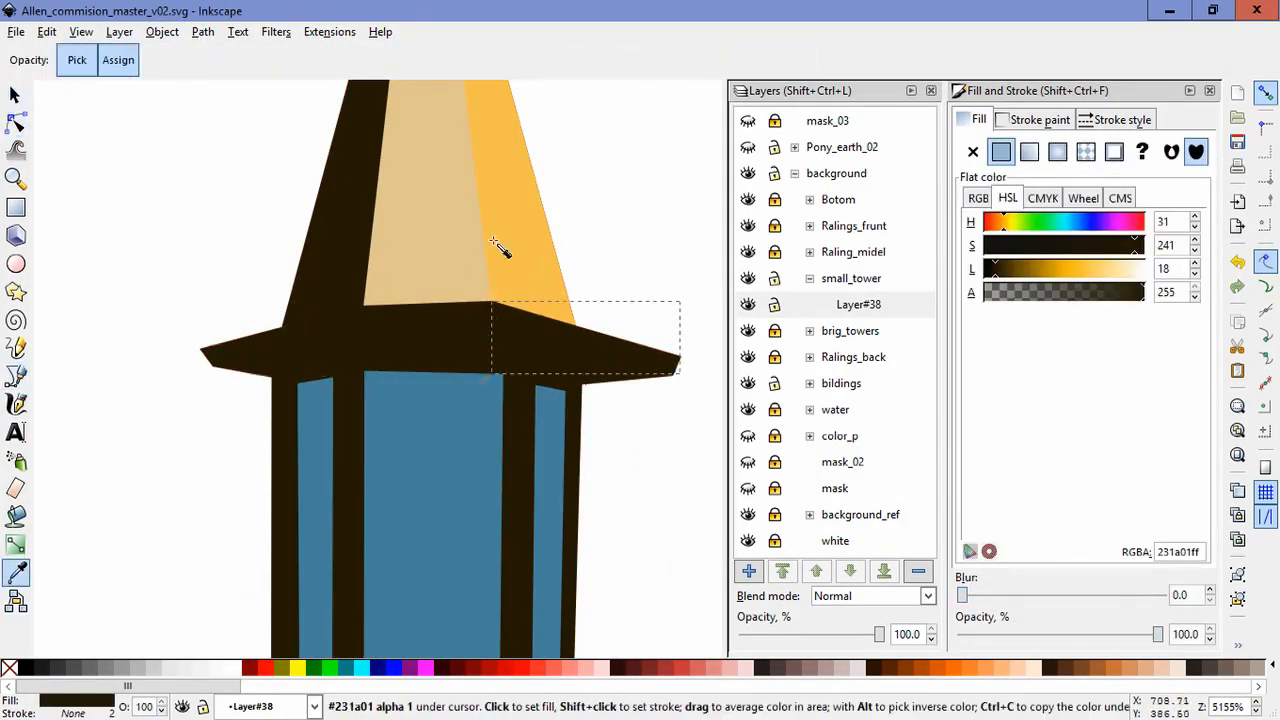
left_click(16, 376)
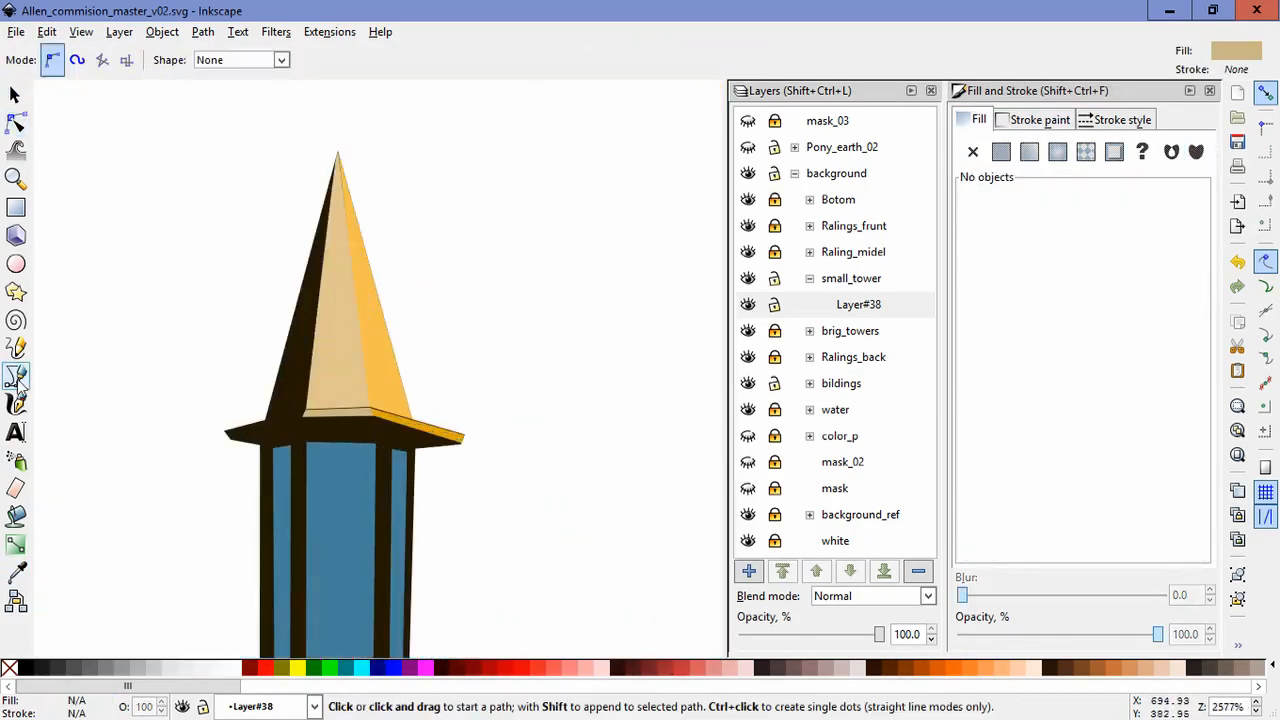
Step: Draw a background building outline, shape its roofline and adjust its dark window shape
left_click(16, 122)
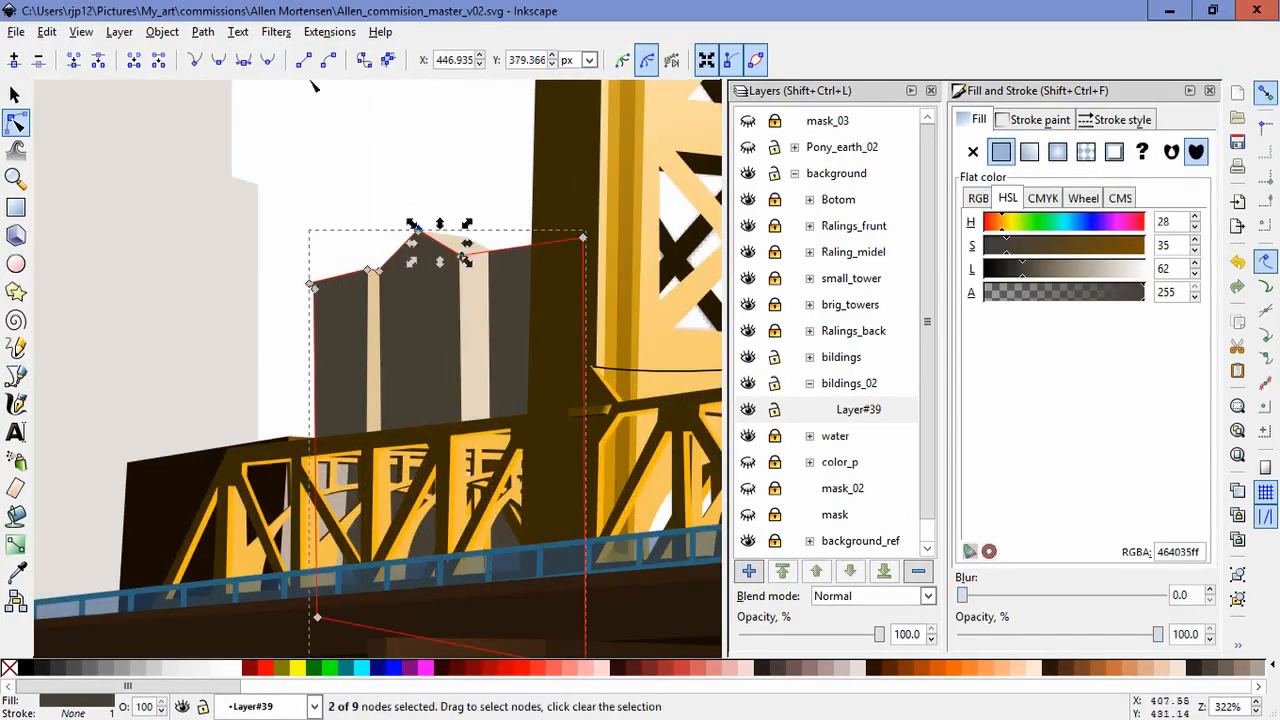
left_click(16, 376)
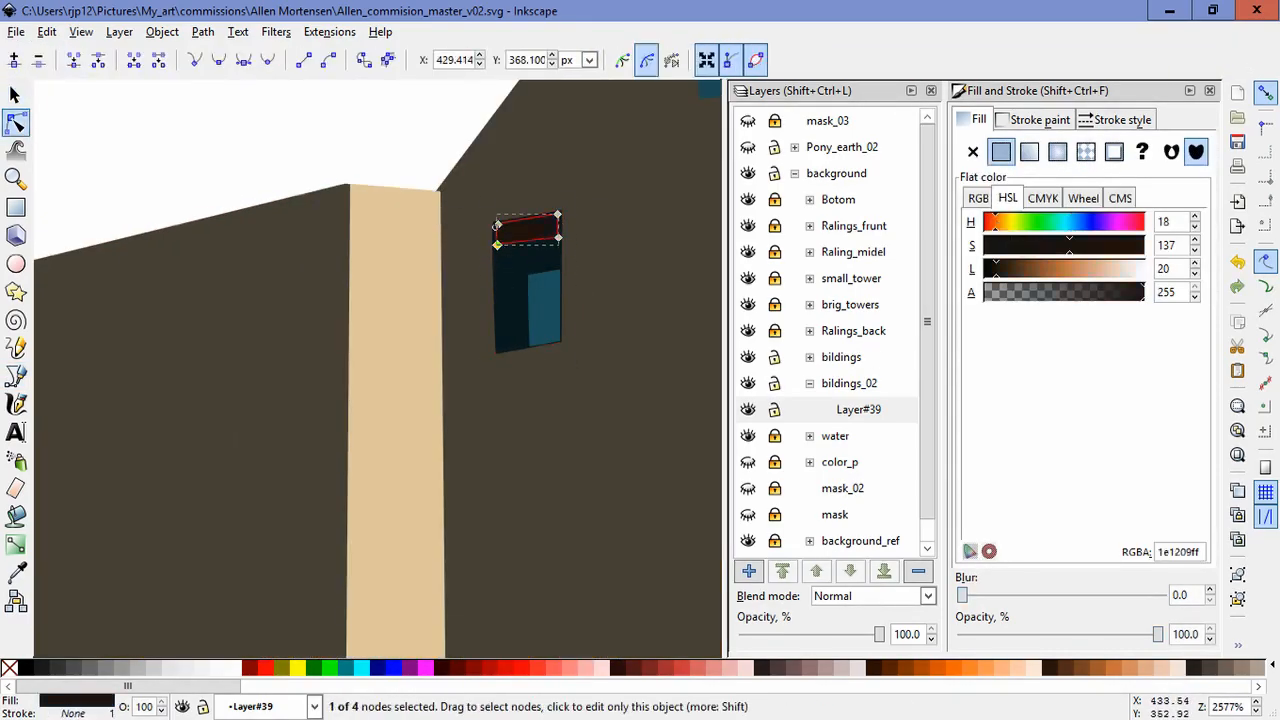
key("Ctrl+A")
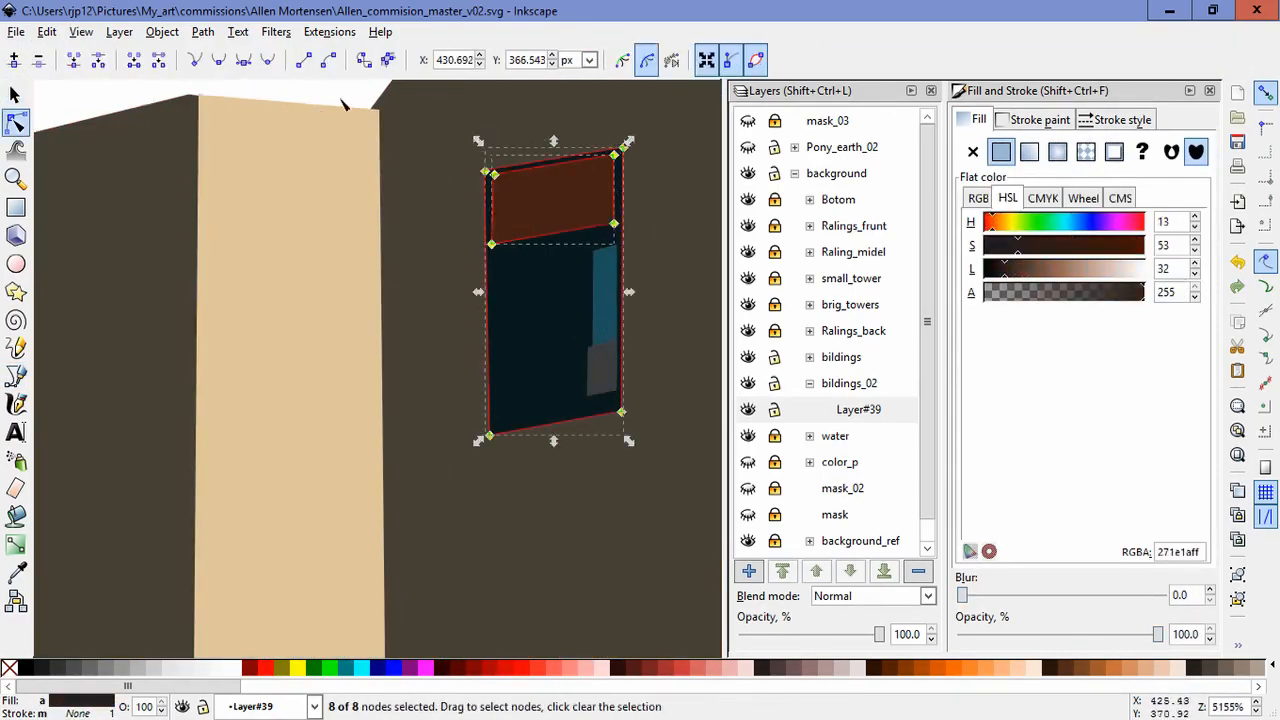
left_click(16, 92)
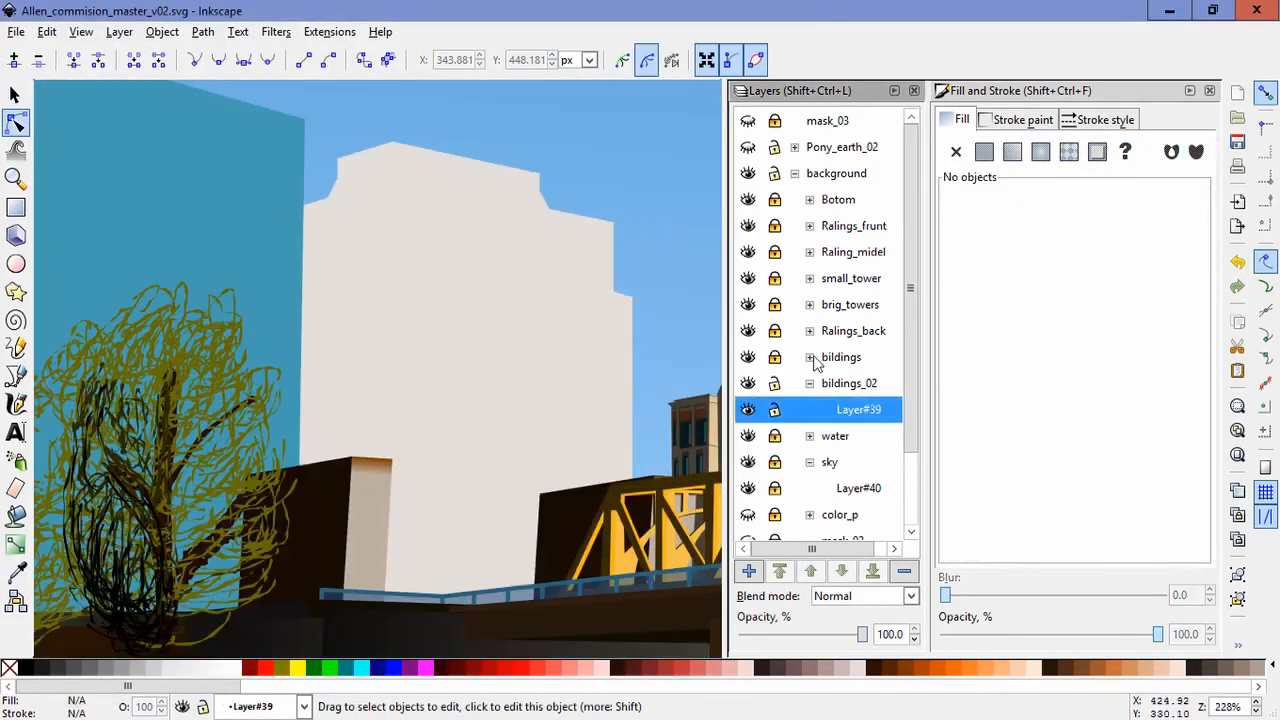
Step: Release the mask from the pale building, skew its side shading and fix its roofline
left_click(160, 32)
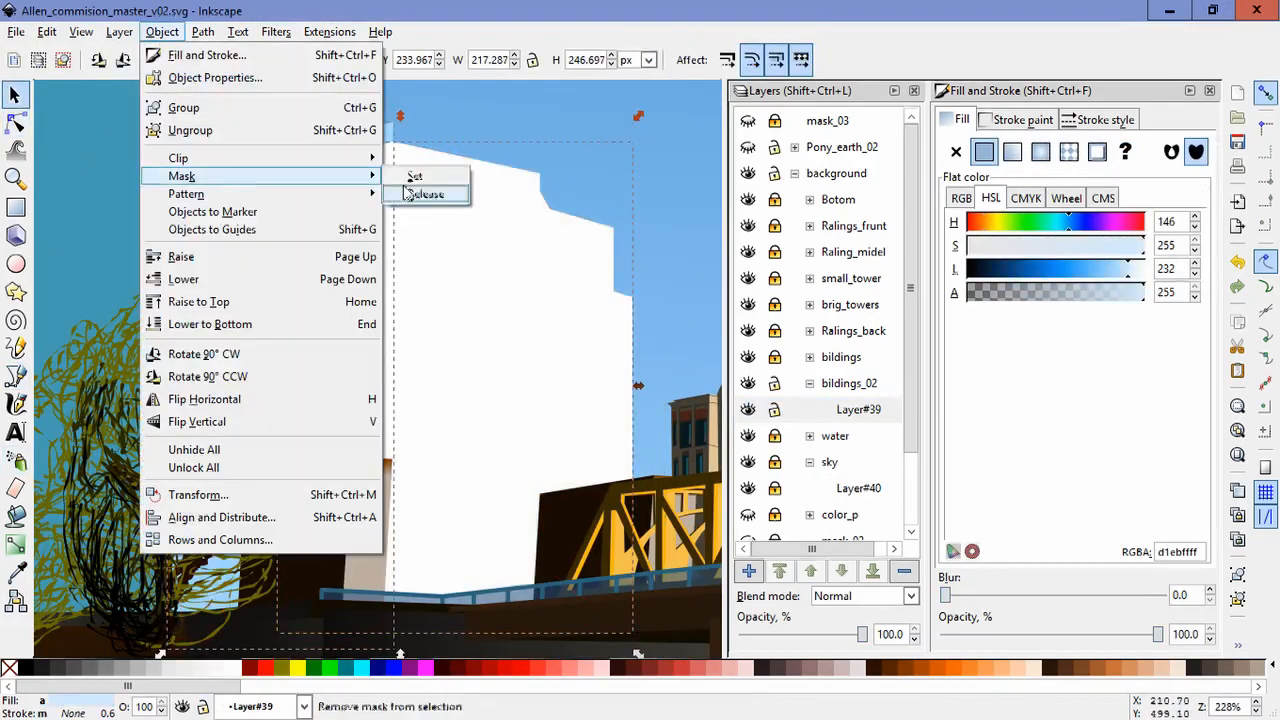
left_click(424, 194)
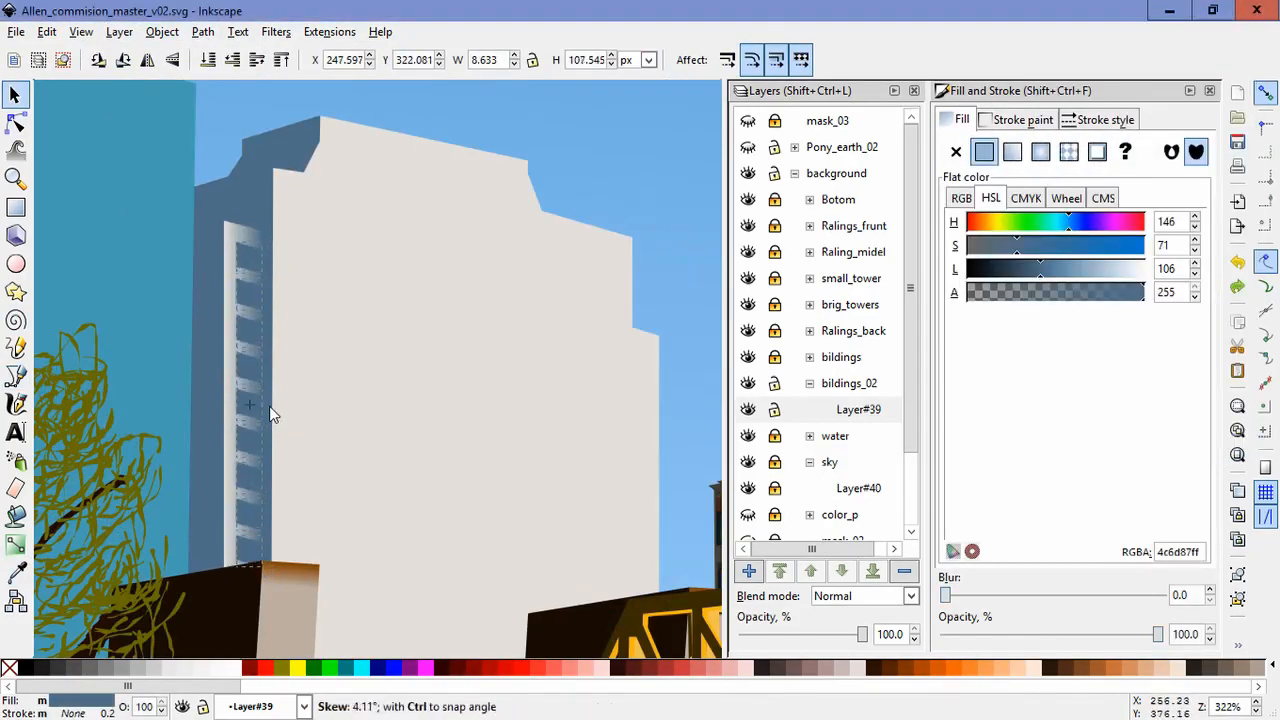
left_click(16, 376)
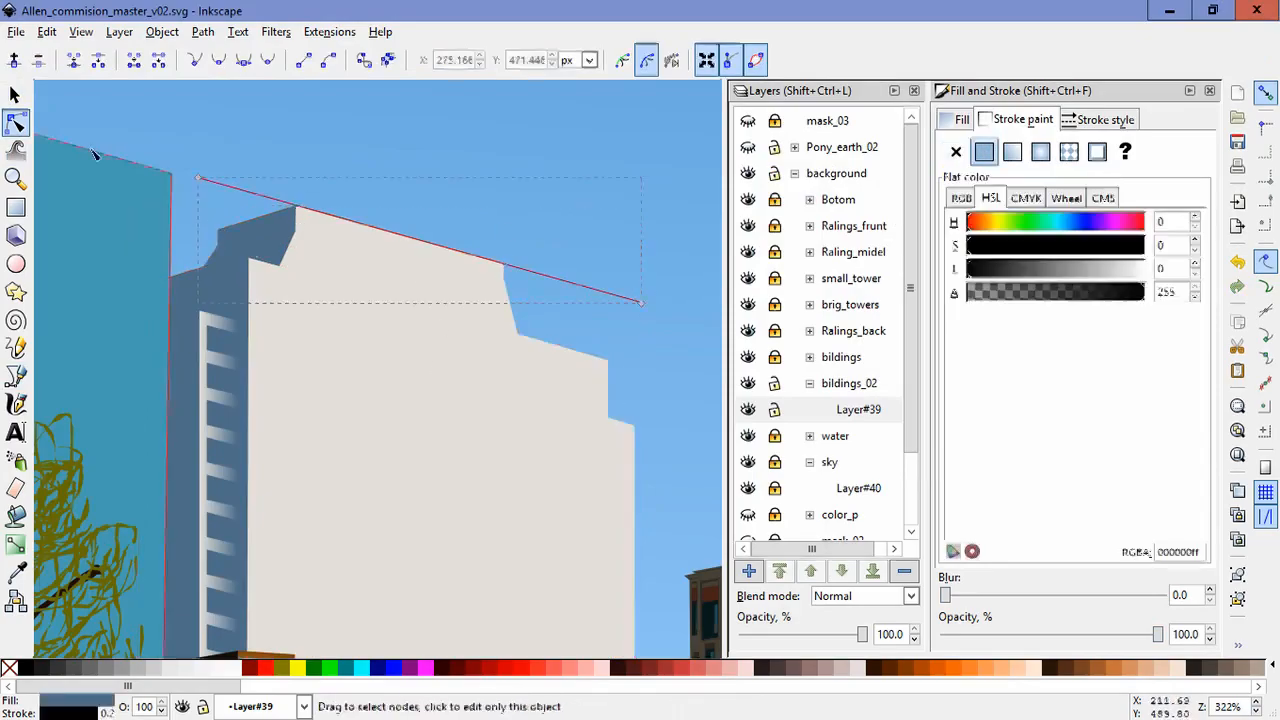
left_click(440, 132)
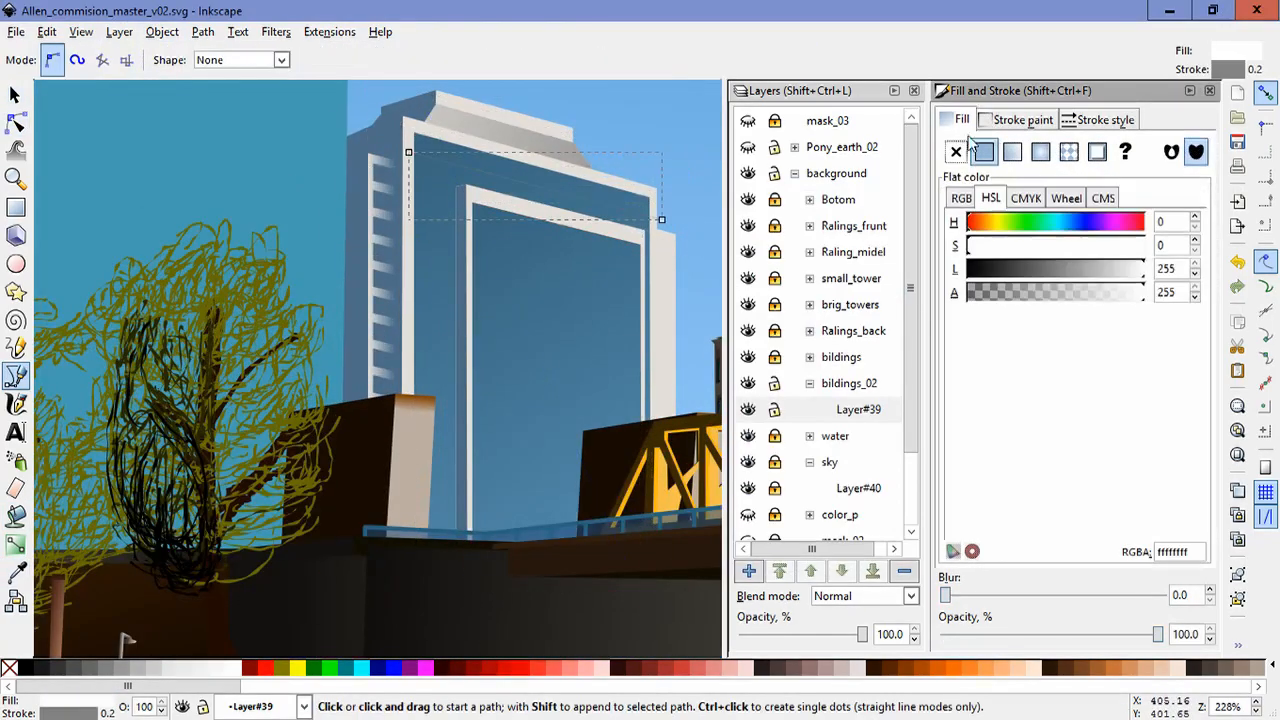
Step: Draw the skyscraper's blue glass facade and adjust its side balcony column
left_click(16, 122)
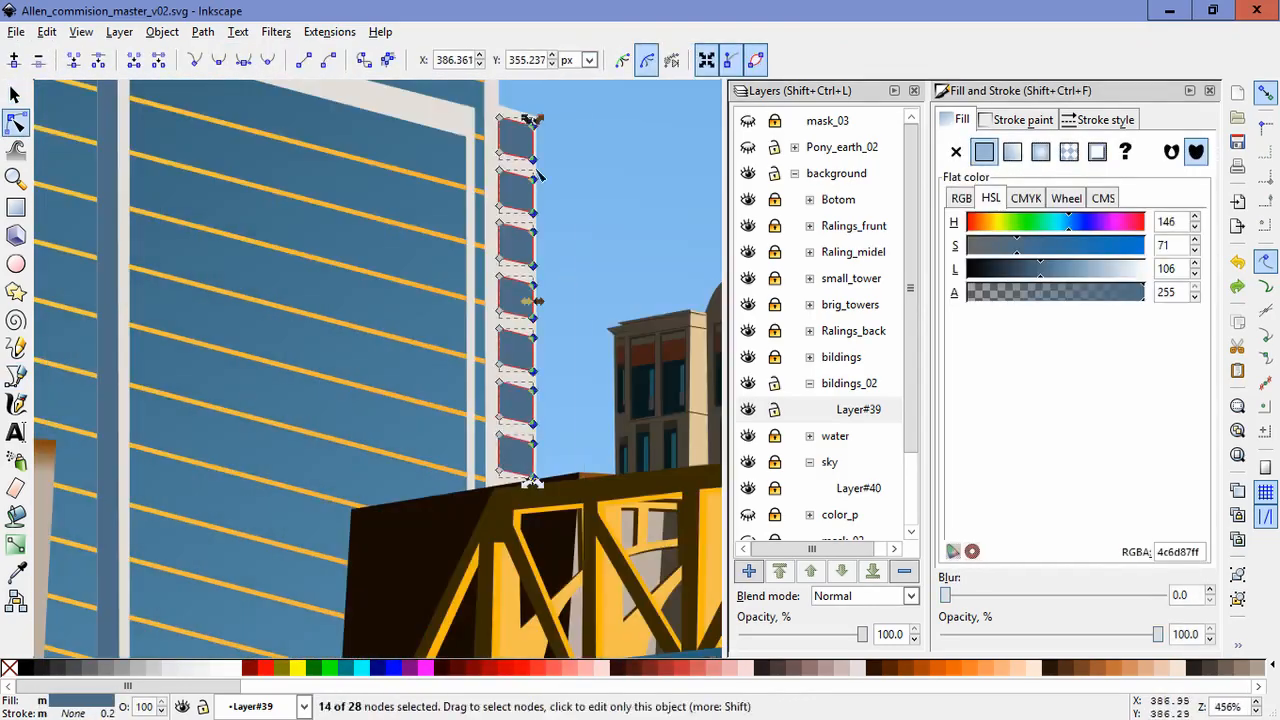
left_click(16, 94)
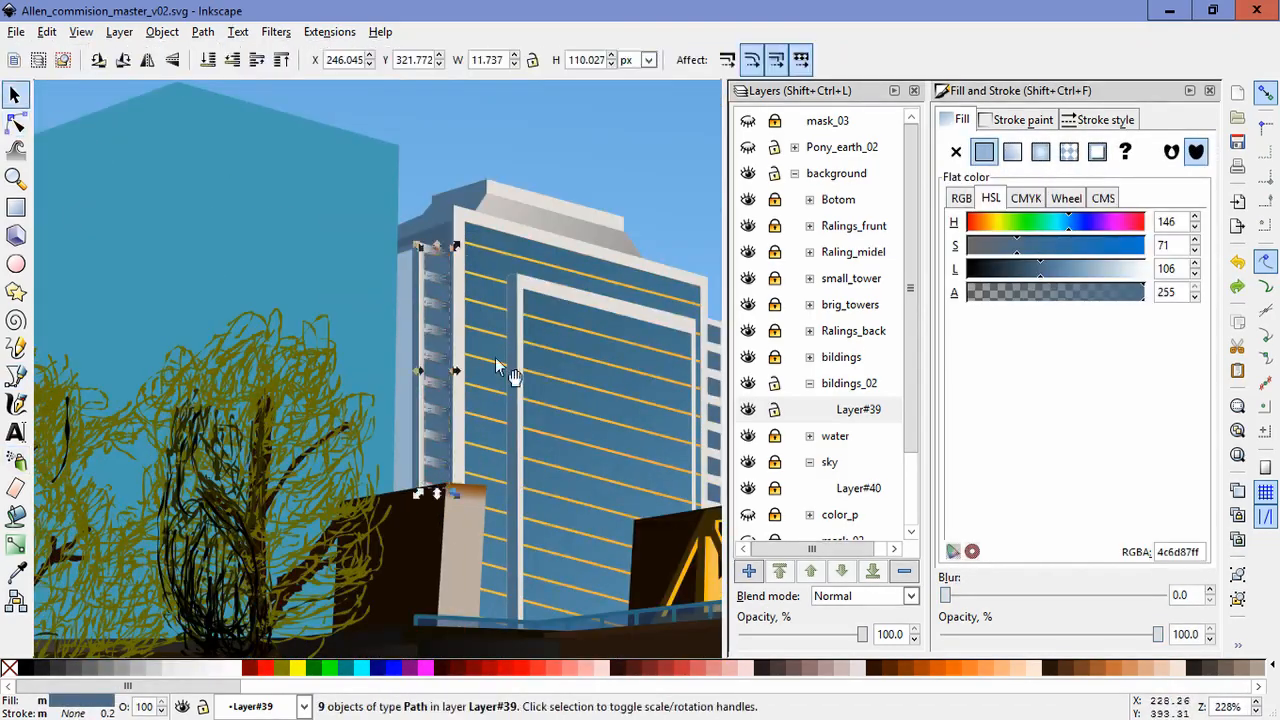
Step: Shape the teal gradient tower's stepped top and finish its thin vertical edge strip
left_click(16, 122)
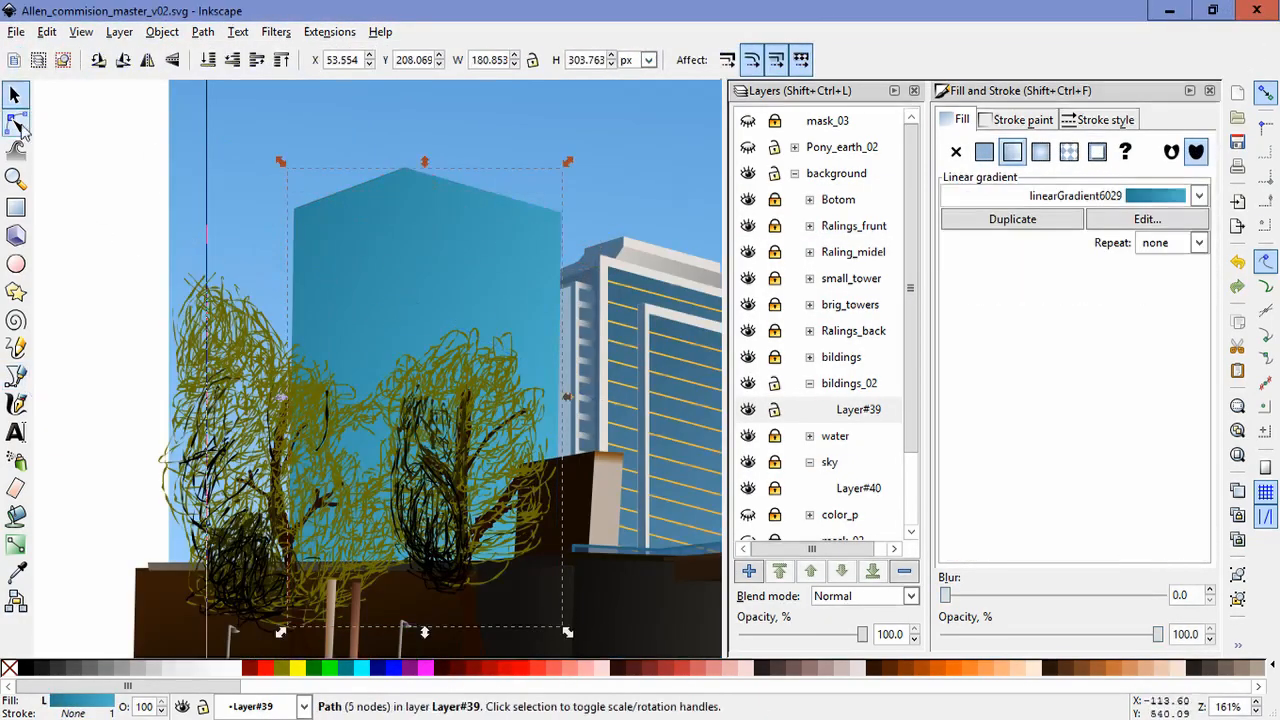
left_click(16, 122)
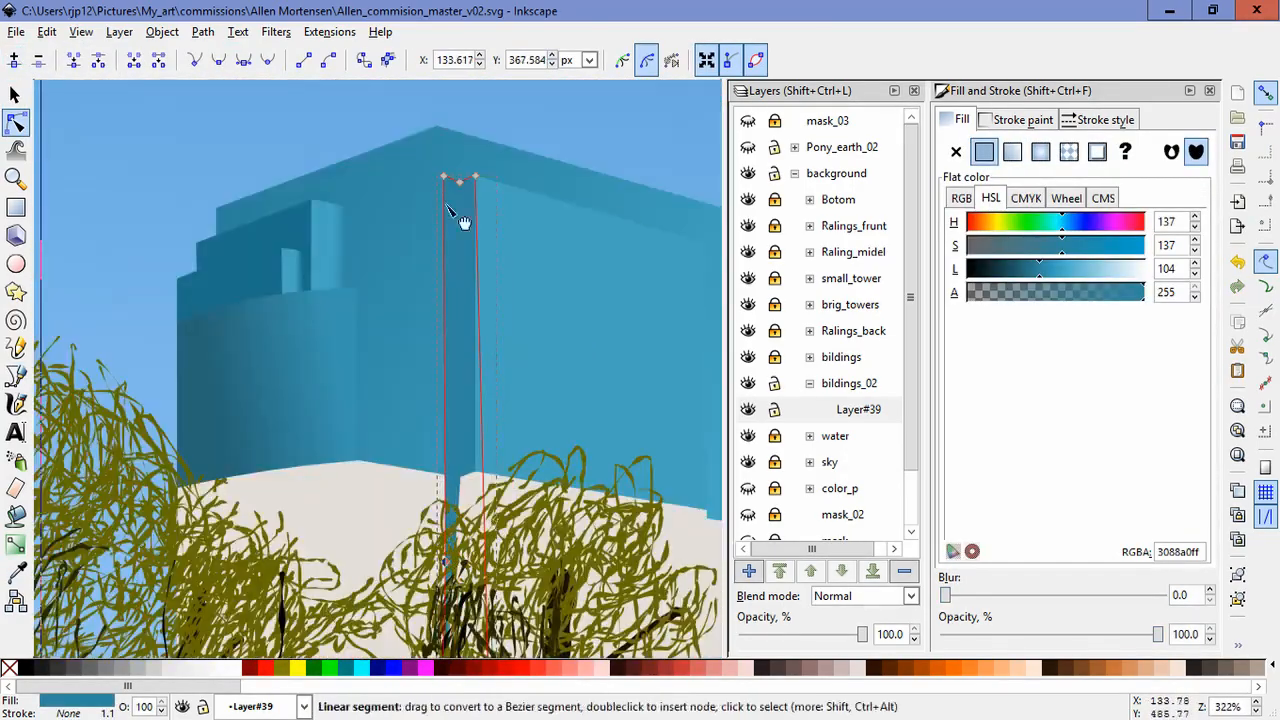
left_click(16, 94)
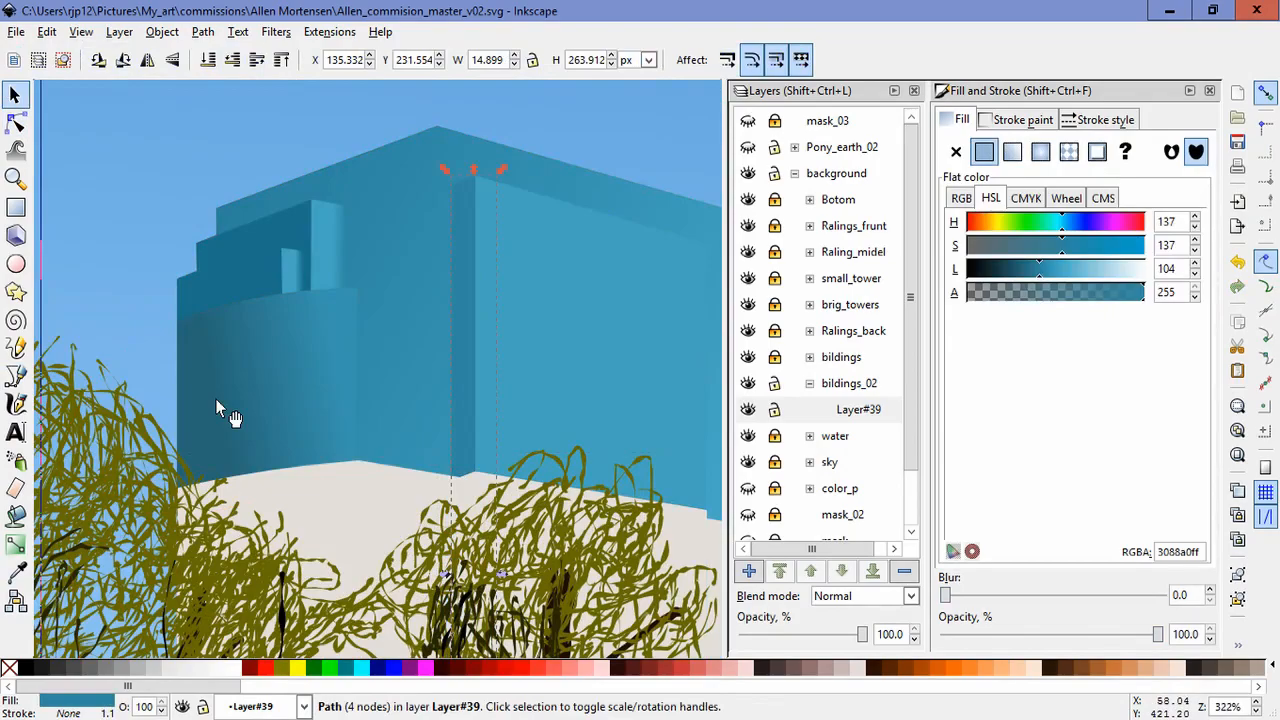
left_click(16, 122)
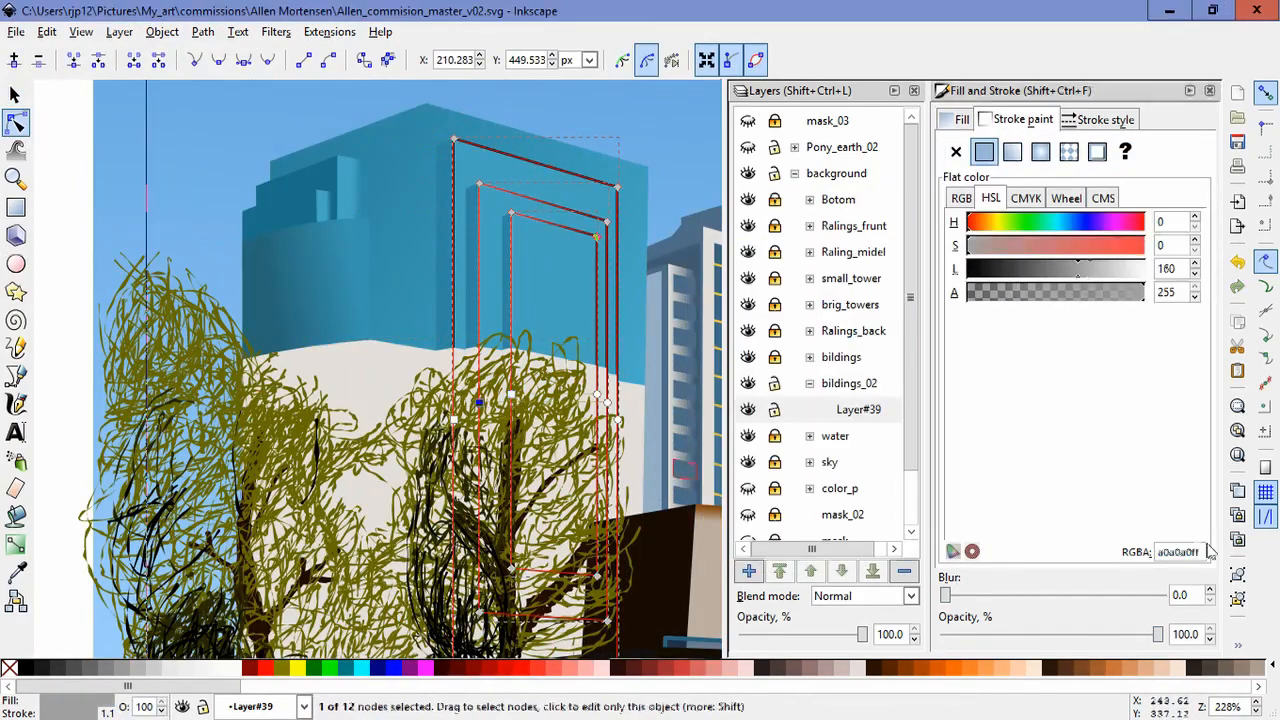
Step: Set the stroke width of the tower's facade outlines in Stroke style
left_click(1104, 120)
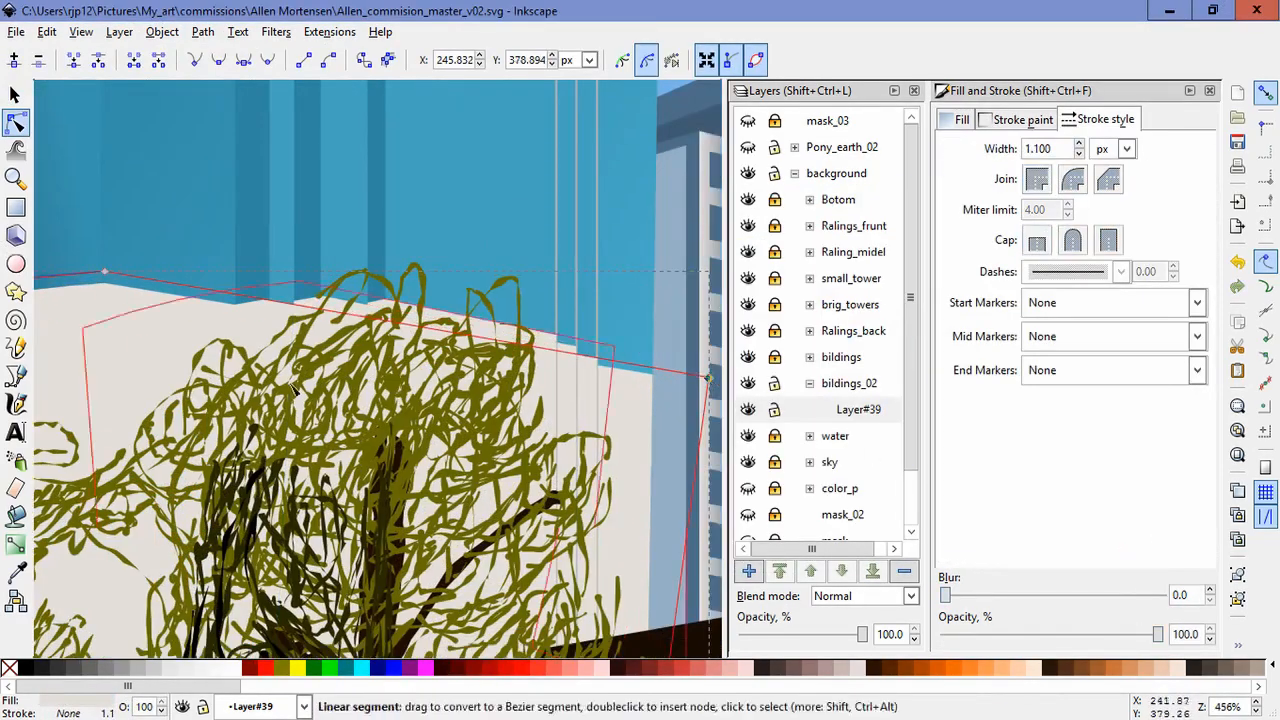
left_click(162, 32)
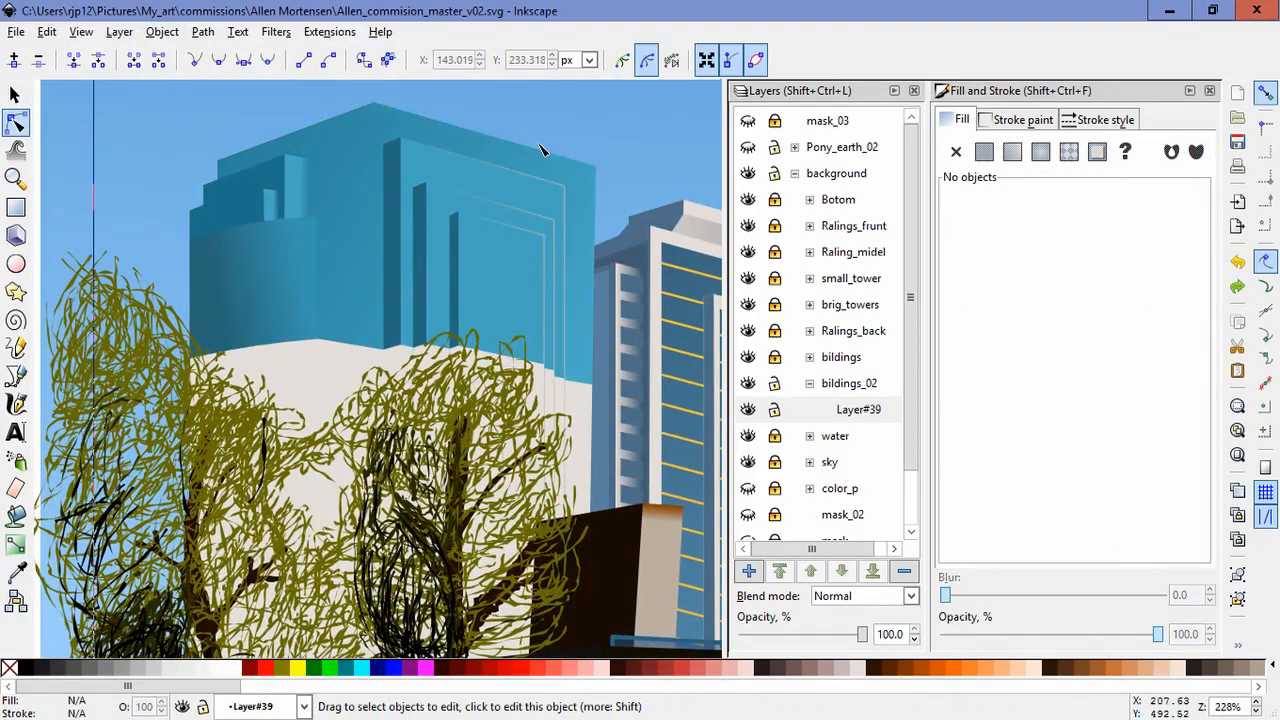
mouse_move(544, 318)
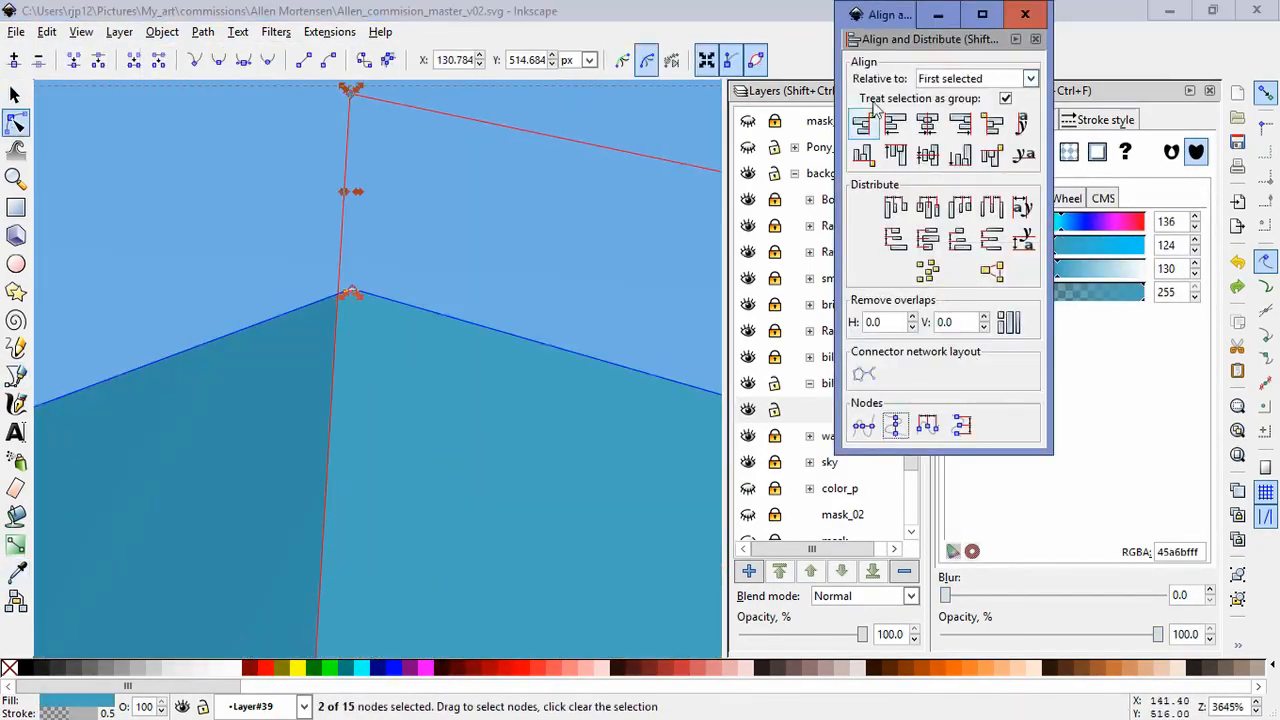
Step: Line up the tower's corner nodes and node-edit the rooftop ledge path
left_click(1024, 12)
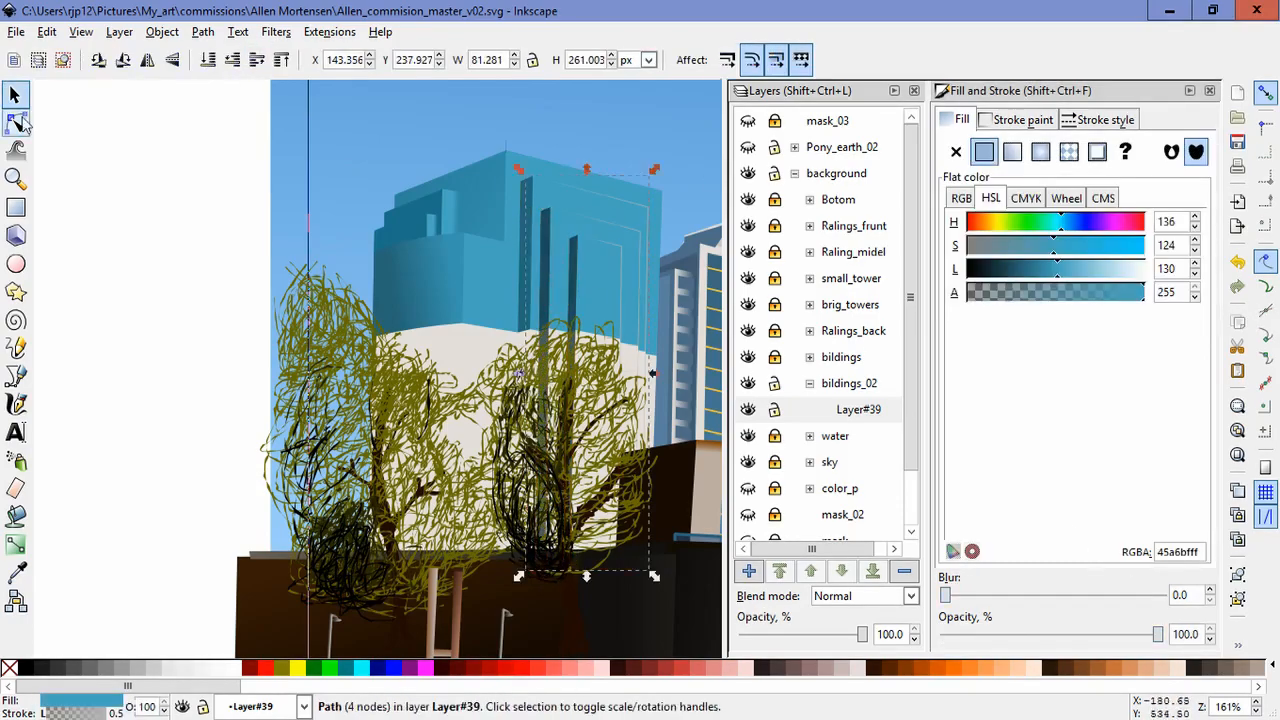
left_click(16, 122)
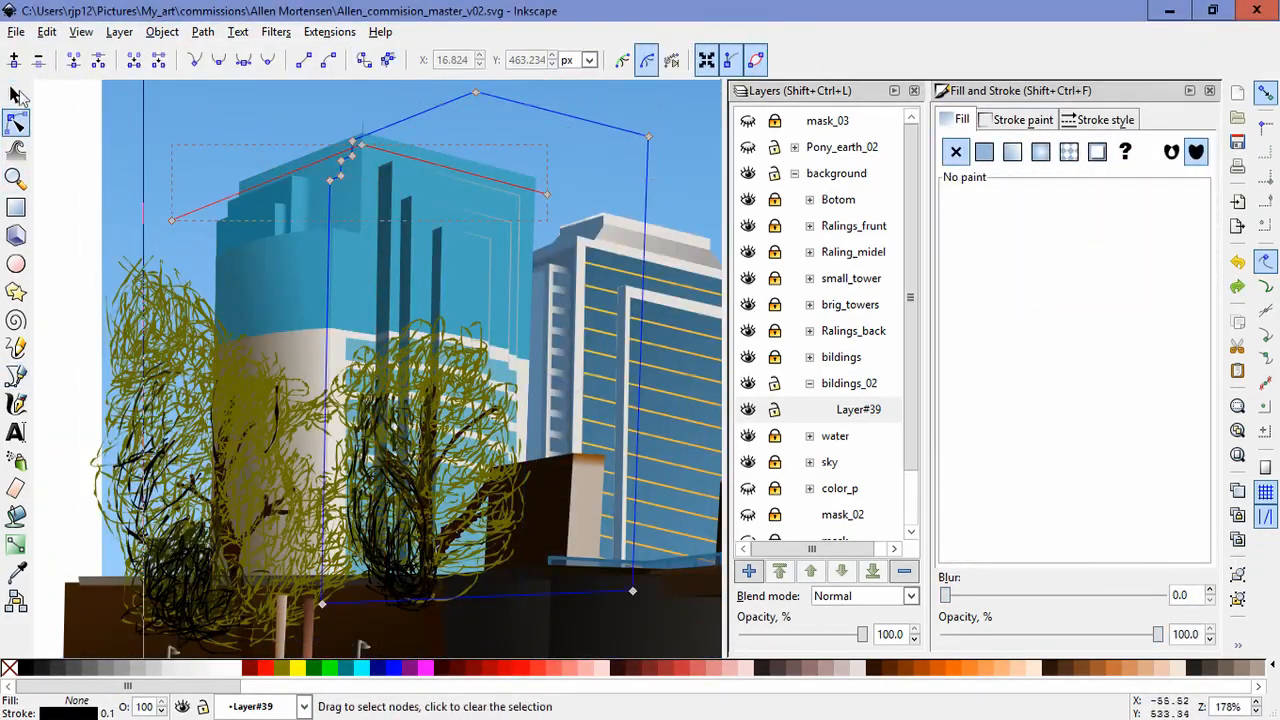
left_click(70, 264)
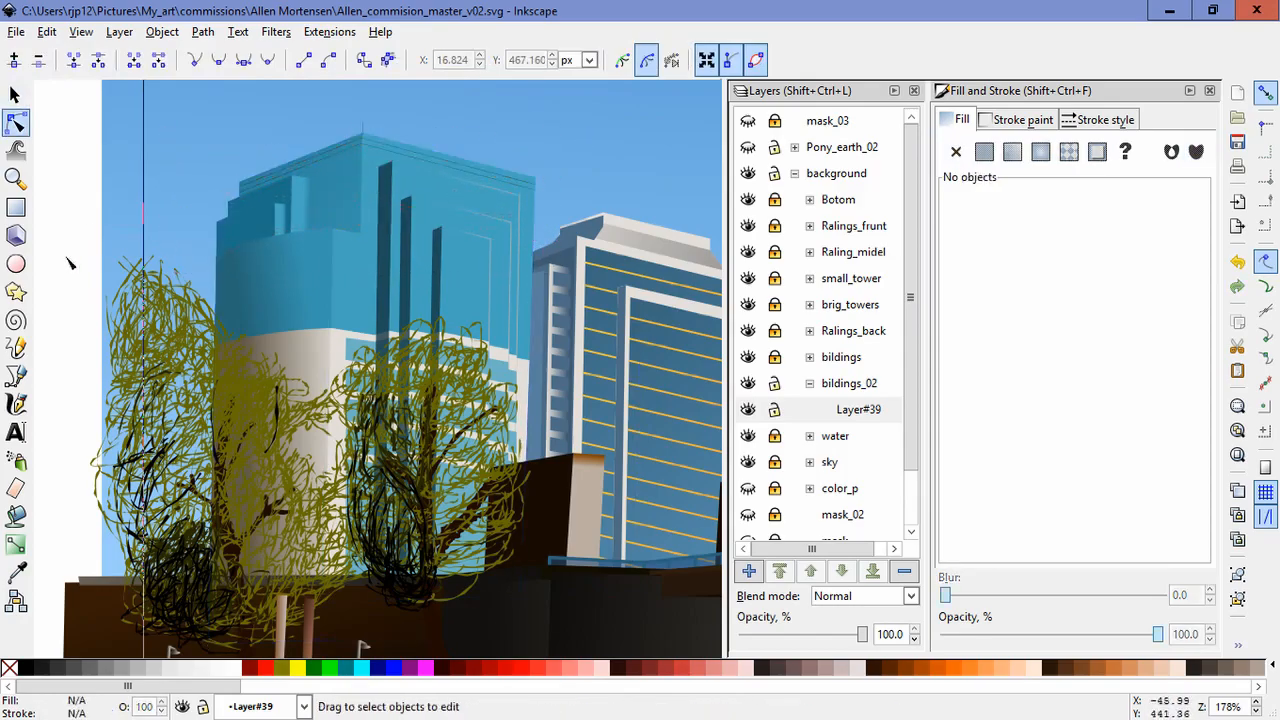
left_click(162, 32)
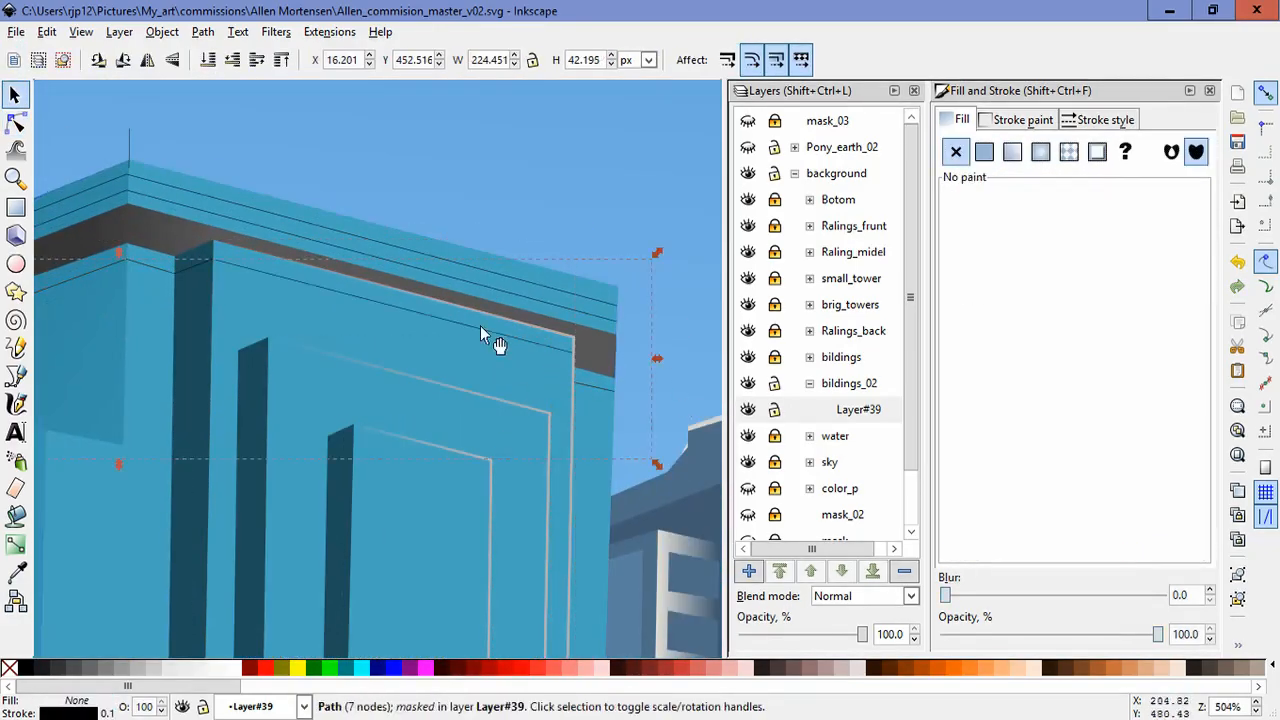
left_click(16, 124)
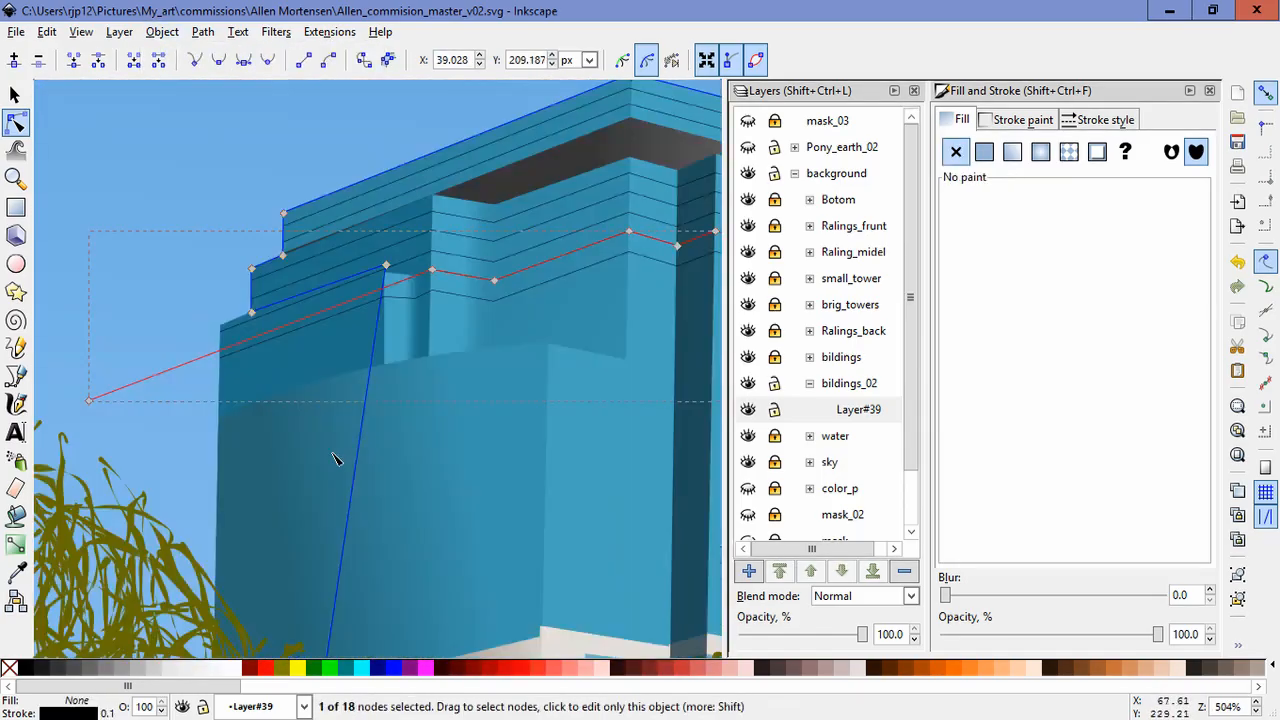
Step: Drag the window-line nodes onto the building's corners and ledges
scroll("down", 3)
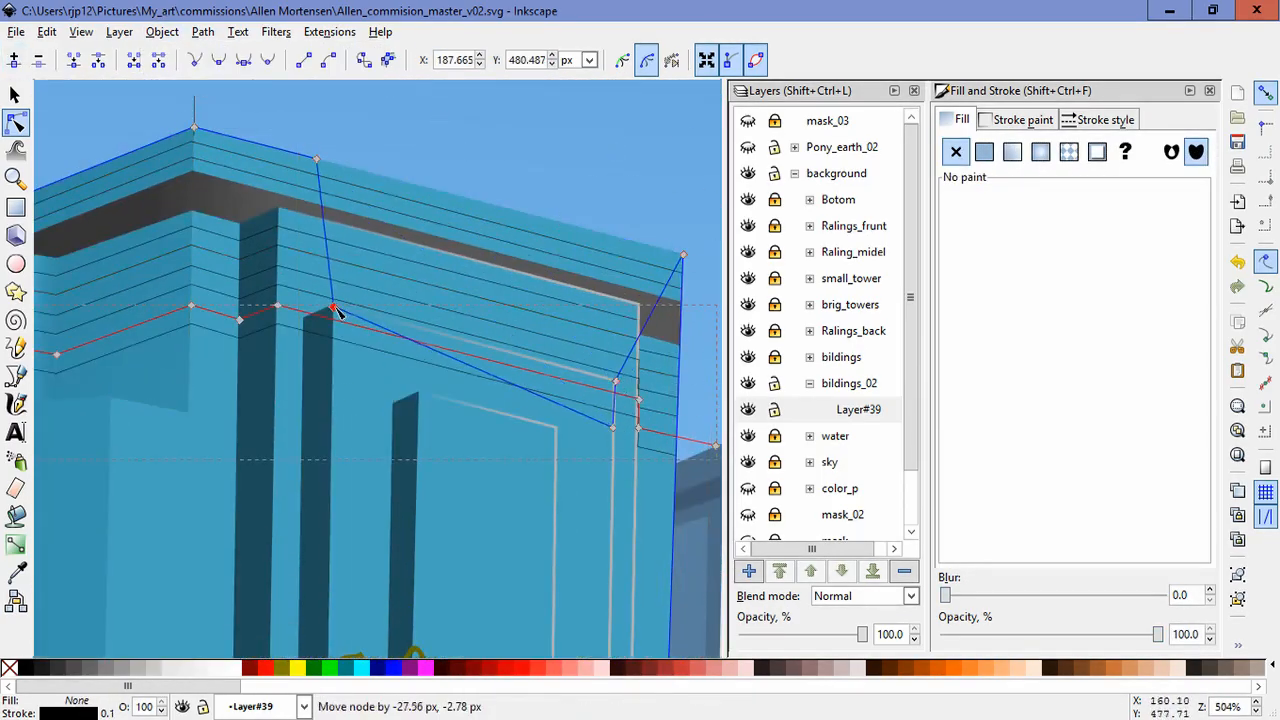
left_click_drag(336, 310, 304, 330)
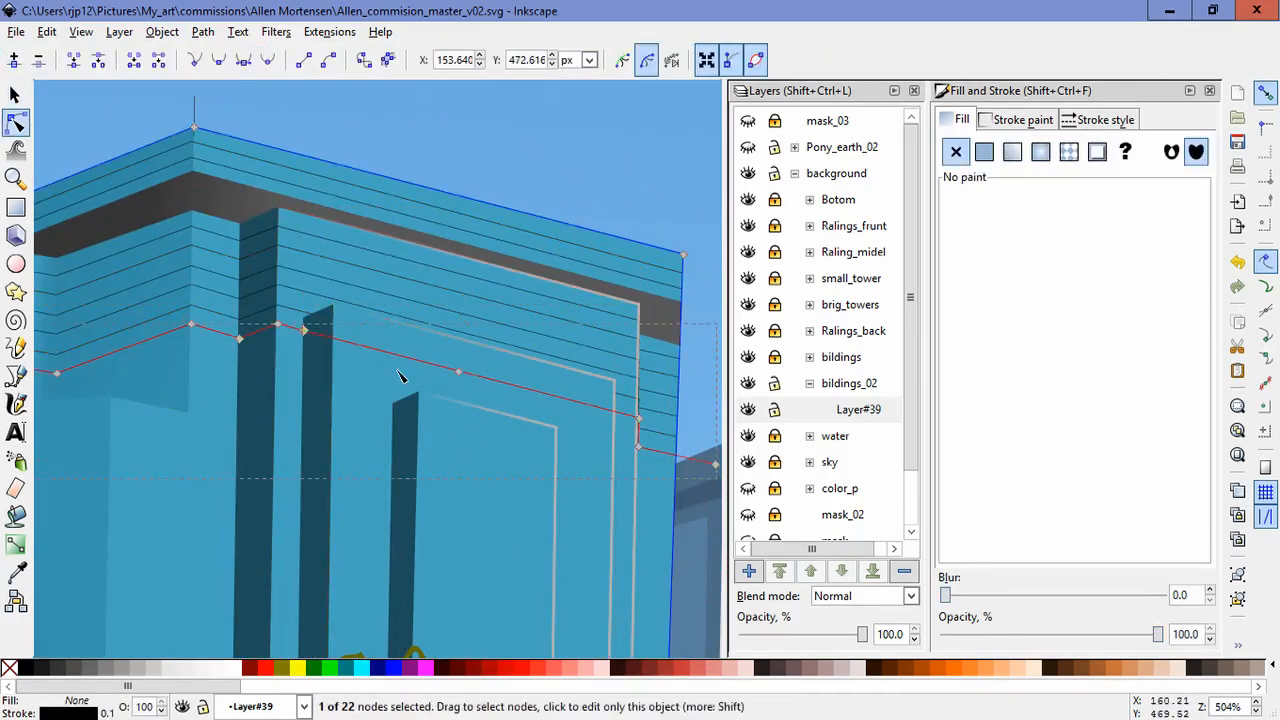
scroll("down", 3)
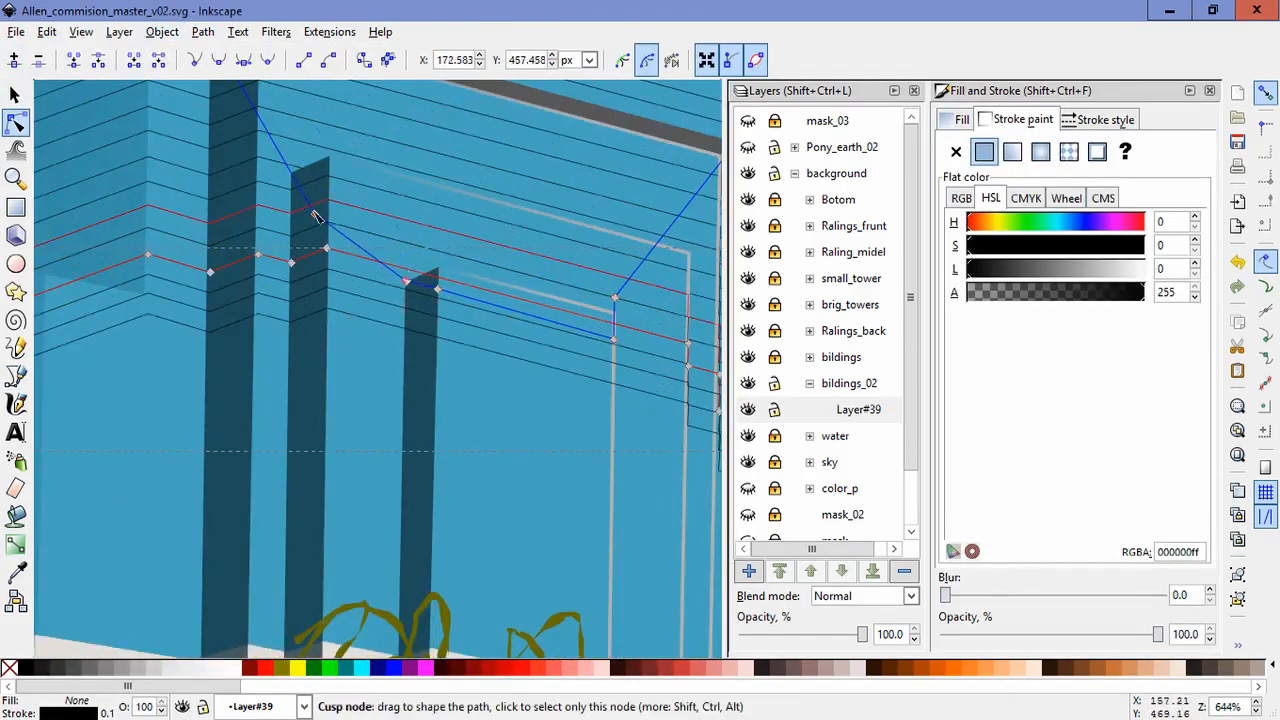
left_click(162, 32)
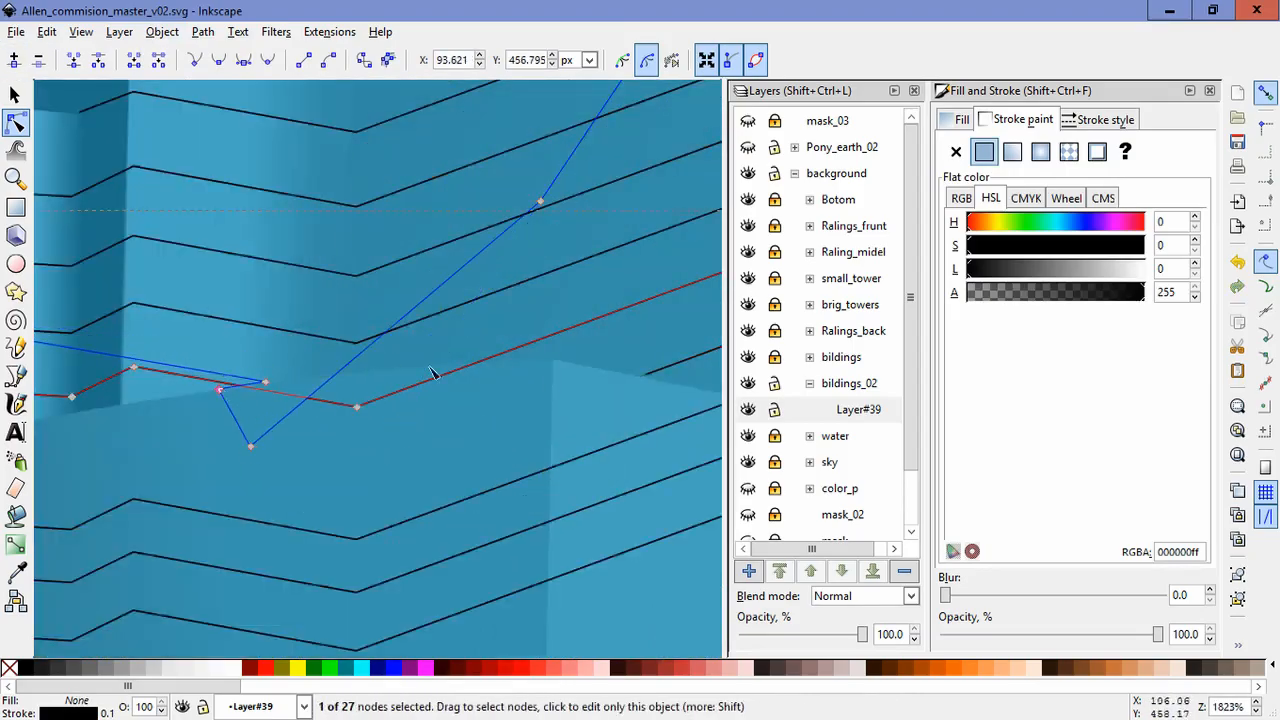
left_click_drag(250, 444, 544, 424)
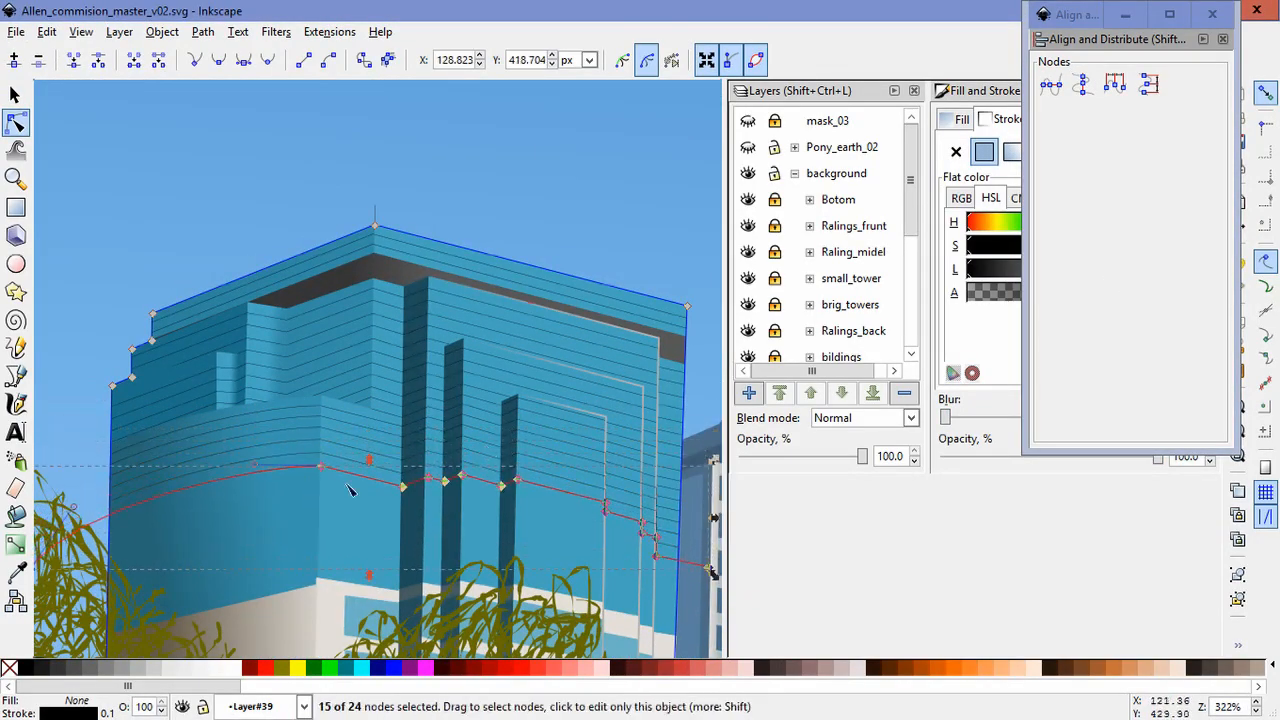
Step: Reshape the stripe path along the building edge and add Layer#41 inside bildings_02
left_click_drag(350, 470, 500, 470)
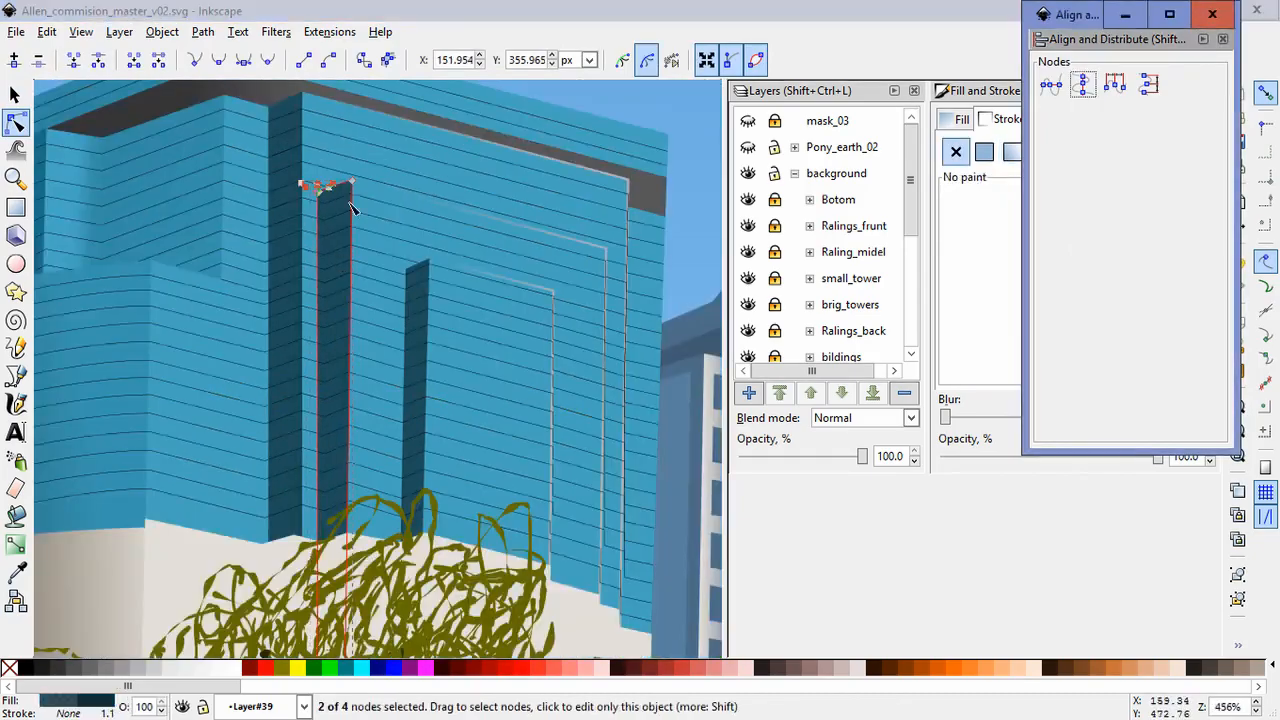
scroll("up", 3)
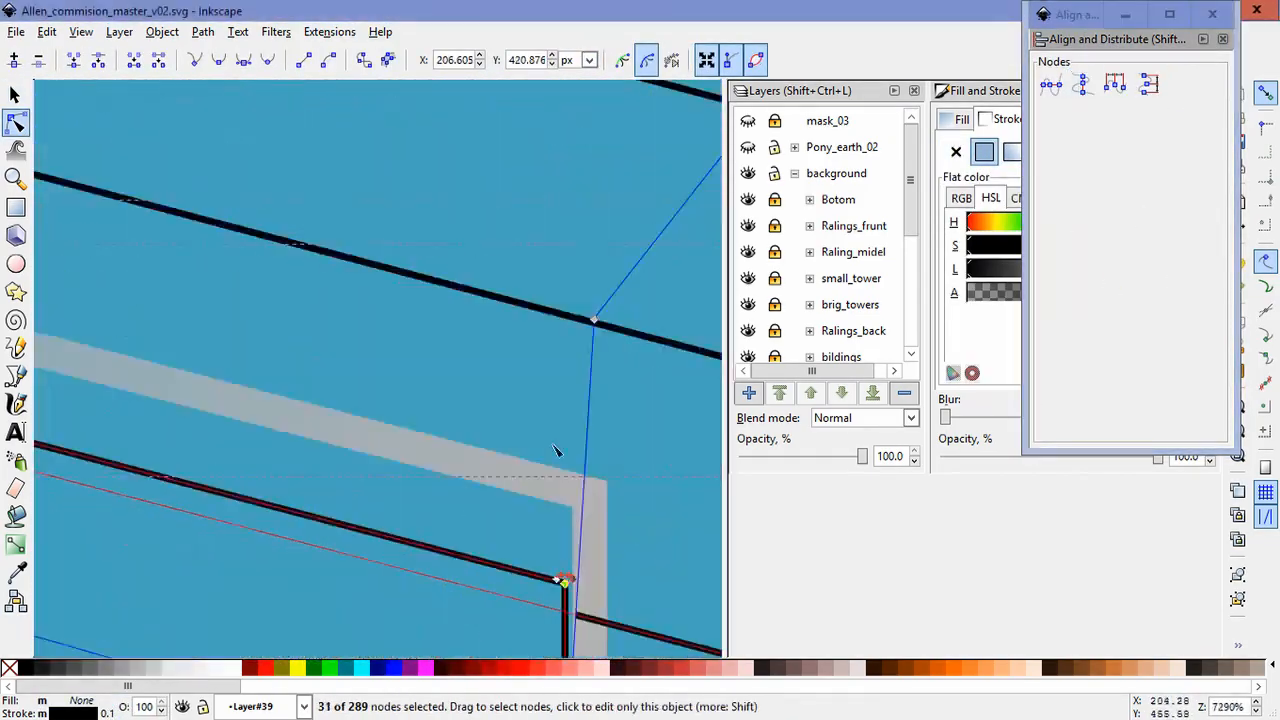
left_click(16, 94)
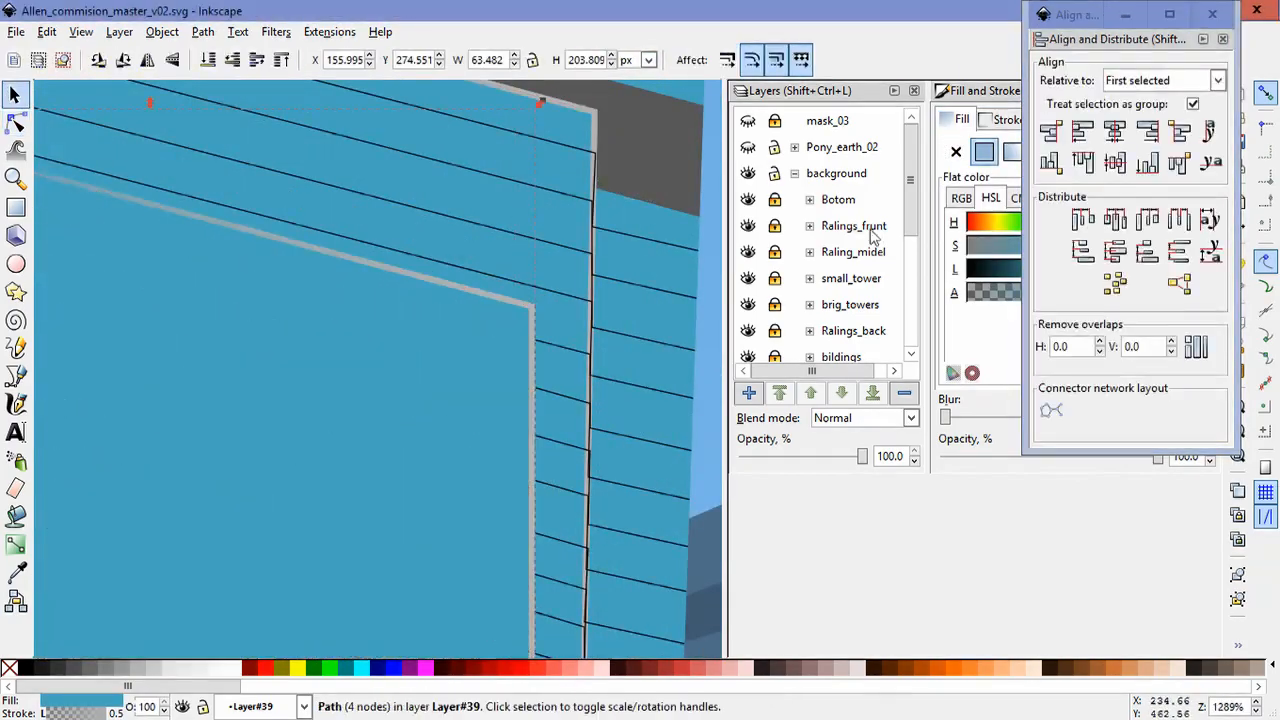
left_click(16, 122)
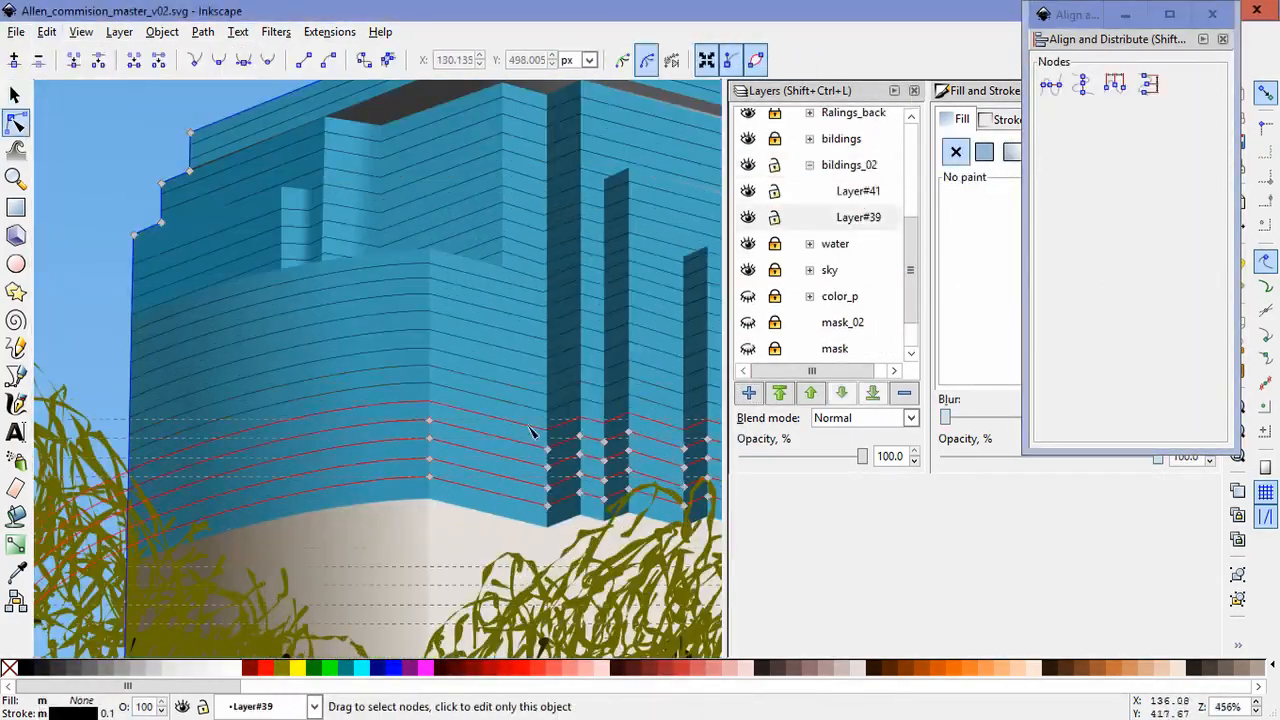
Step: Move the top corner of the blue building's outline and add layers for the white building
left_click(202, 32)
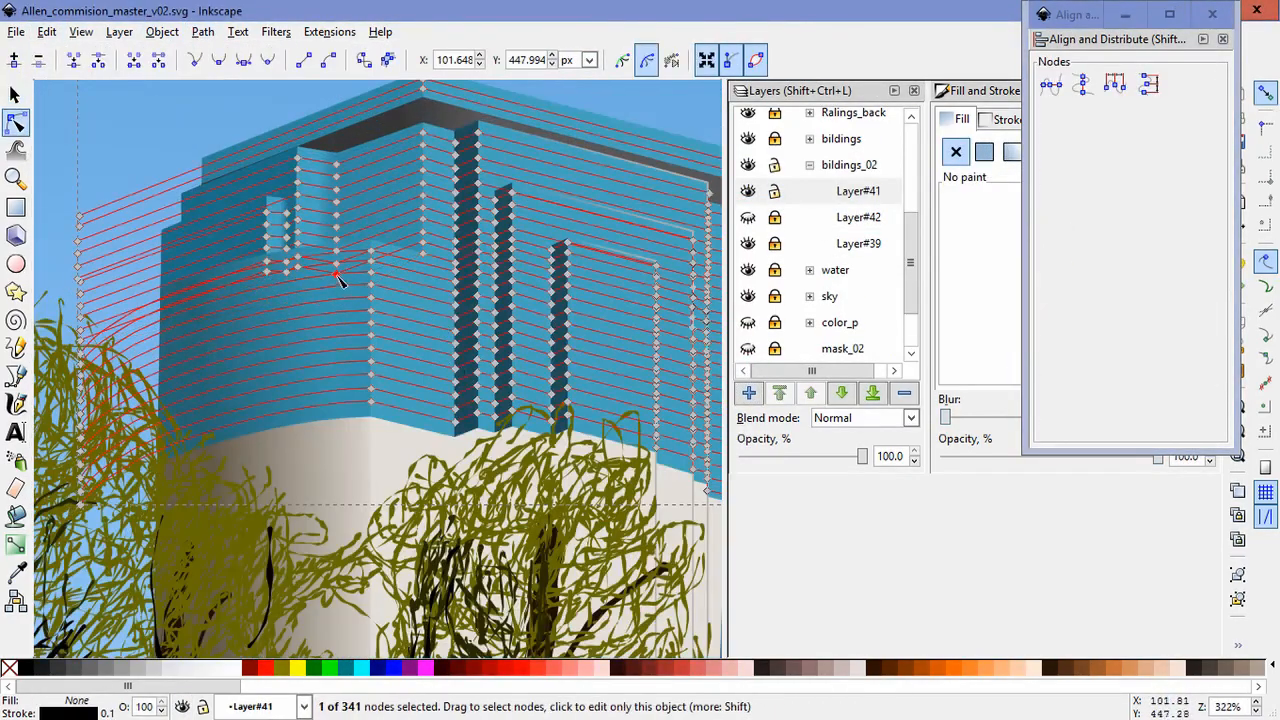
left_click(16, 94)
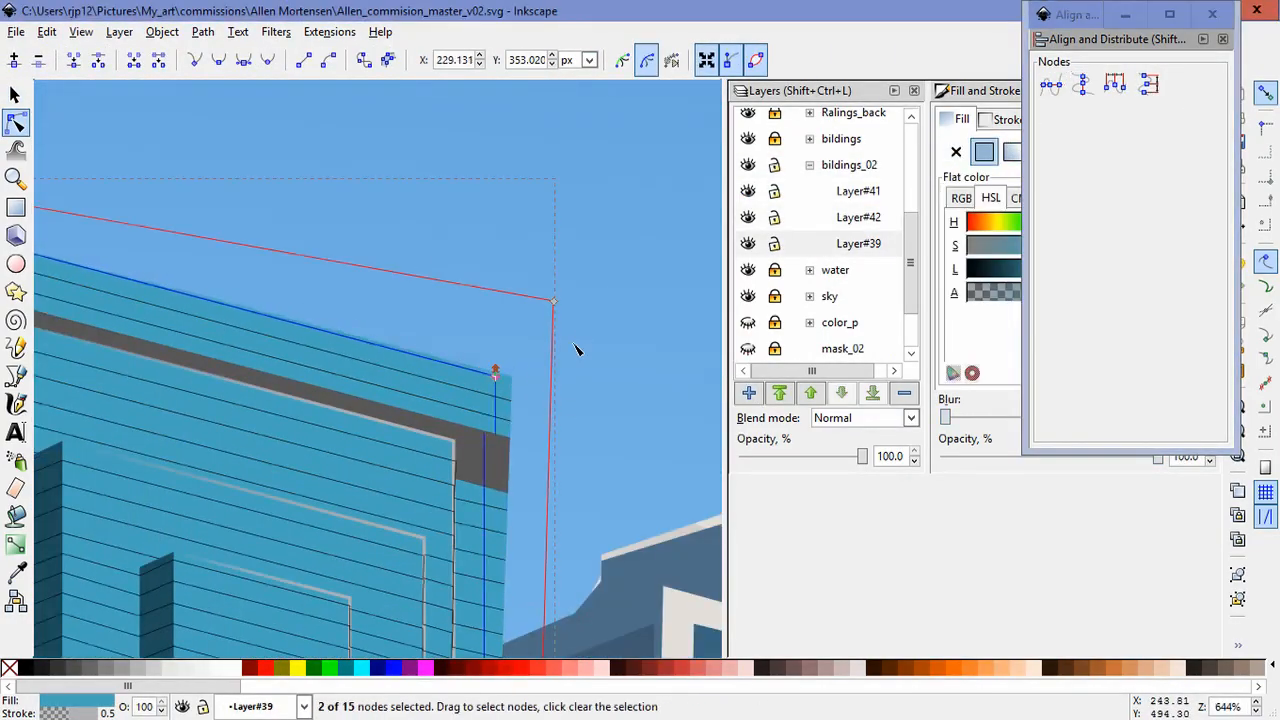
left_click_drag(494, 374, 544, 212)
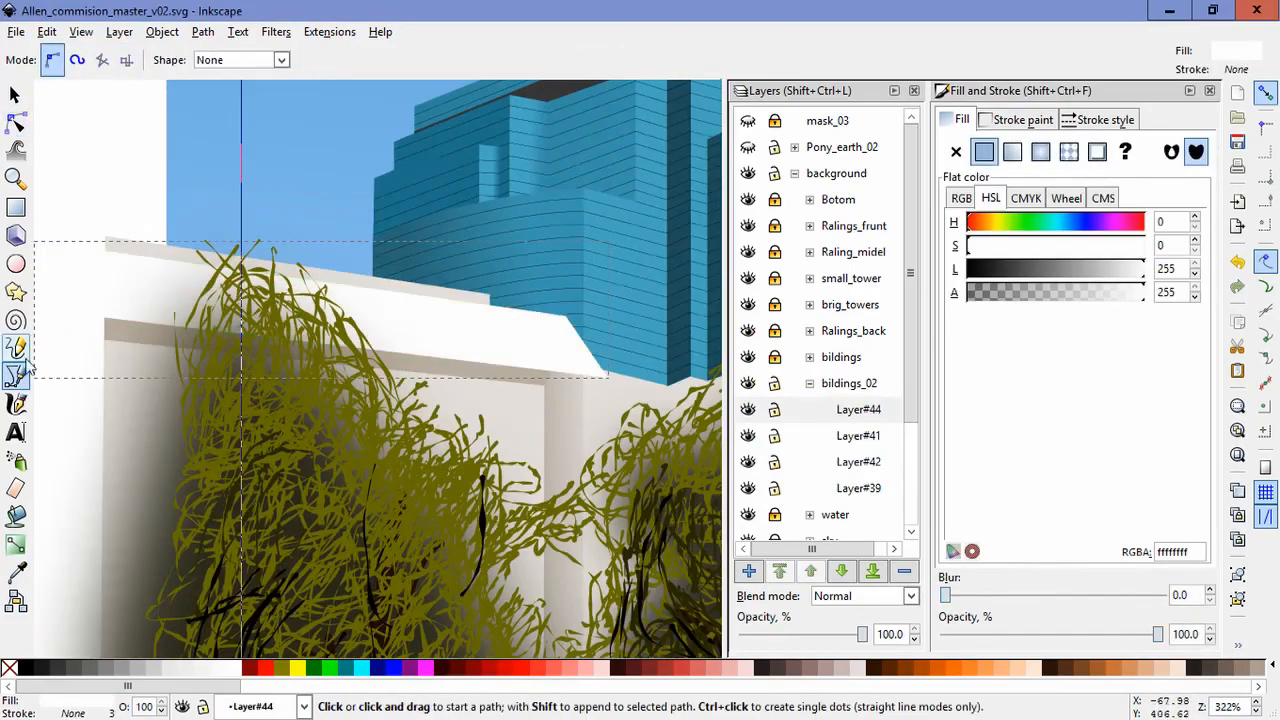
Step: Draw dark blue window rectangles on Layer#45 and space them evenly with Align and Distribute
left_click(16, 122)
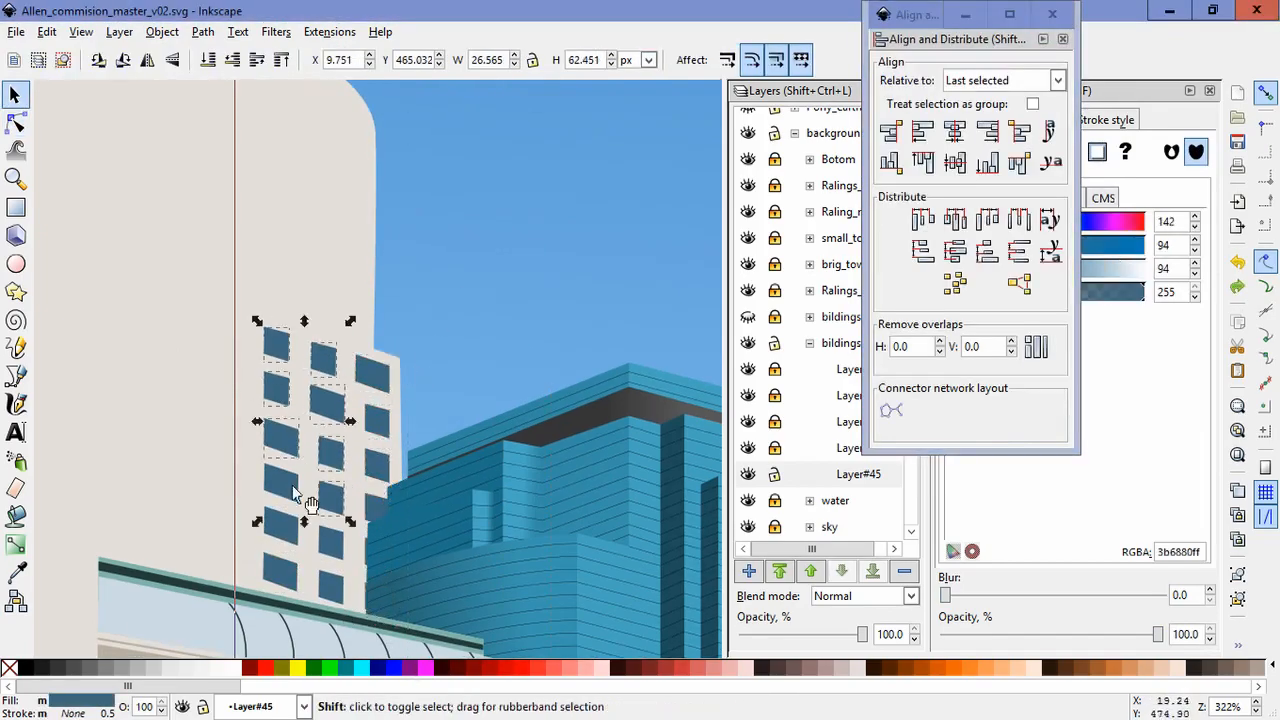
left_click(16, 122)
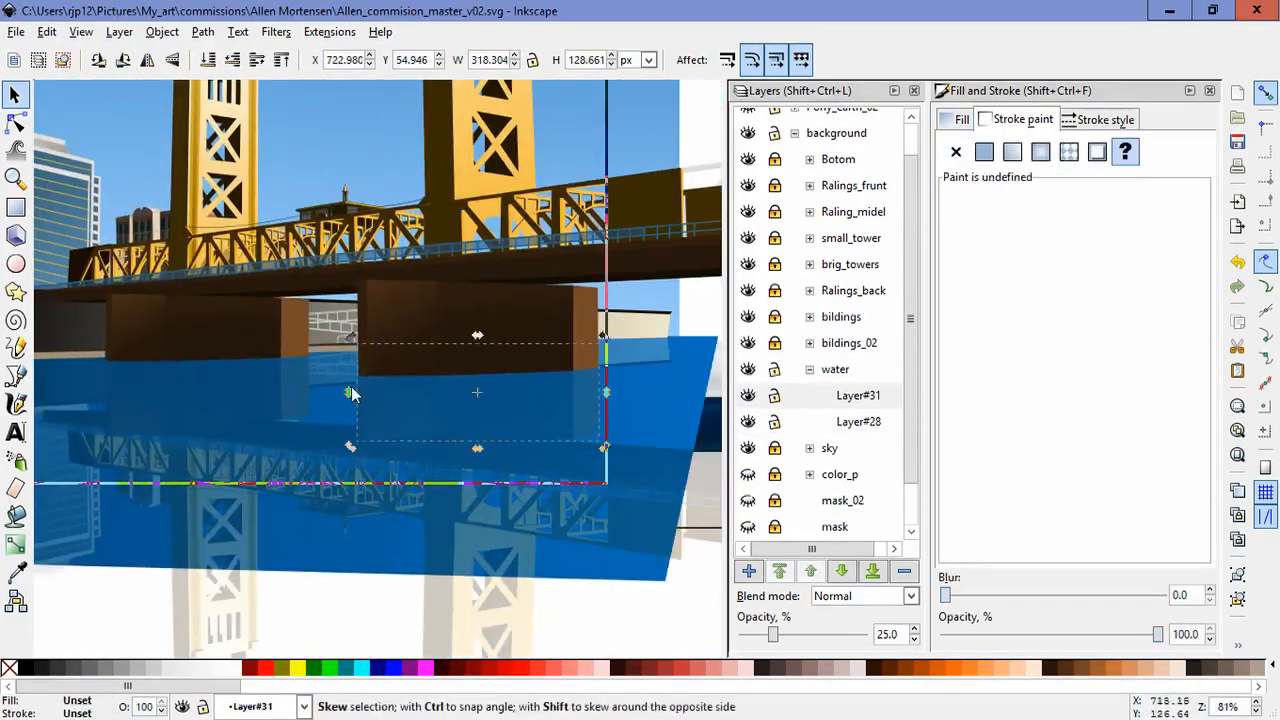
Step: Leave the water reflection and expand the Pony_earth_02 group to node-edit the shirt ink path
left_click(16, 122)
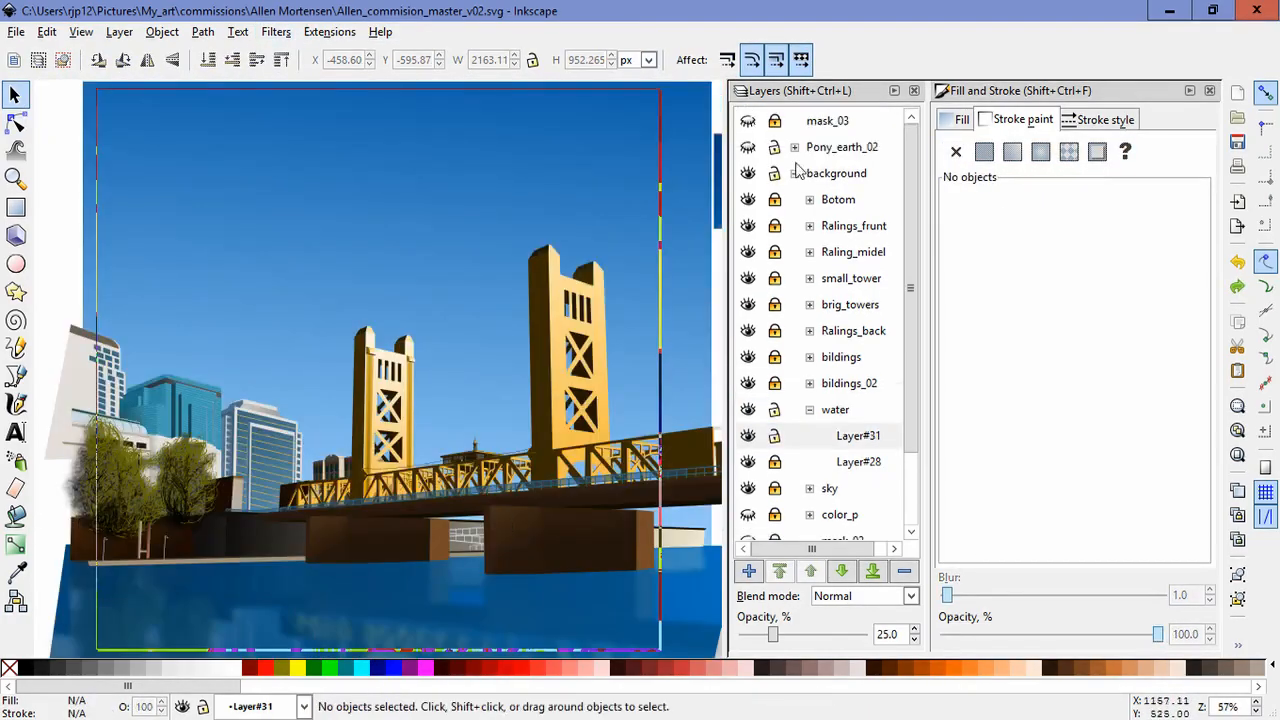
left_click(794, 146)
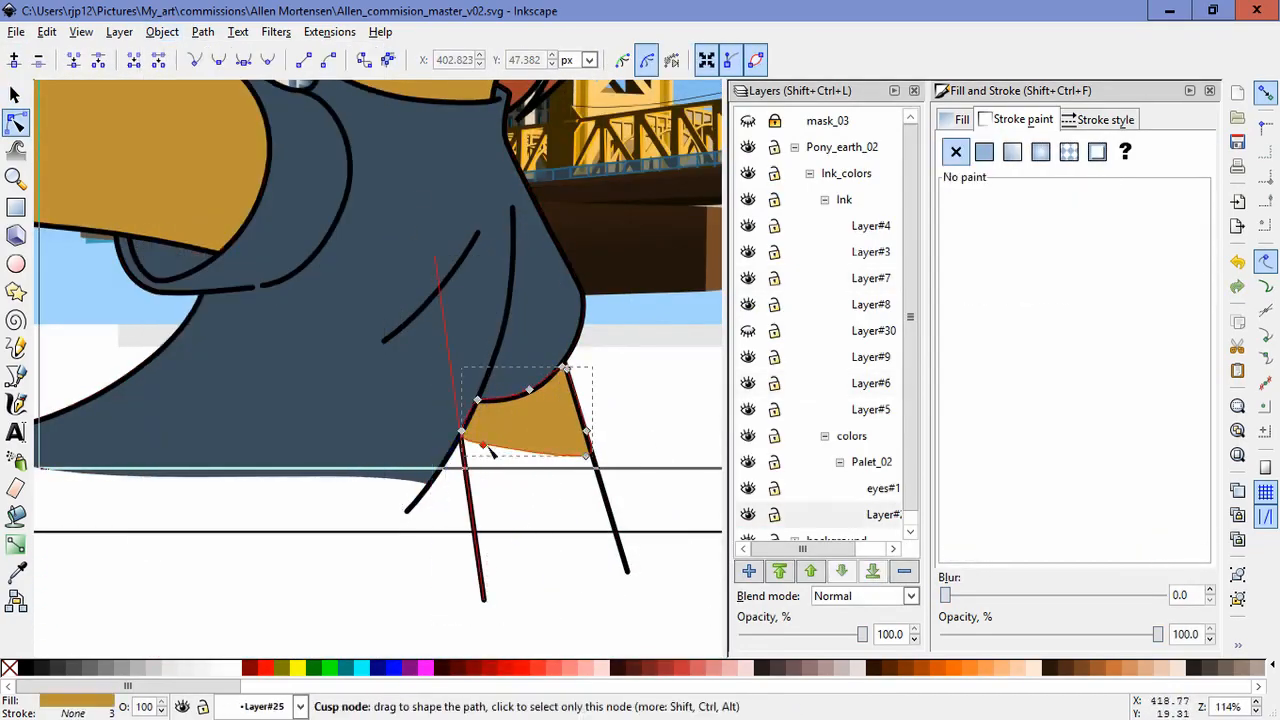
Step: Reshape the shirt outline nodes, hide the colour layers and rename ink layers Right_ear, Mane, Left_ear
left_click(846, 172)
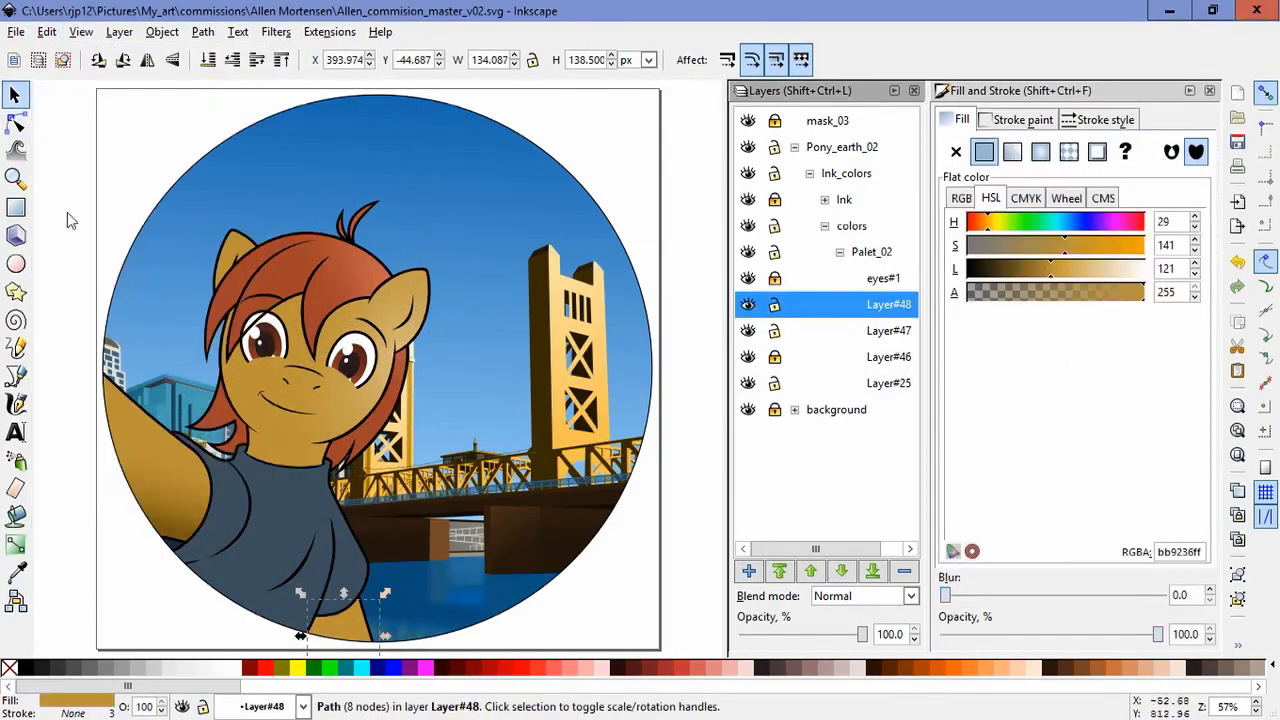
left_click(1012, 152)
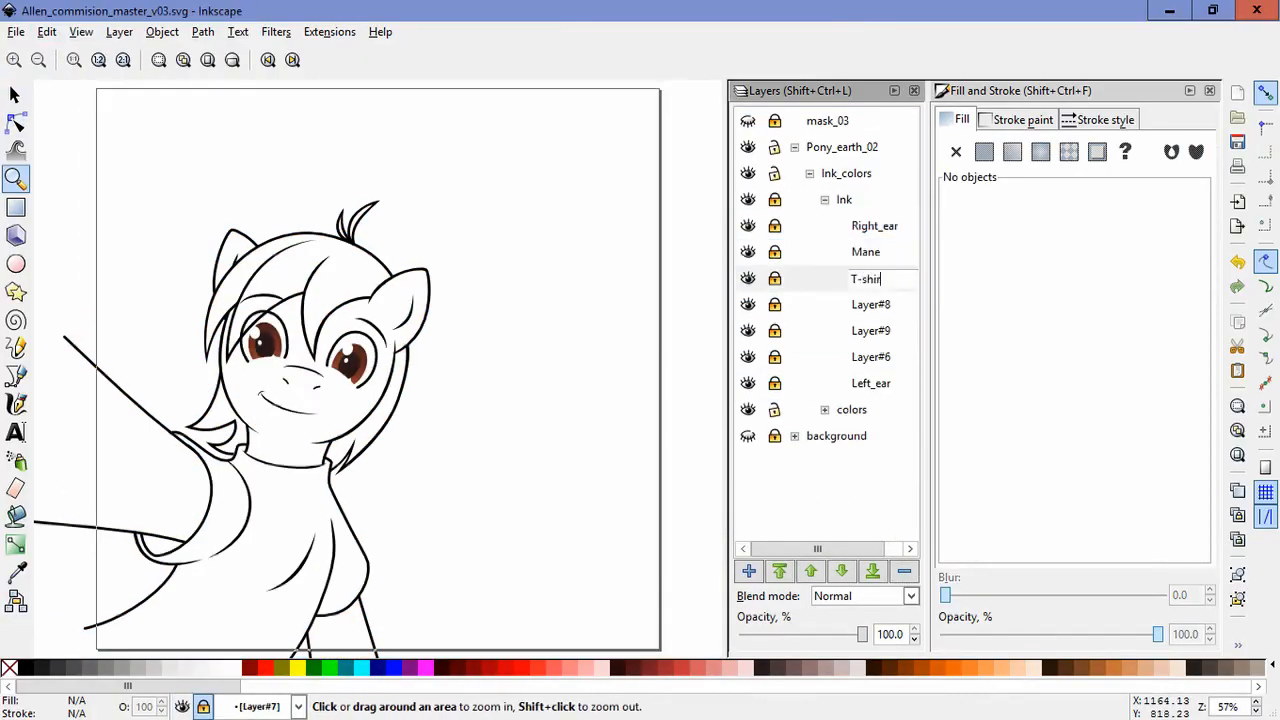
Step: Rename scenery sublayers to Window_lines, Background_bilding, Shor_a_trees, Dock and Trees
left_click(866, 278)
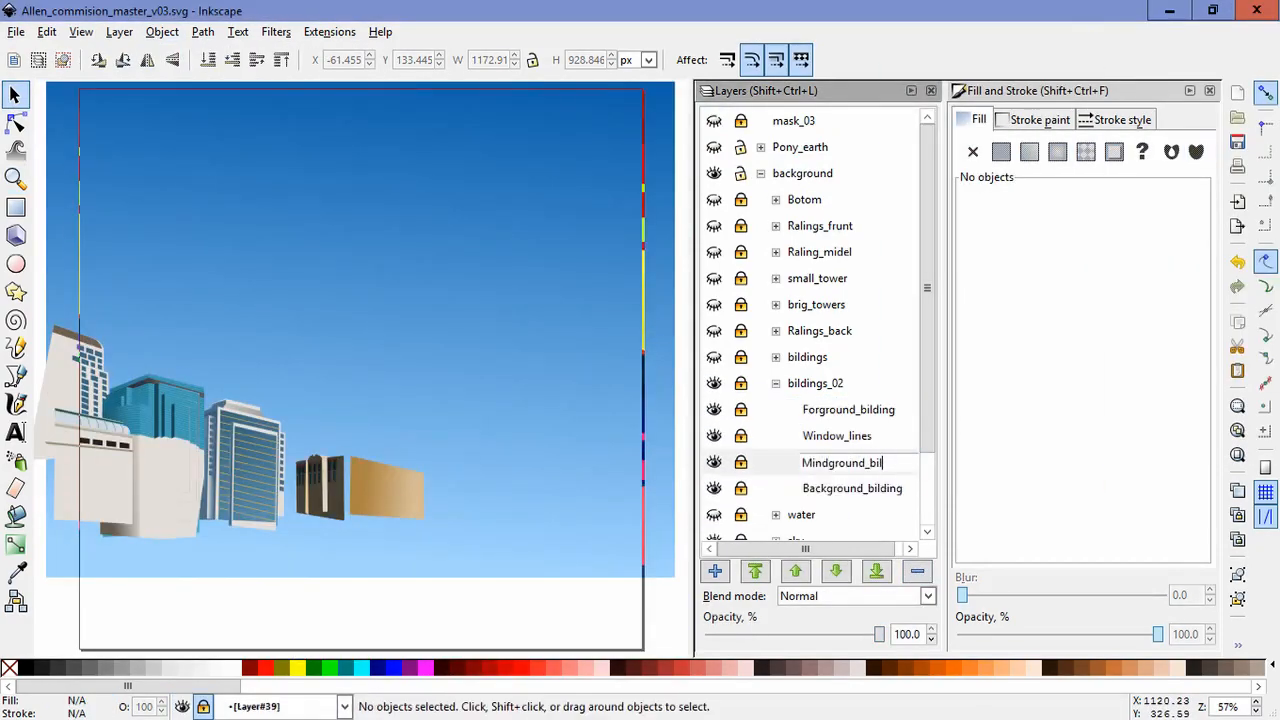
left_click(856, 436)
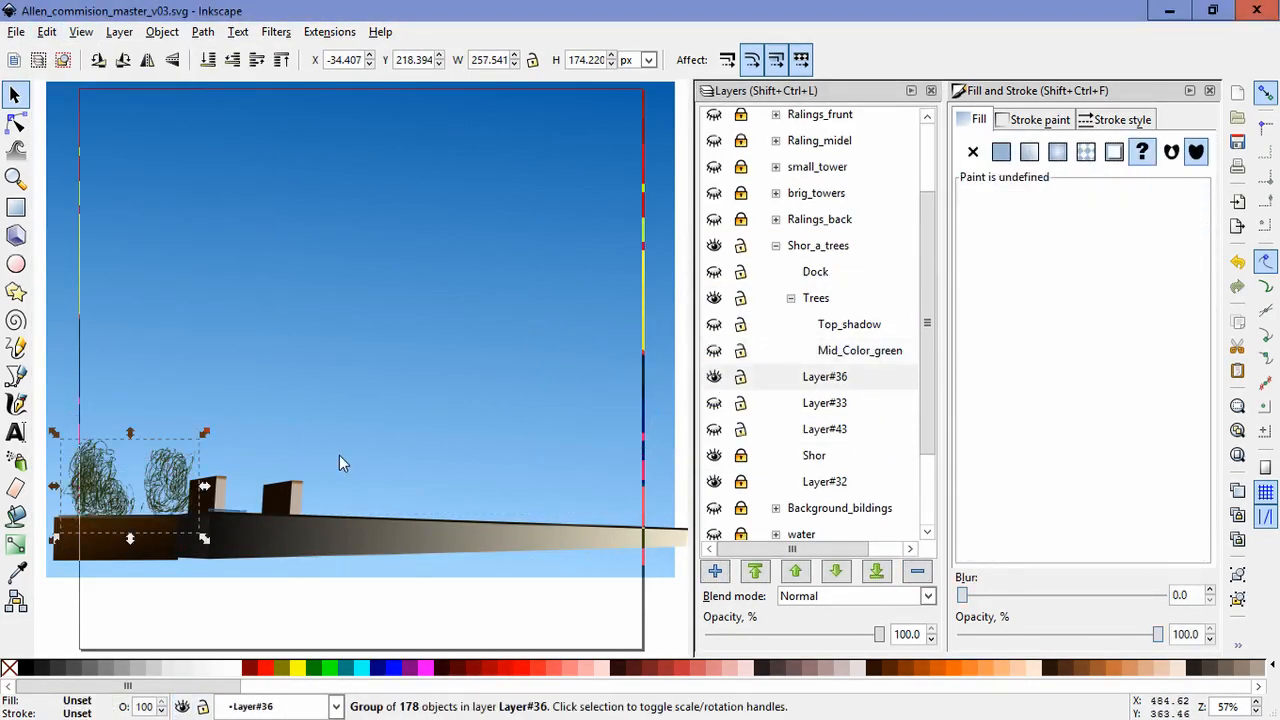
left_click(916, 572)
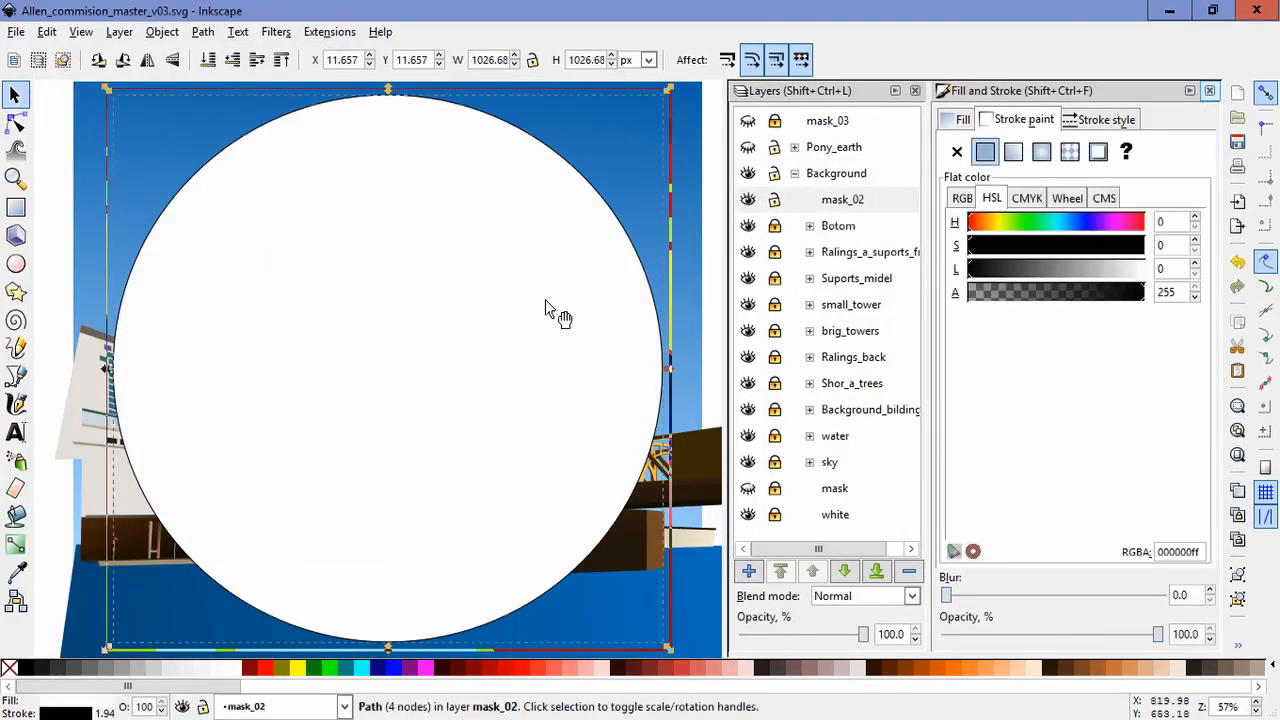
Step: Save as v04, merge a background copy into Background_merged and add the Earth_Pony_ layer
left_click(836, 200)
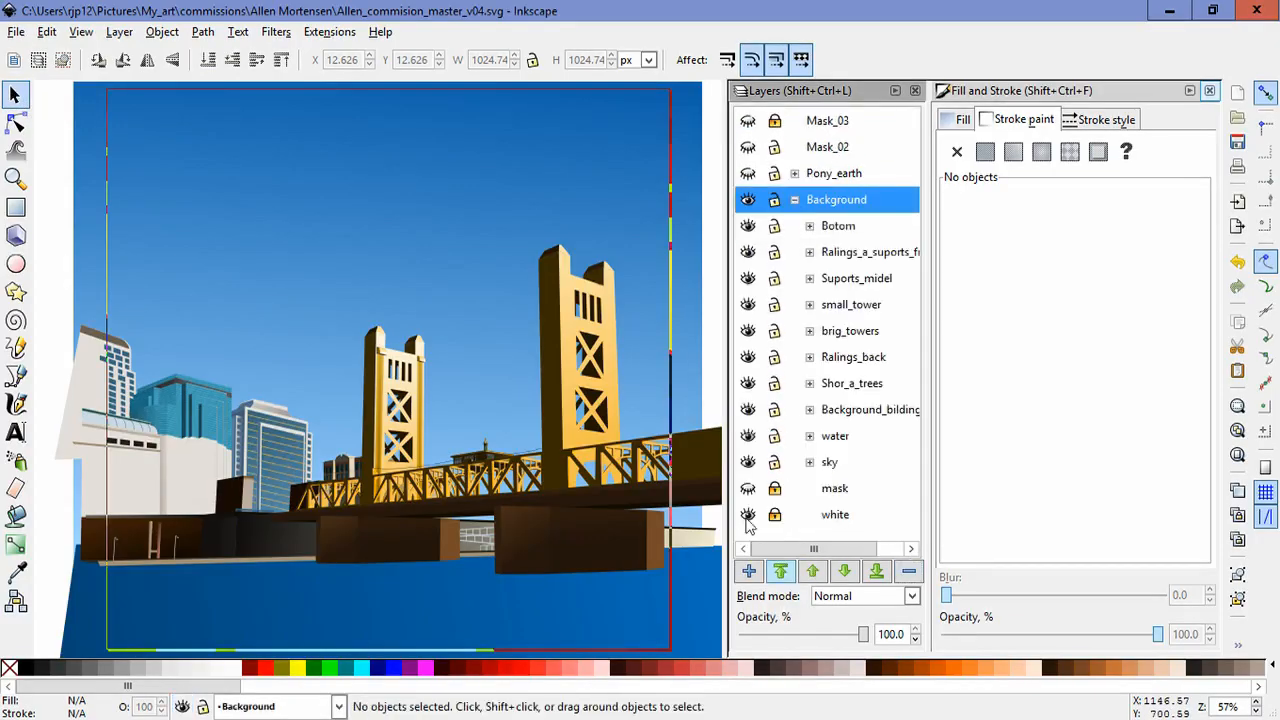
left_click(162, 32)
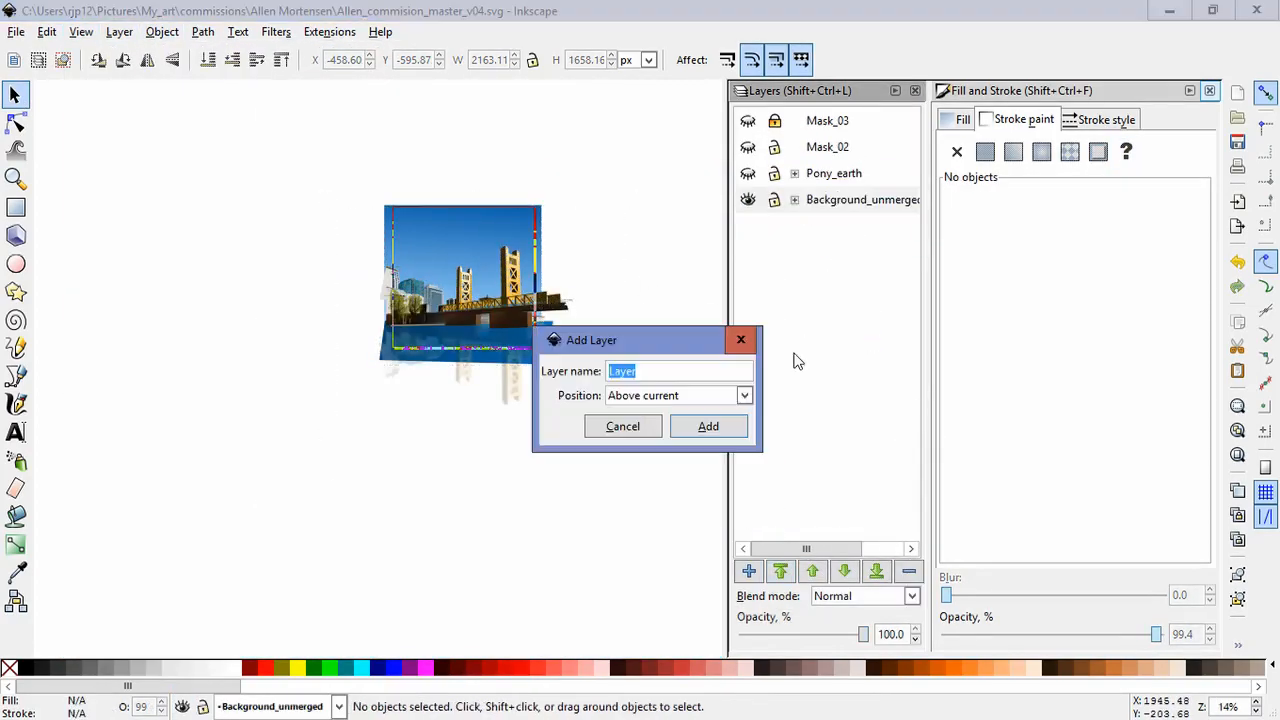
left_click(708, 426)
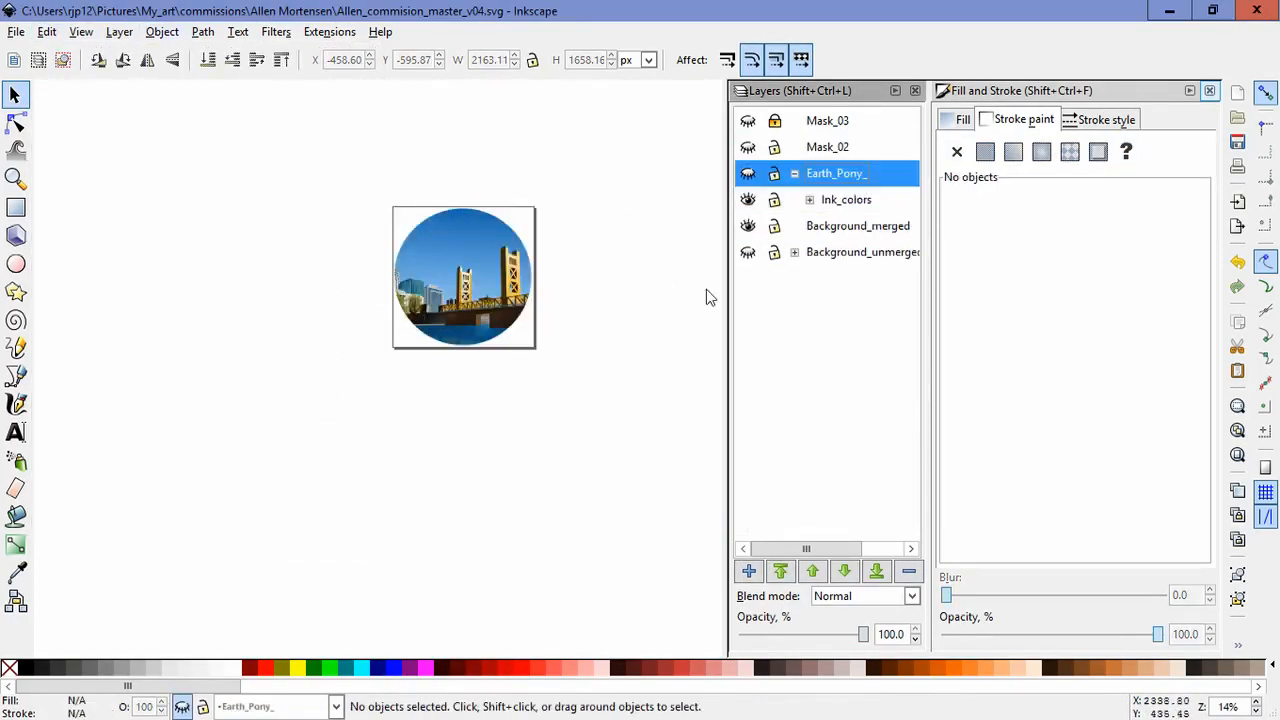